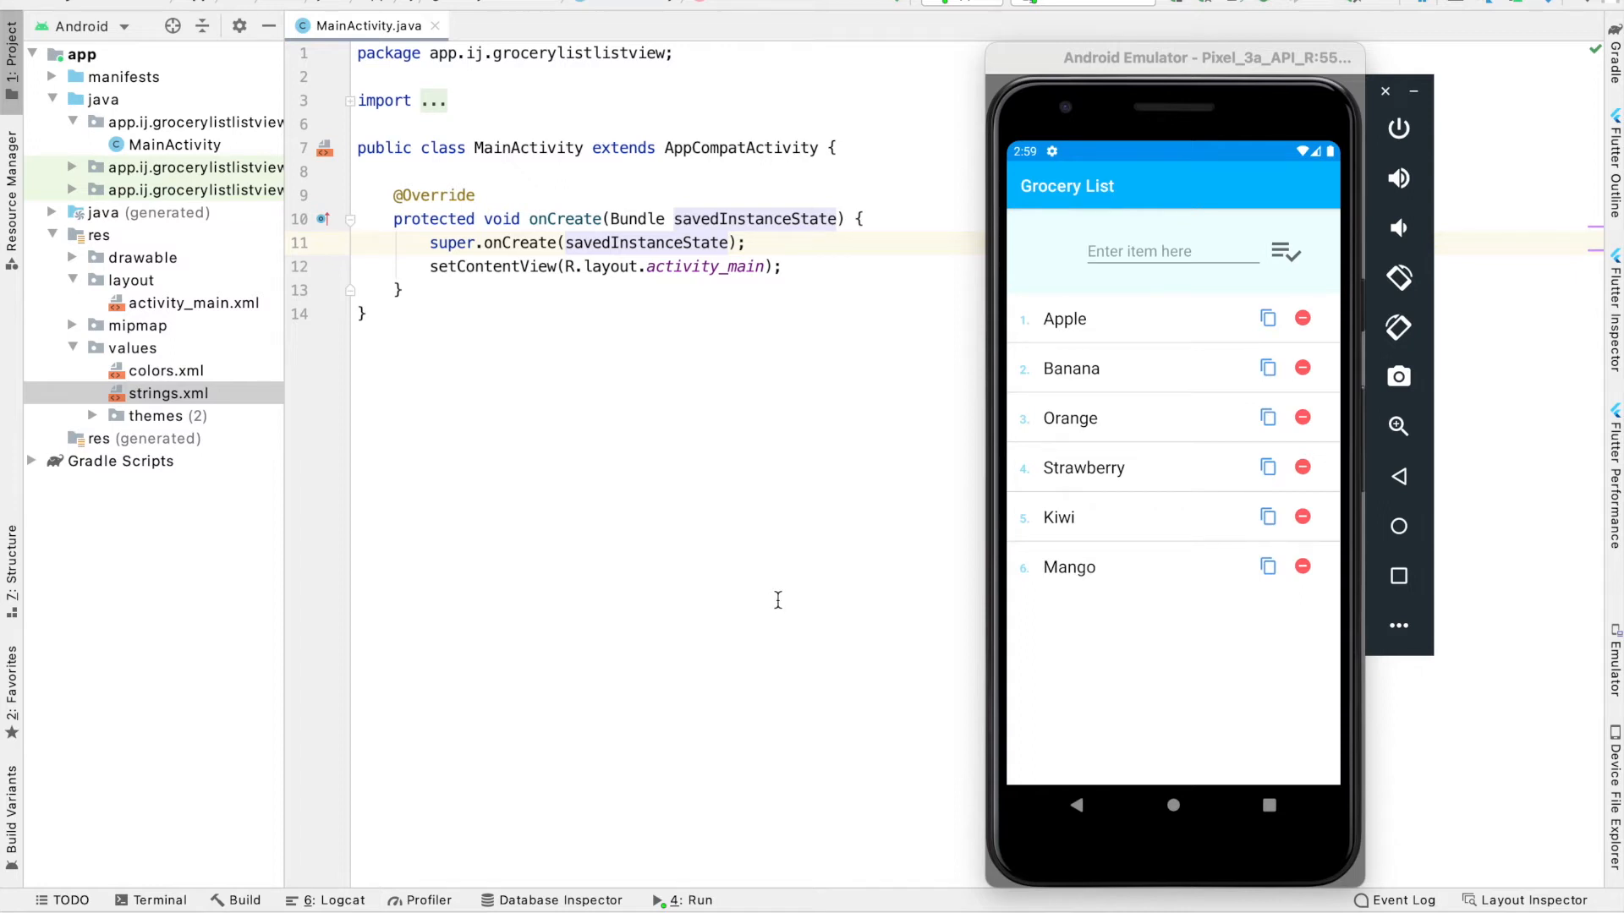
mouse_move(1015, 559)
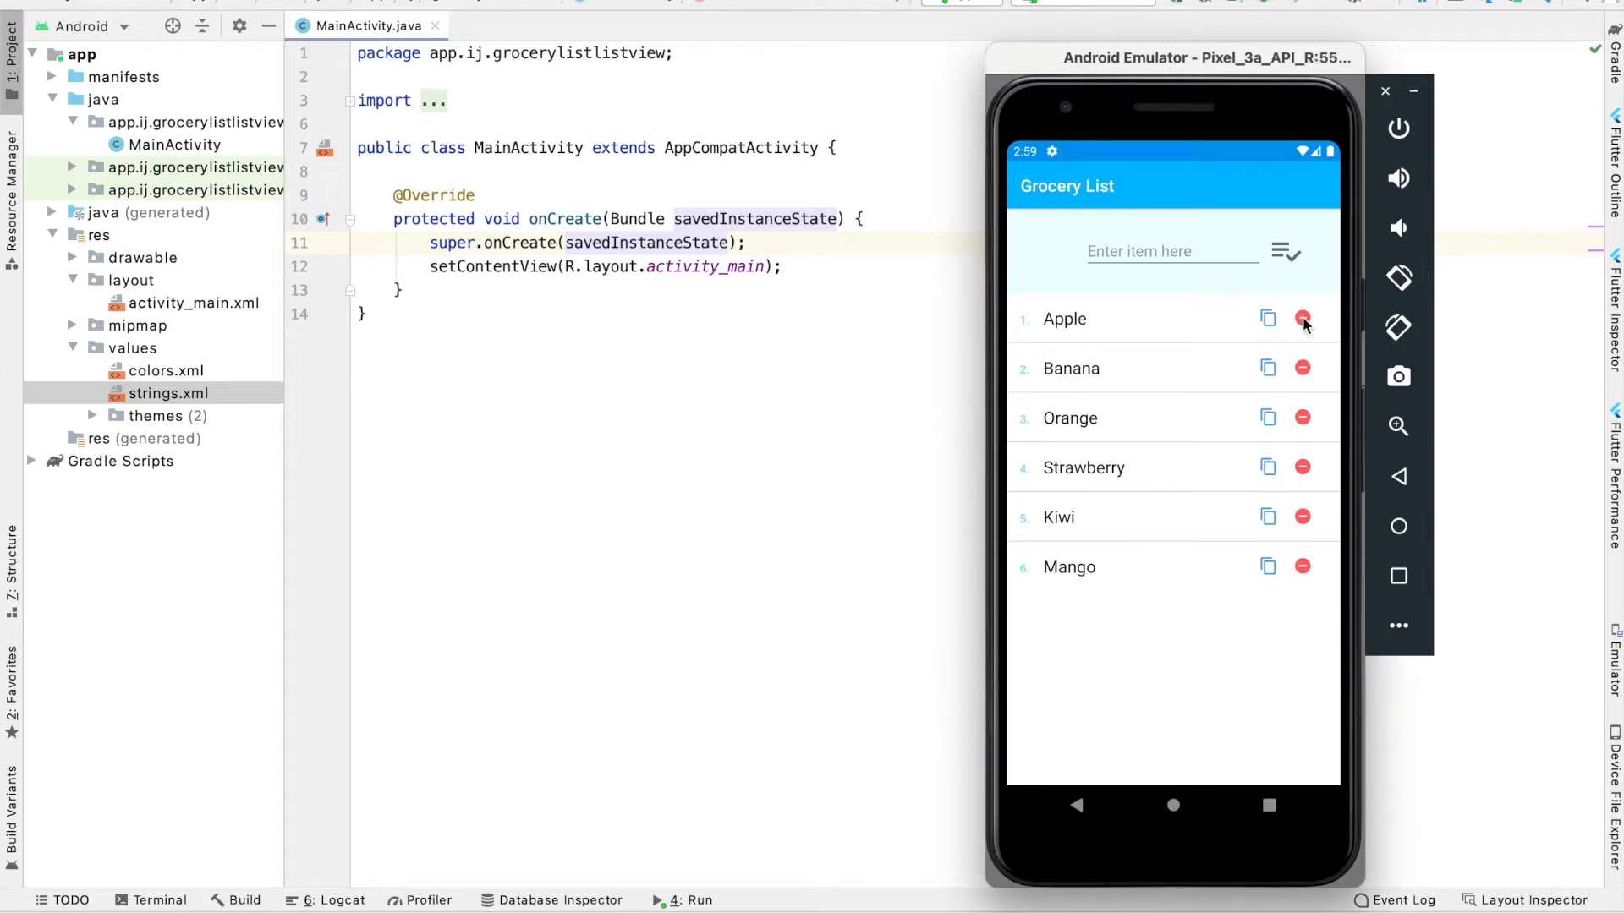
Step: Demo the emulator app by removing Apple and Strawberry and entering a new grocery item
click(1302, 319)
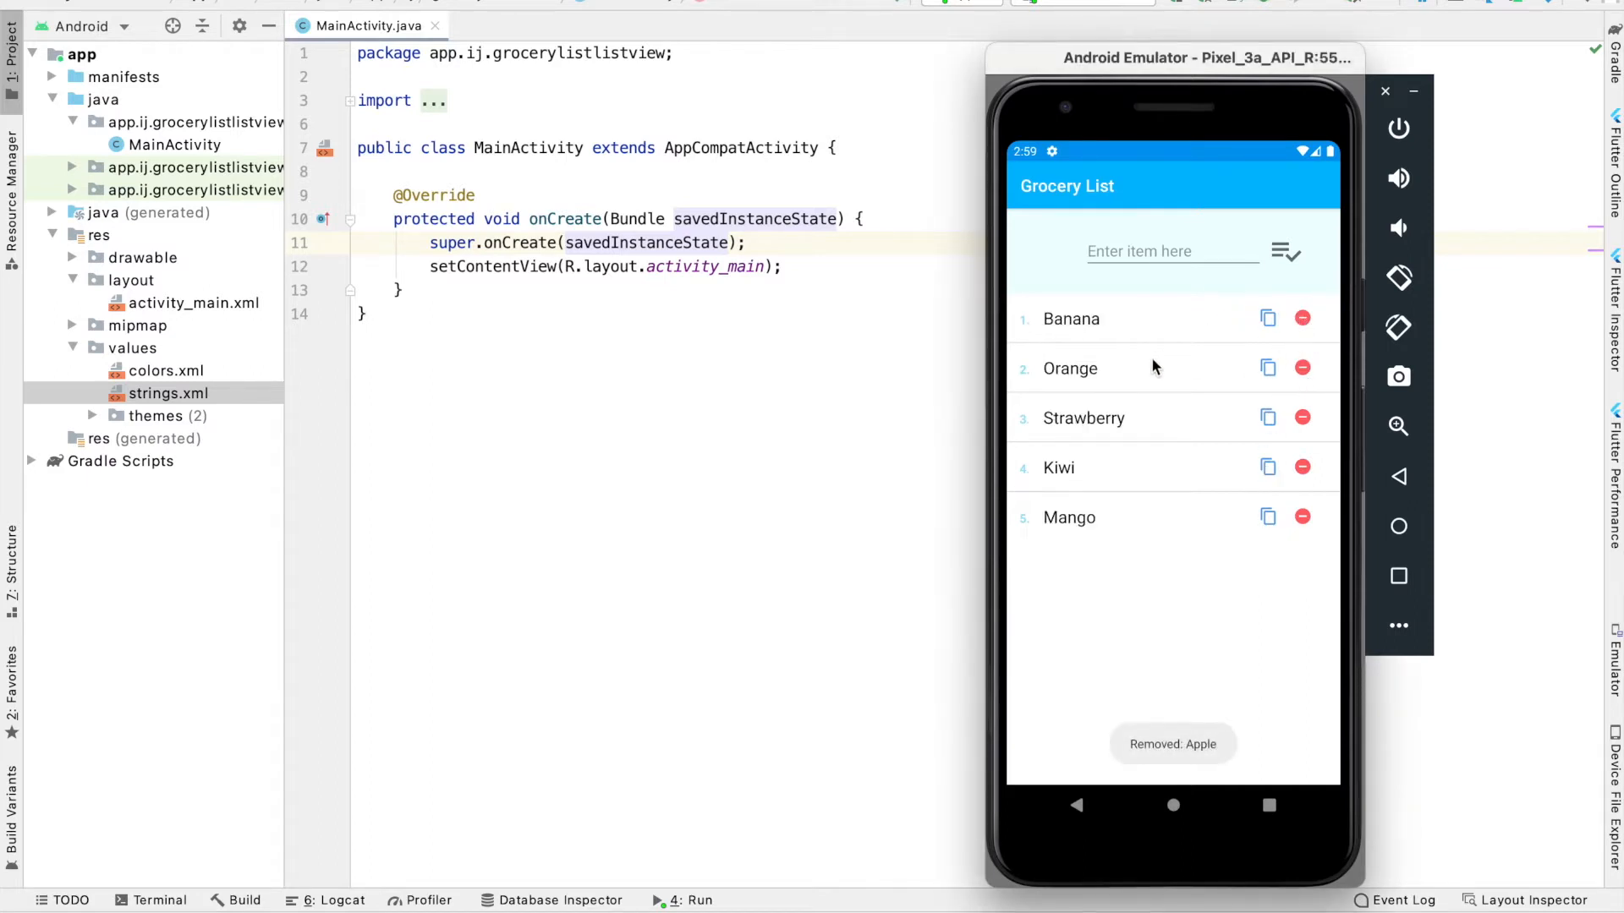
click(1302, 417)
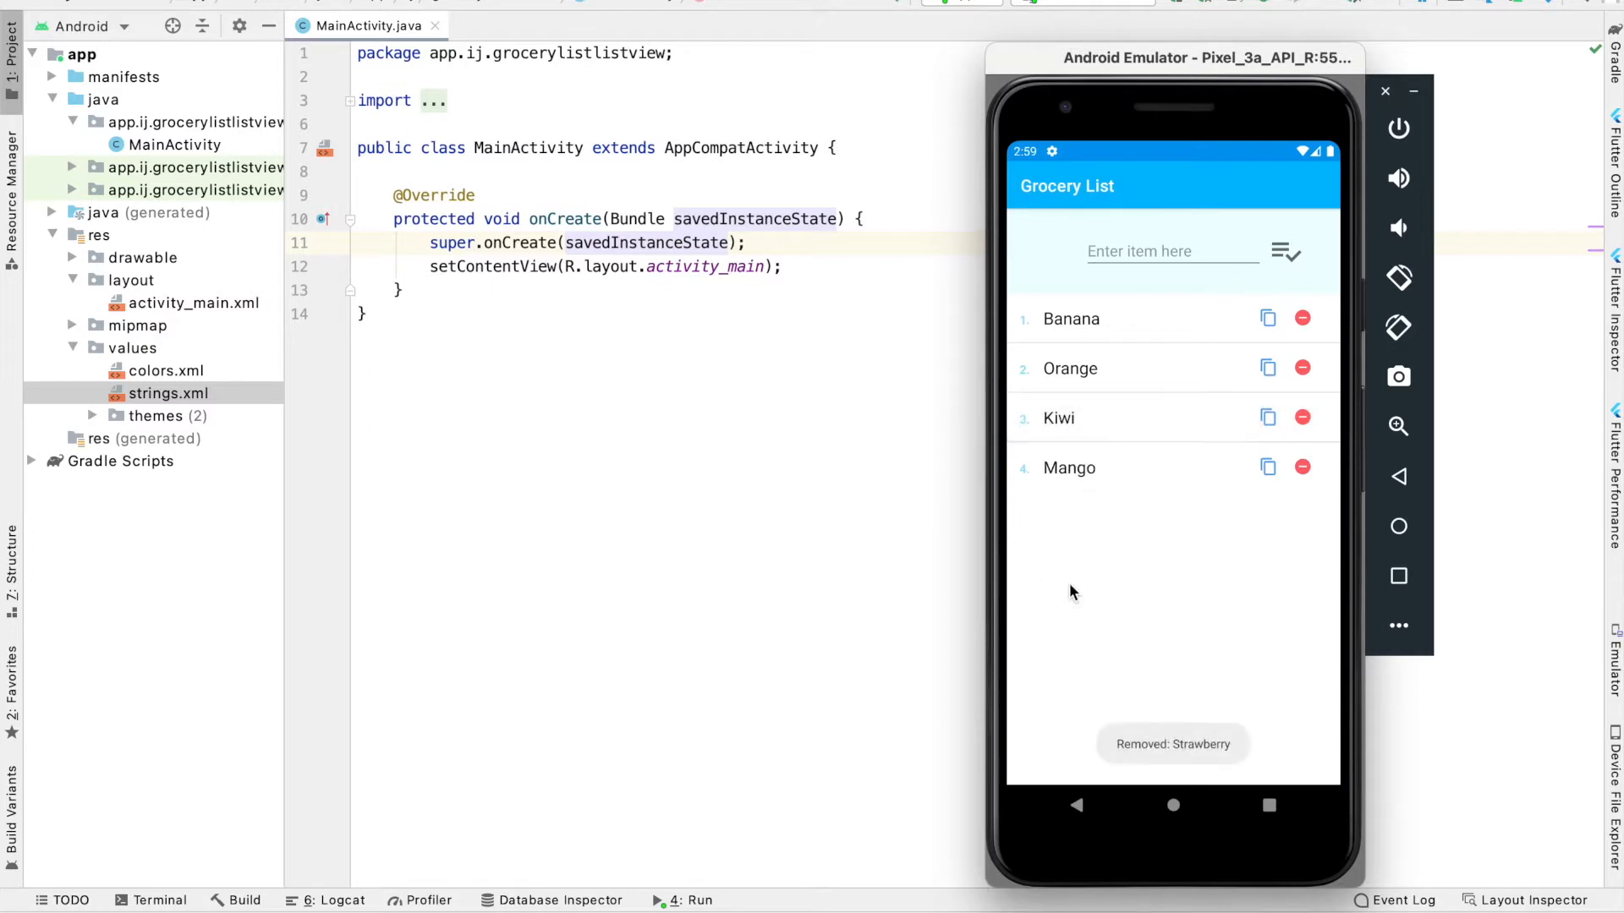
click(1171, 250)
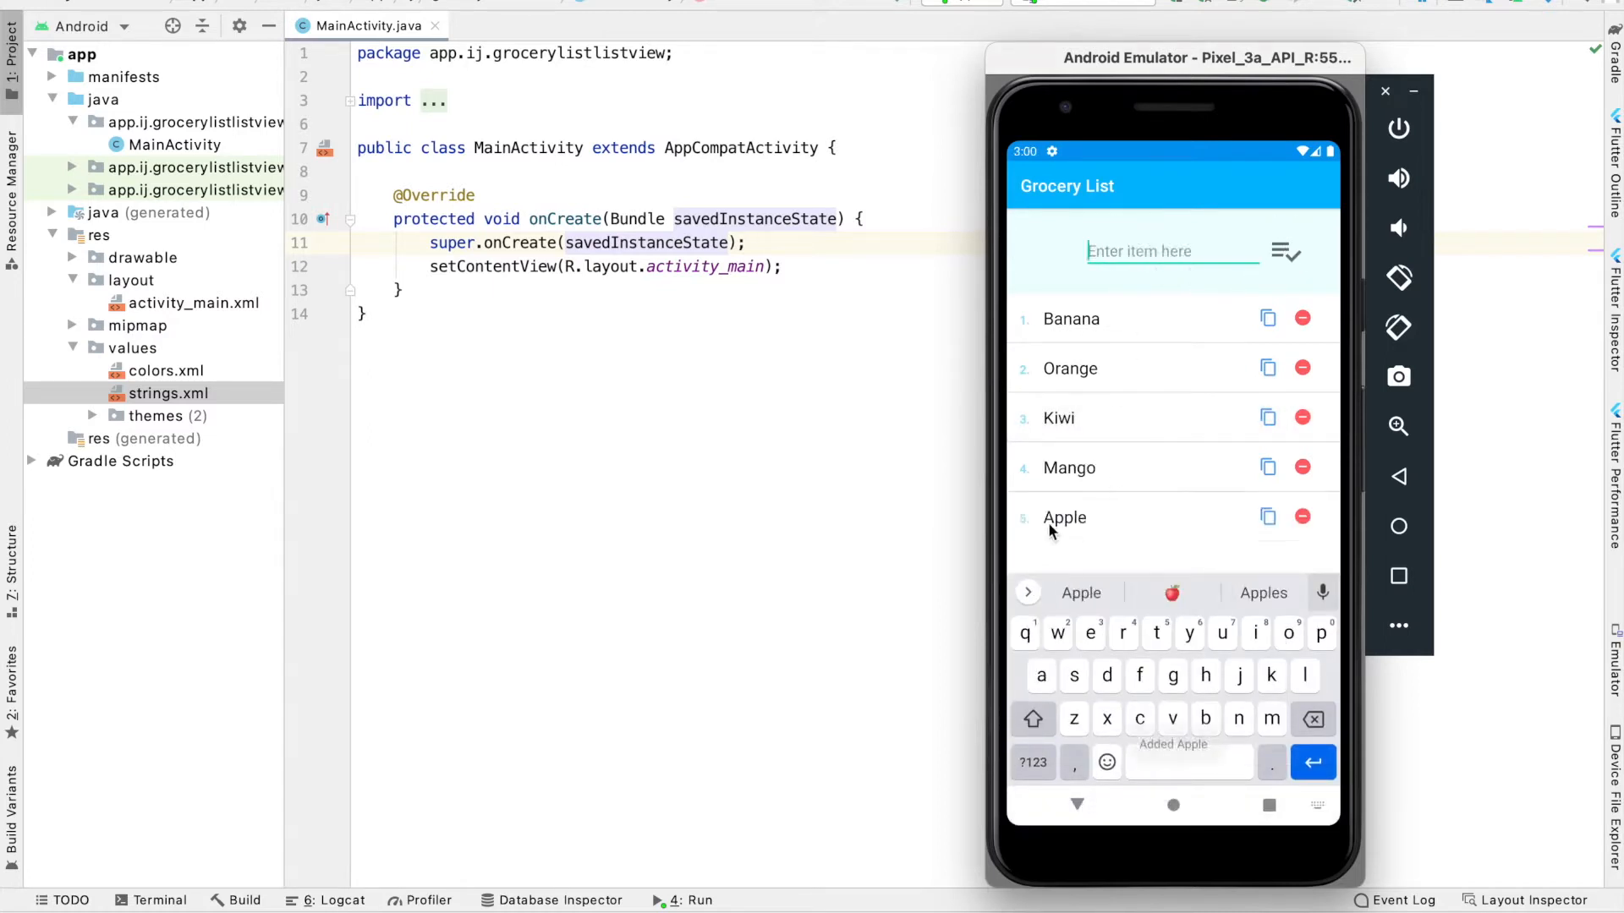
click(1076, 804)
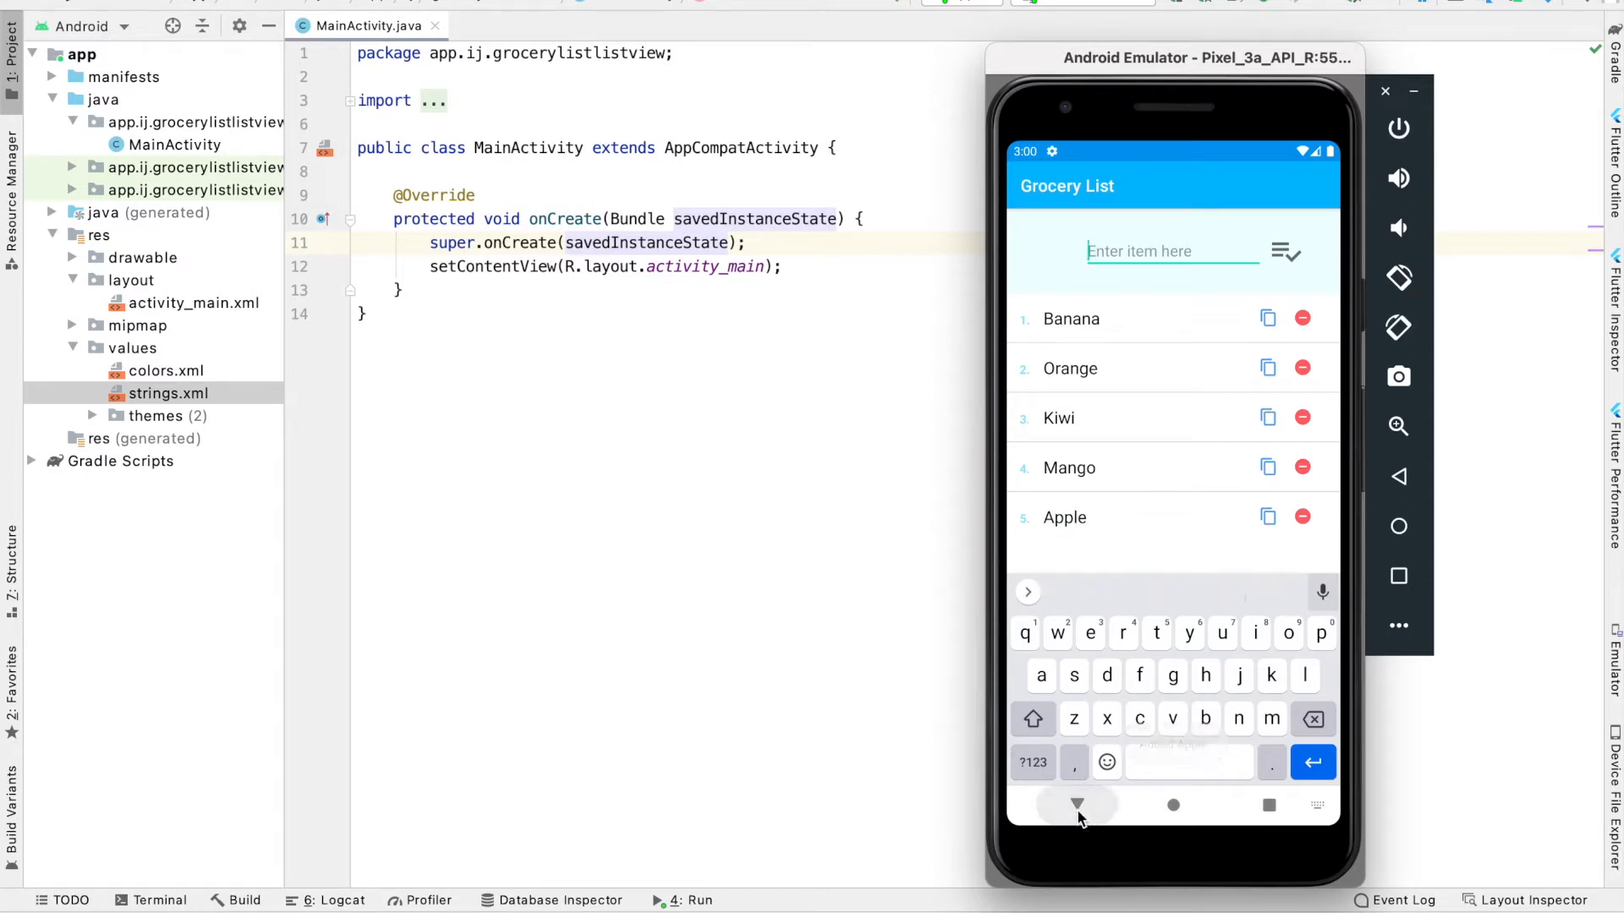
click(1077, 806)
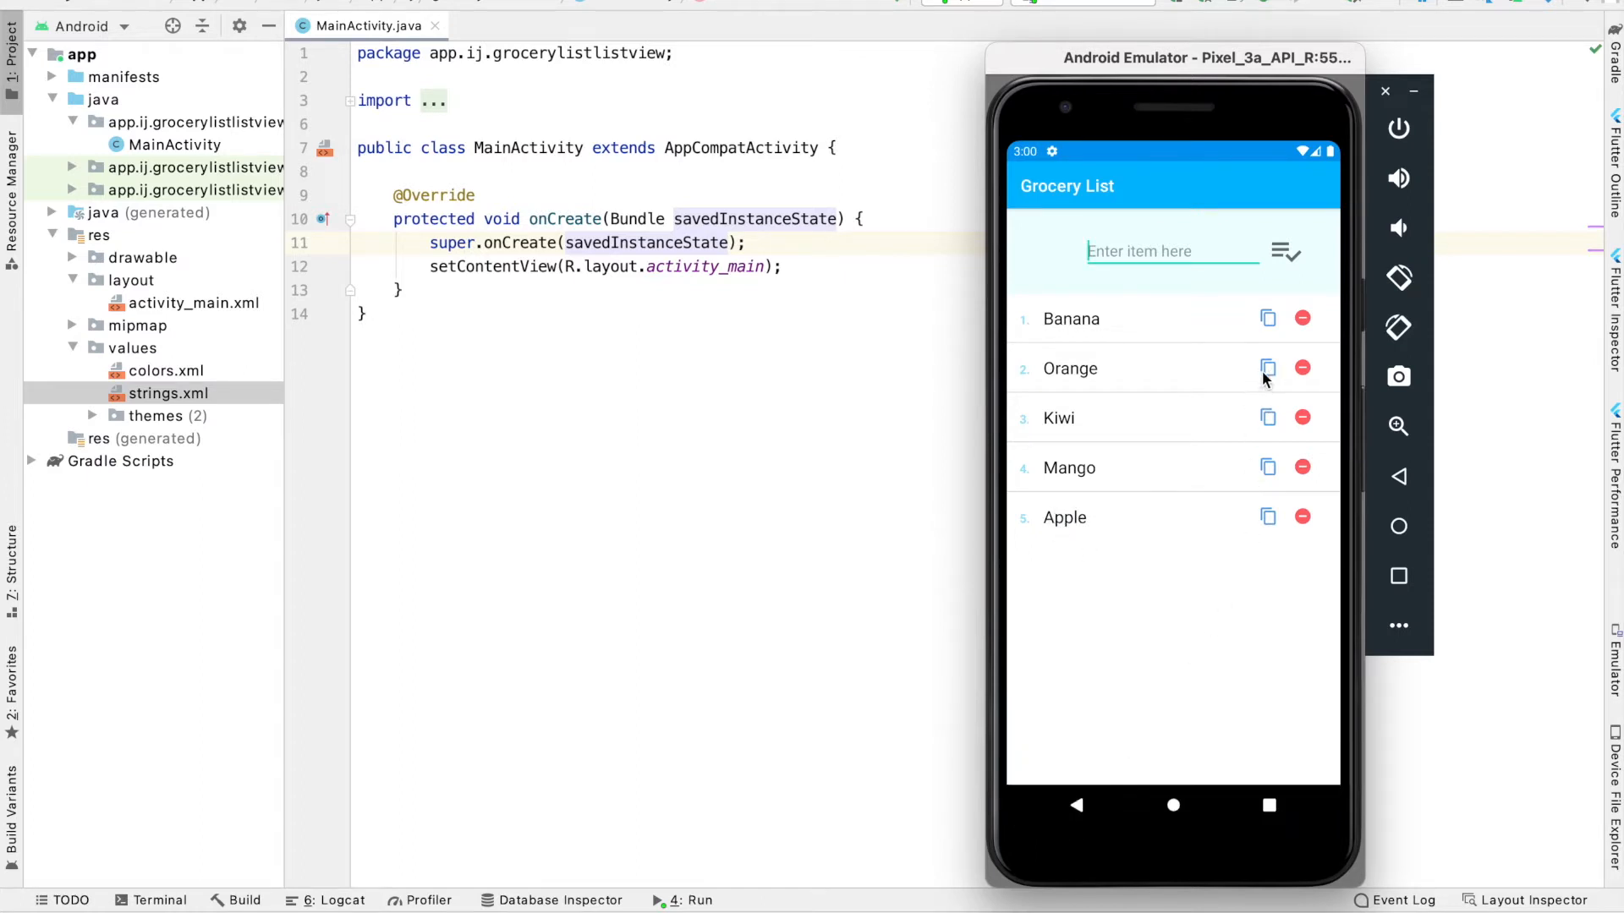
click(1268, 368)
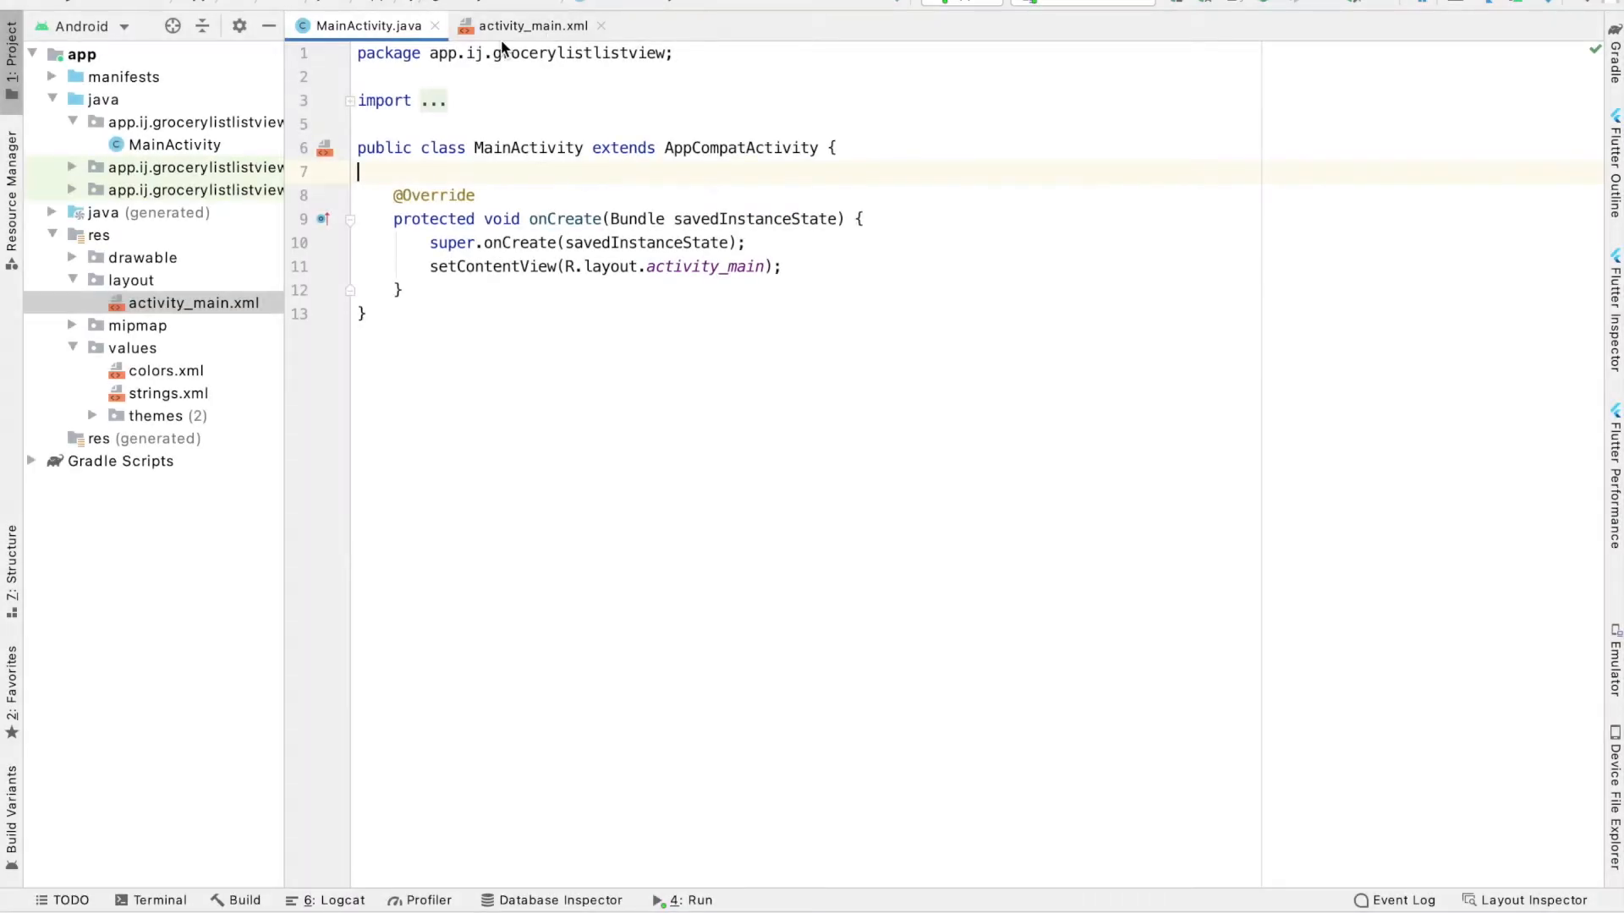
Step: In activity_main.xml, add a RelativeLayout with match_parent width, 100dp height and id header
click(532, 24)
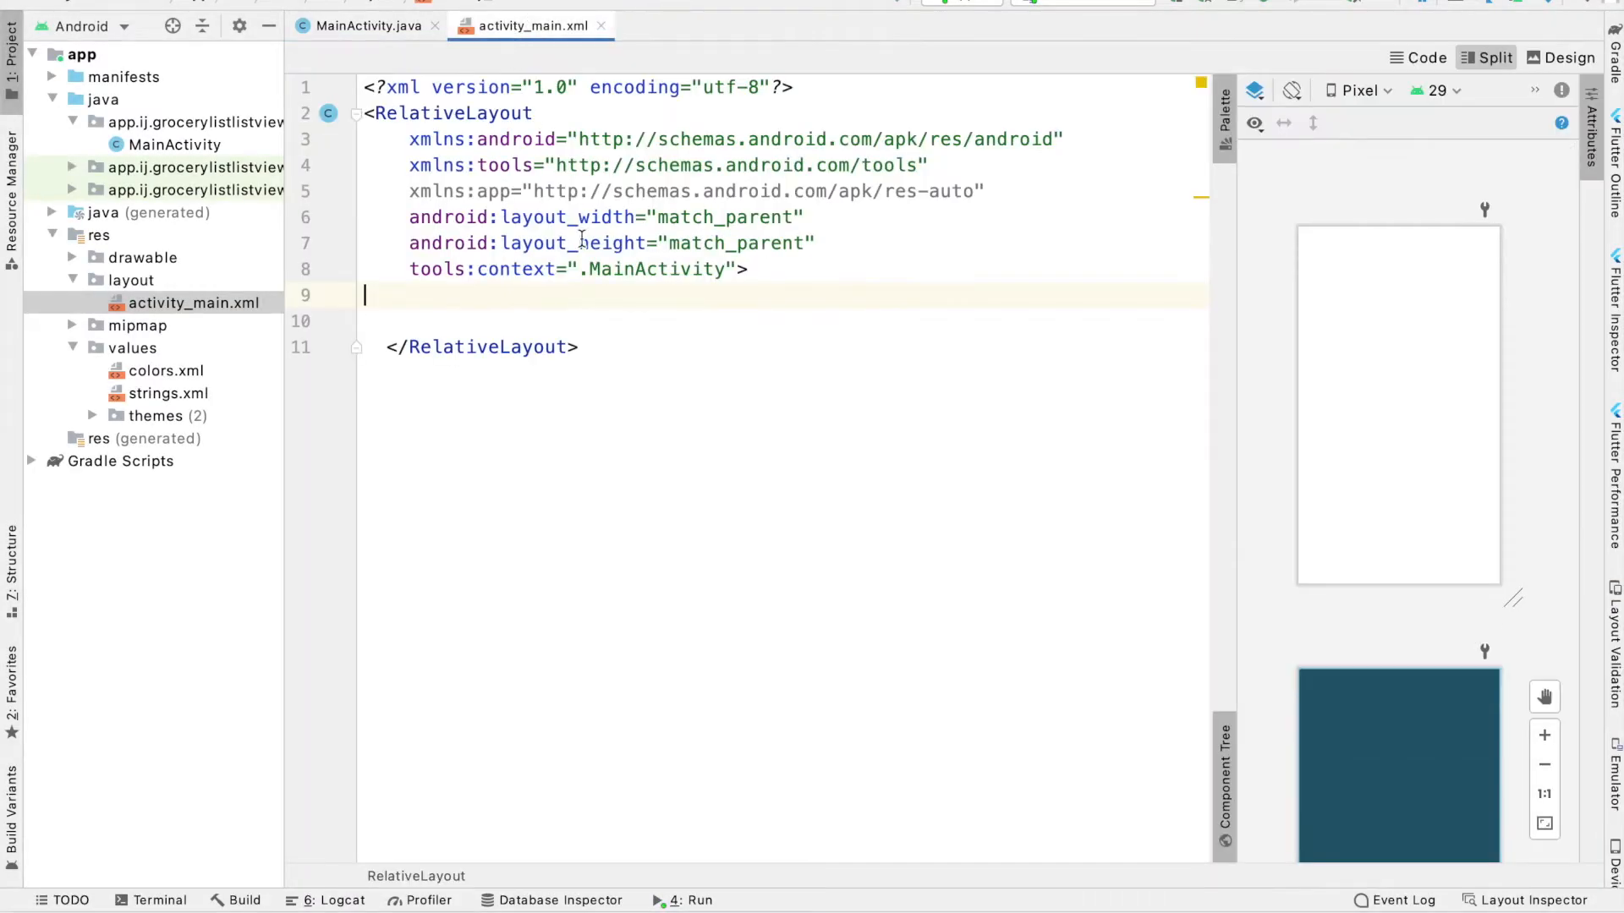
text(<RelativeLayout)
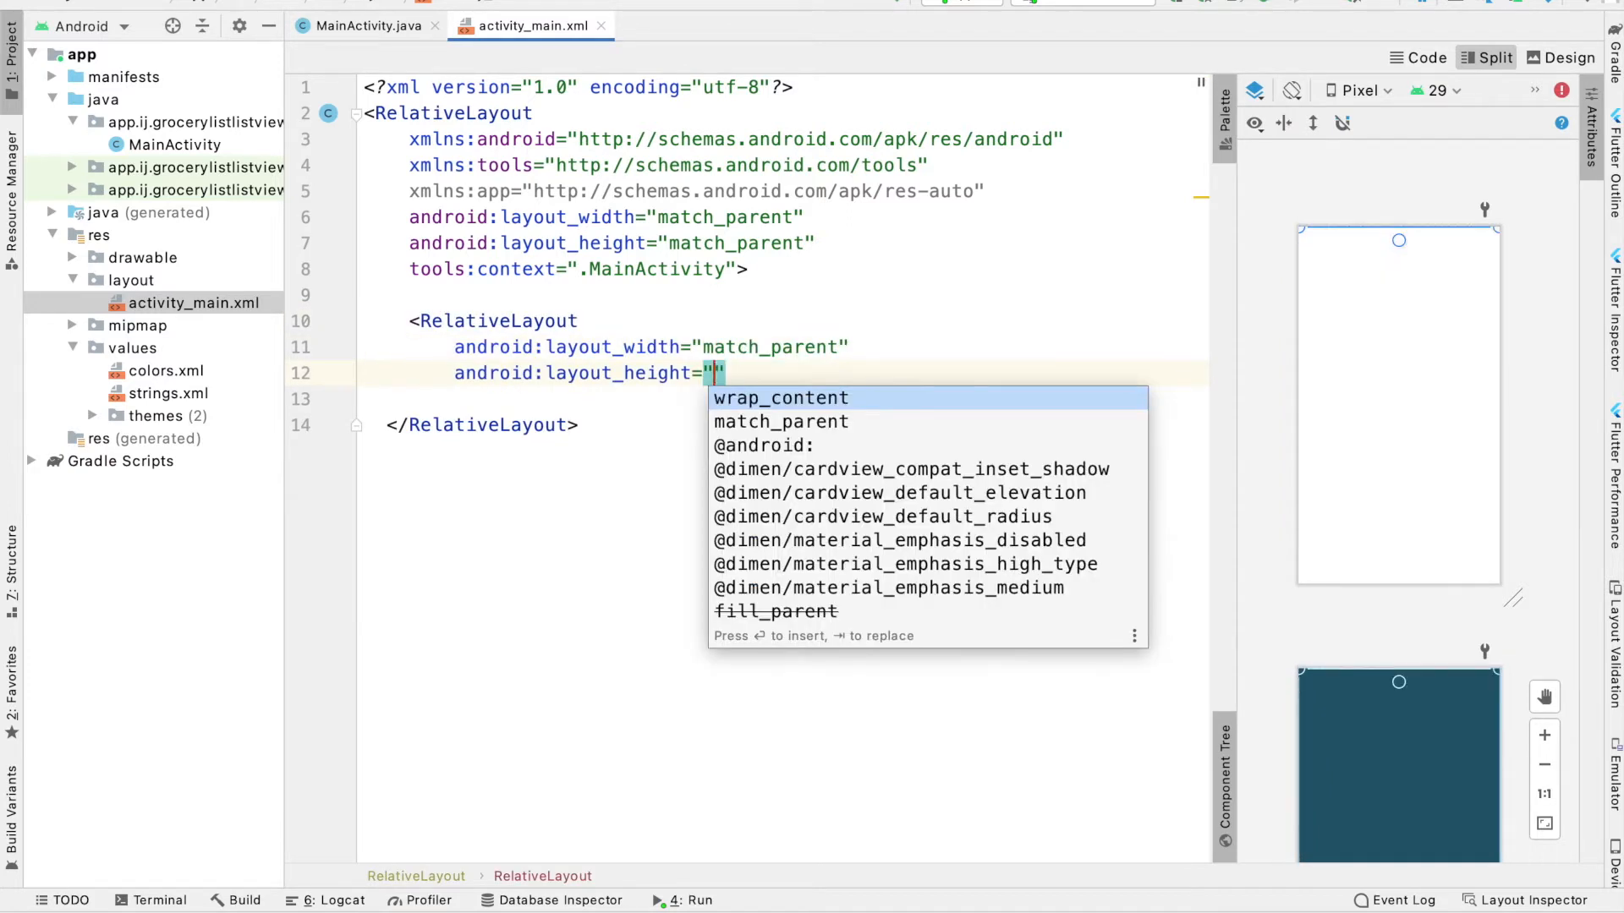
text(100dp)
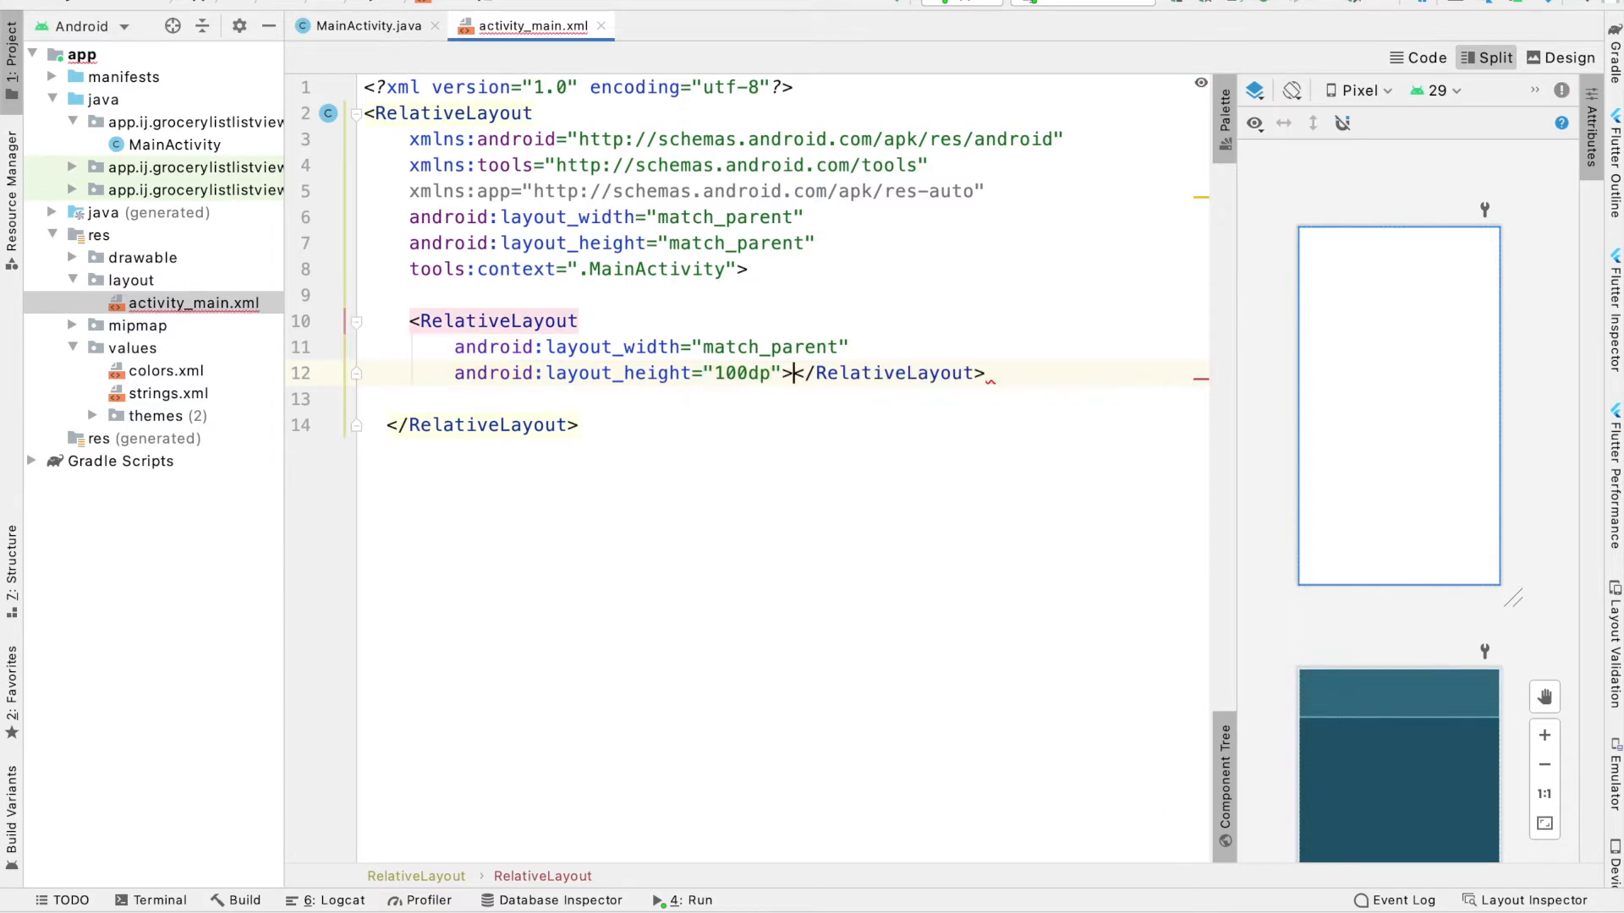
key(enter)
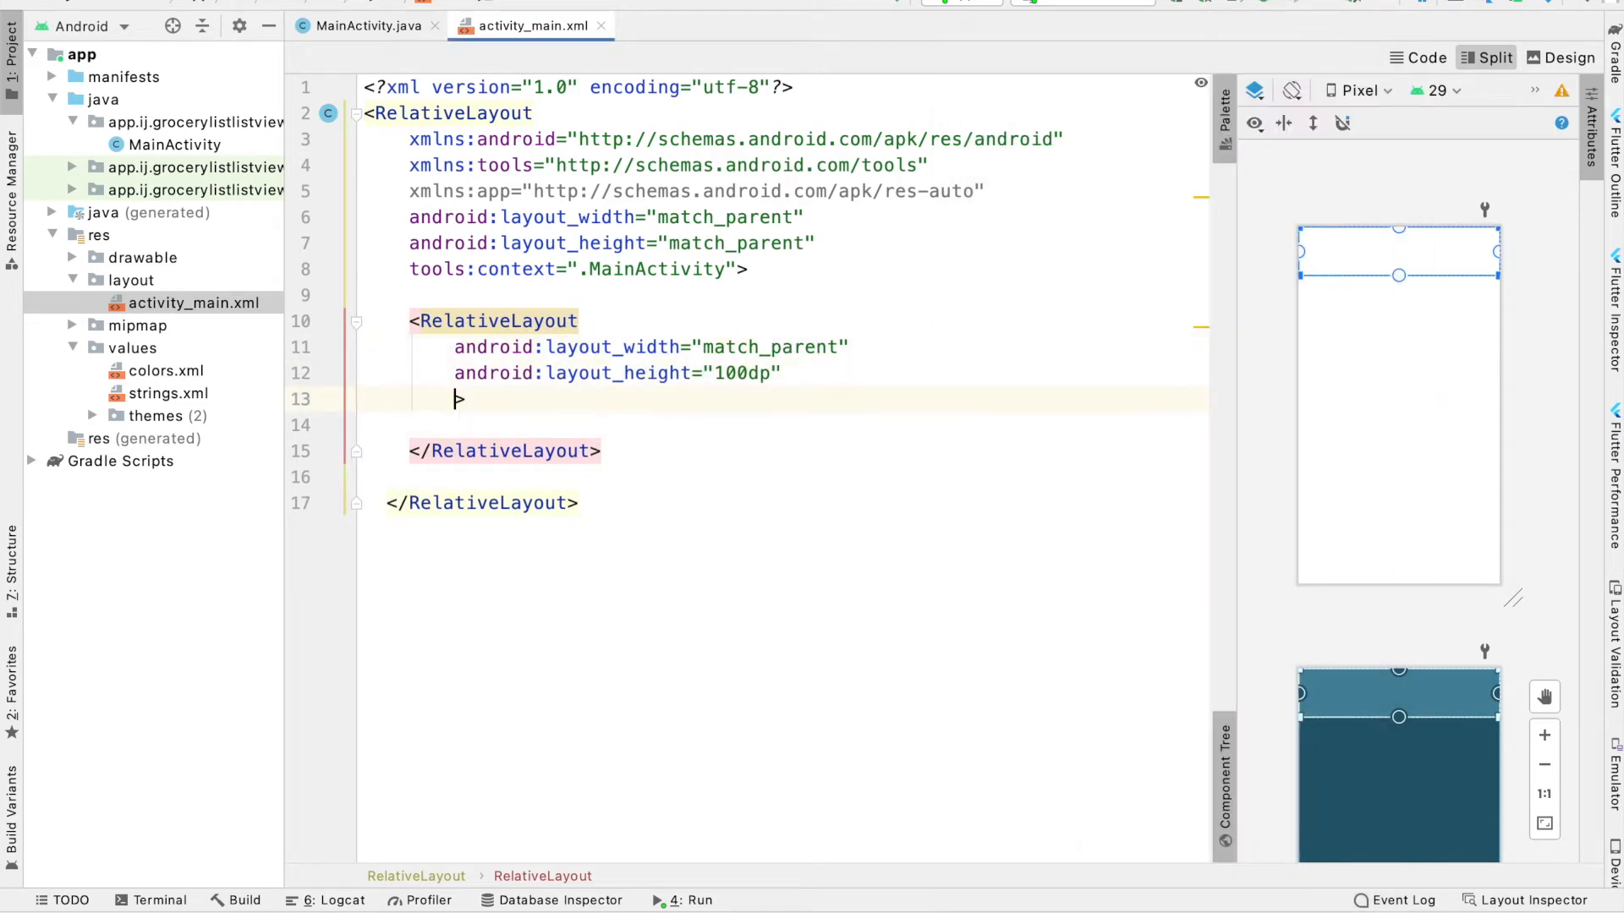
text(android:id)
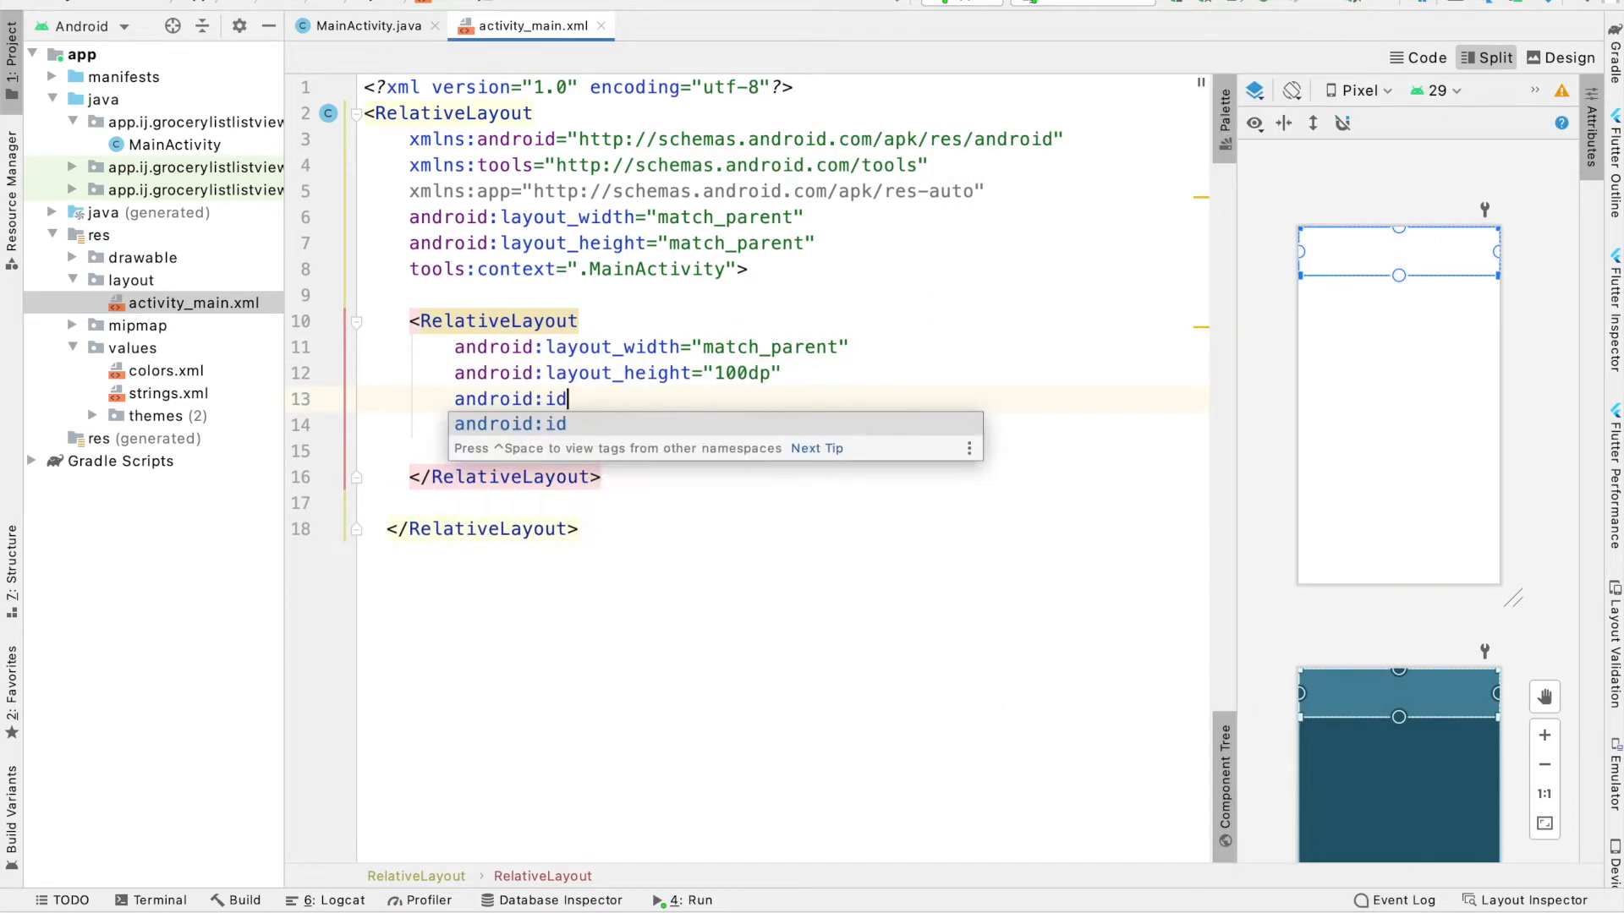
text(="@+id/head")
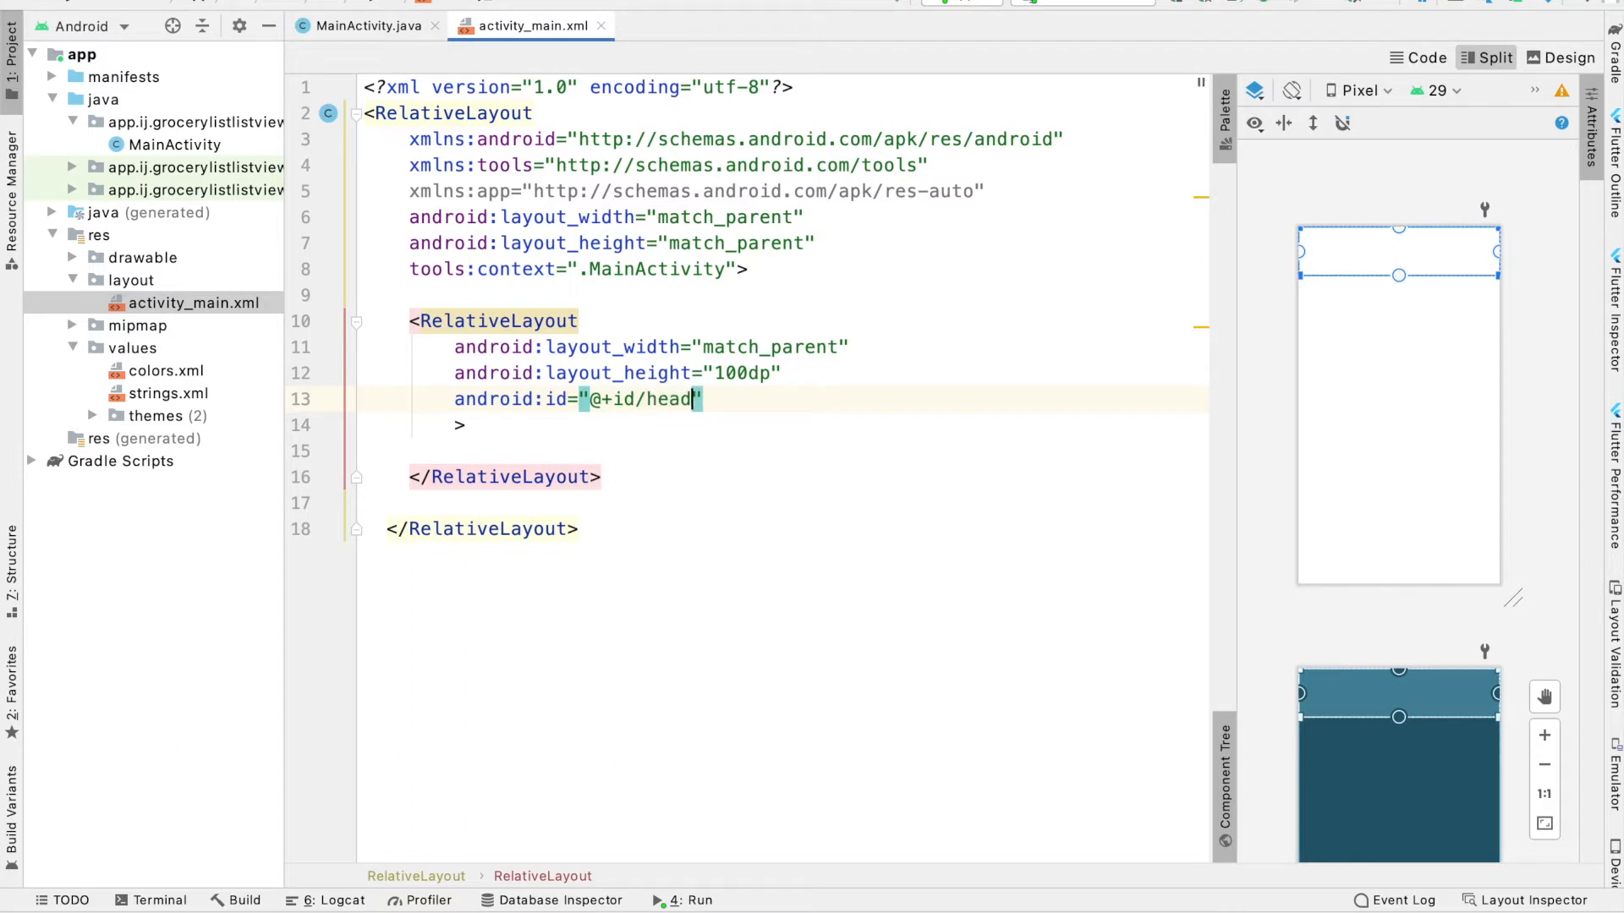
text(er)
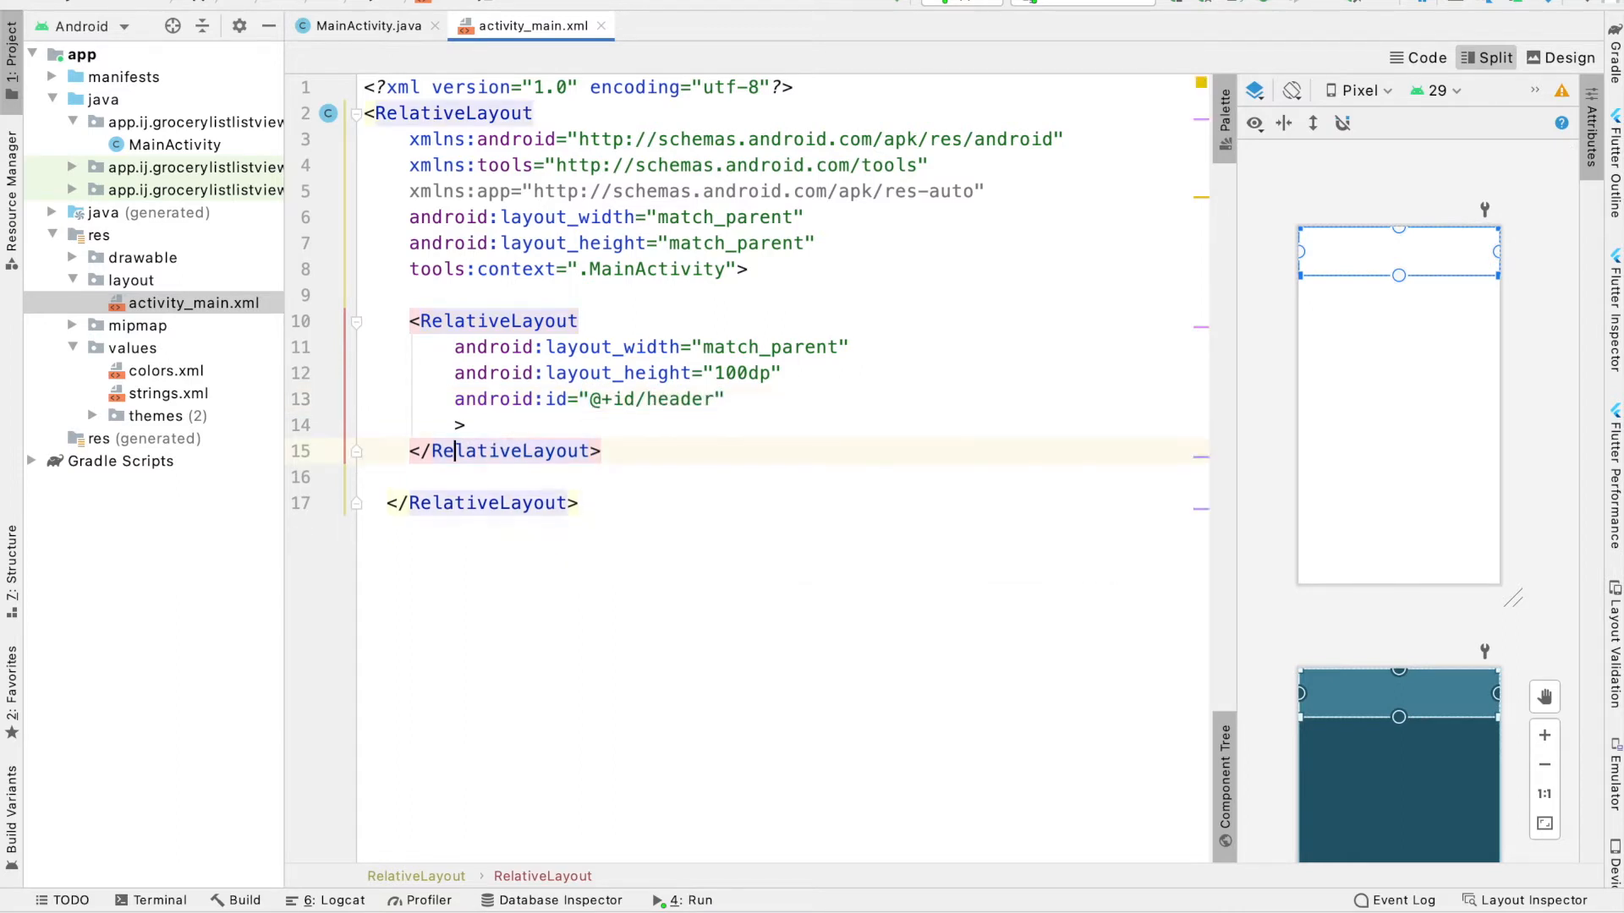
text(<)
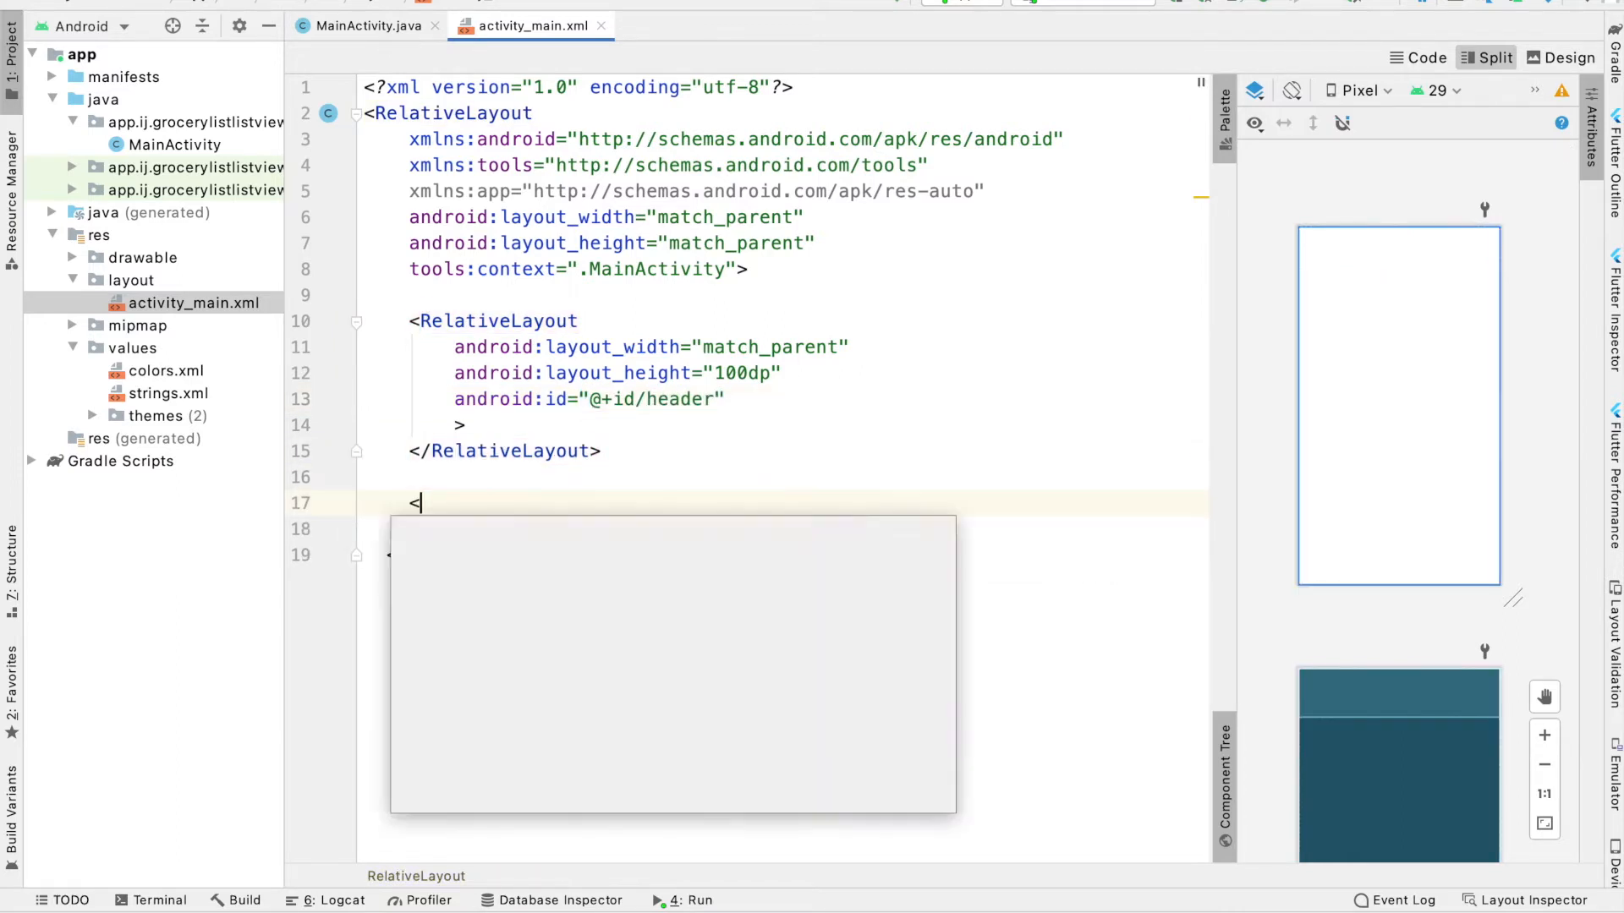
Step: Add a match_parent, wrap_content ListView with id listview below header, then return to MainActivity.java
text(<ListView)
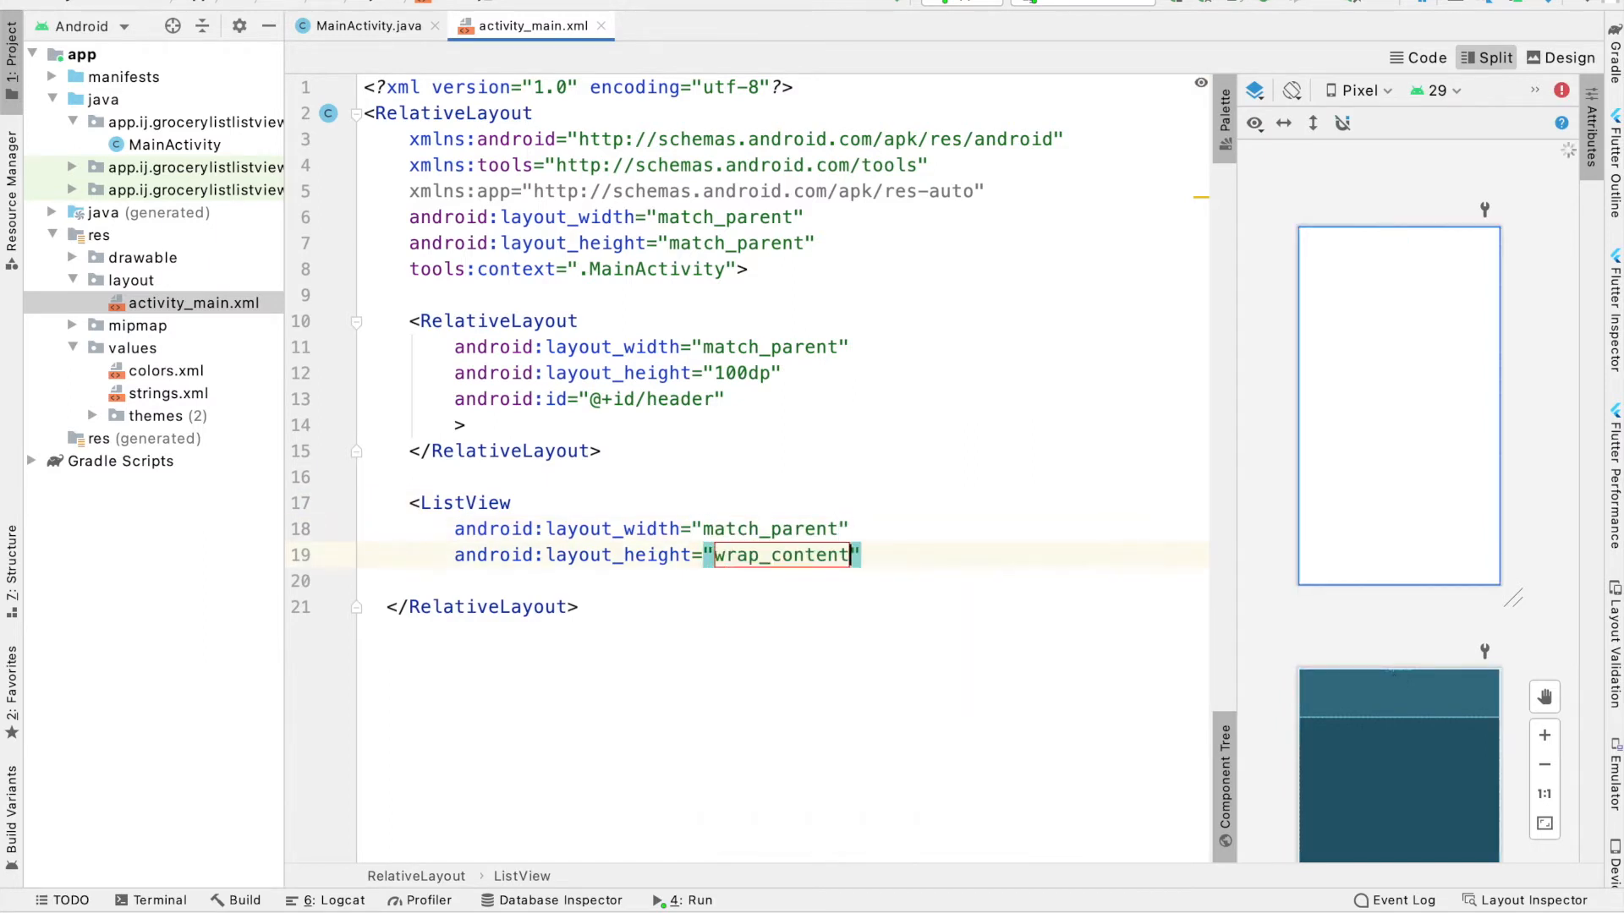
text(/>)
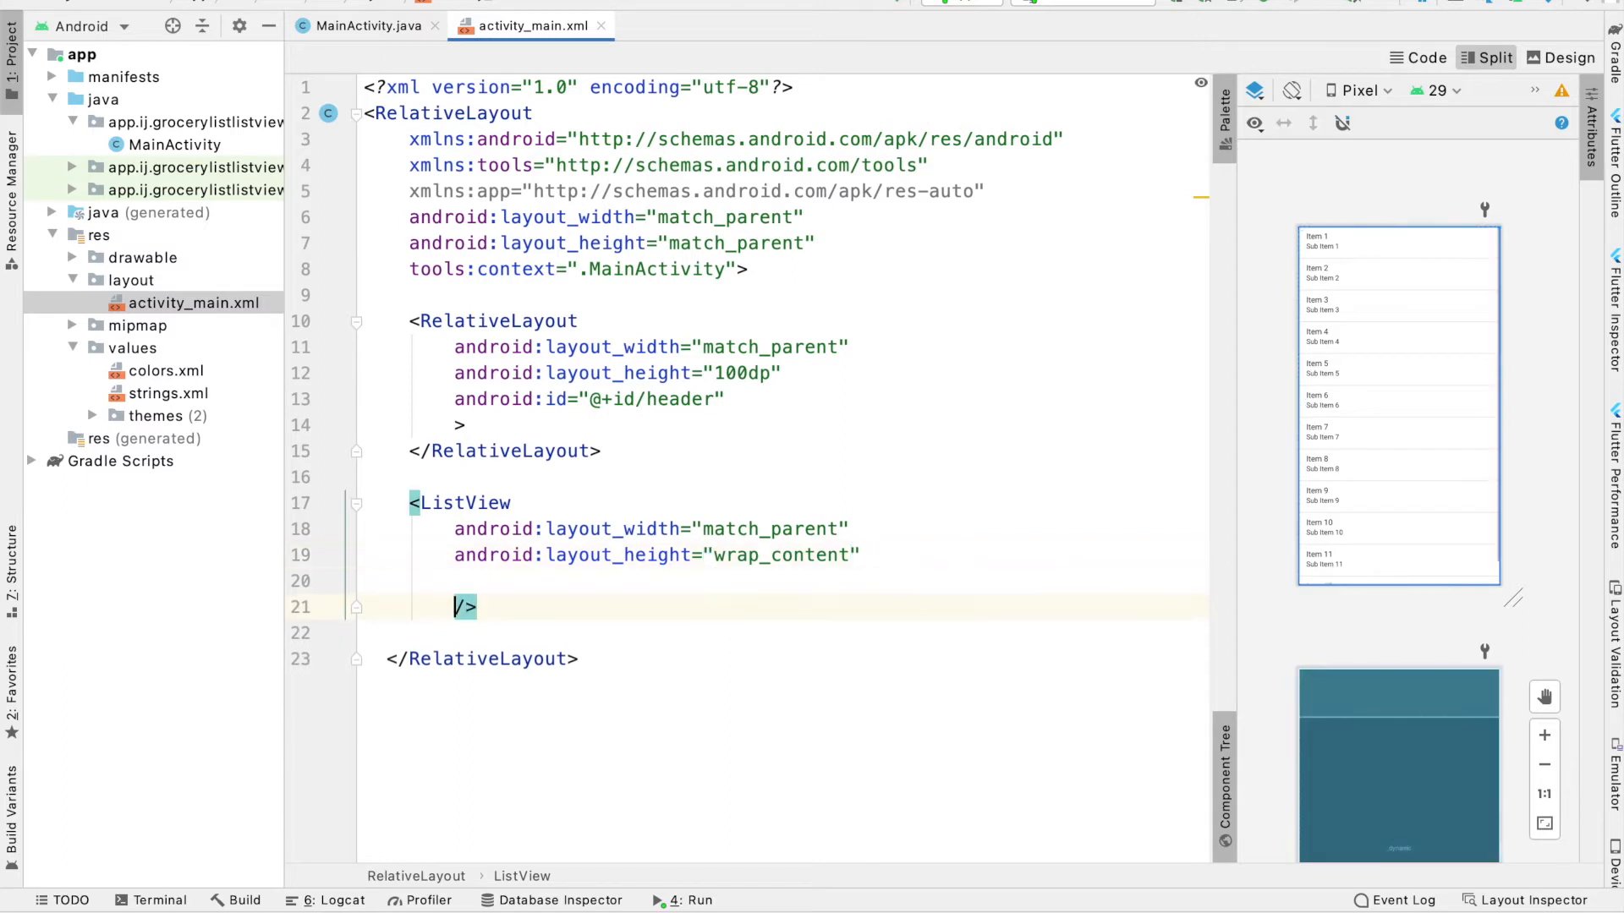
text(android:id=")
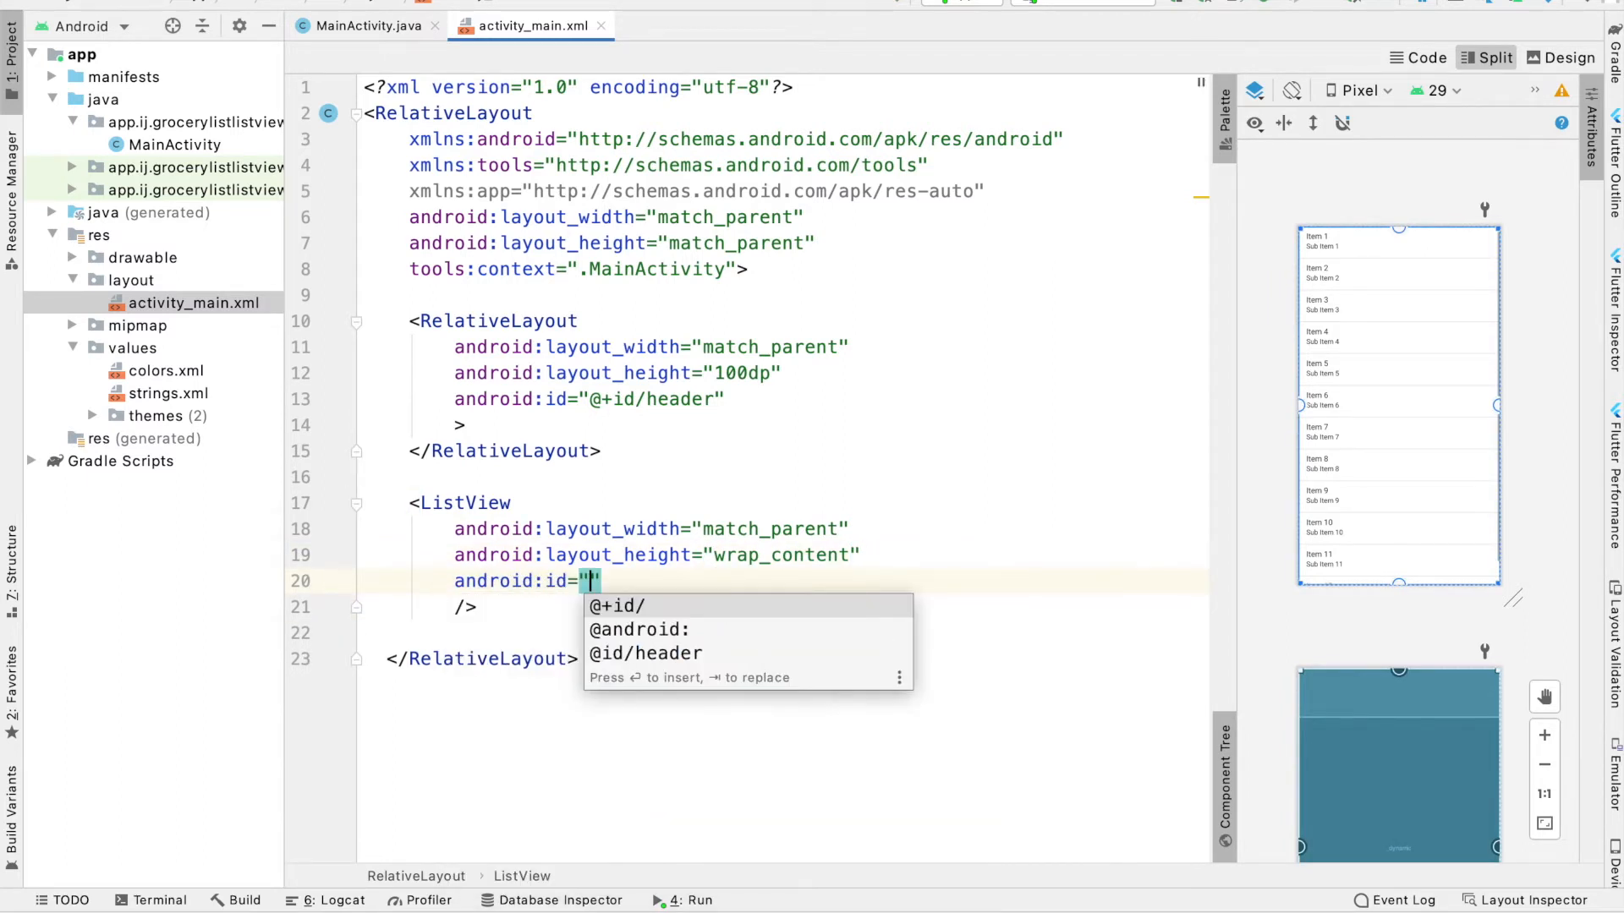
text(listview)
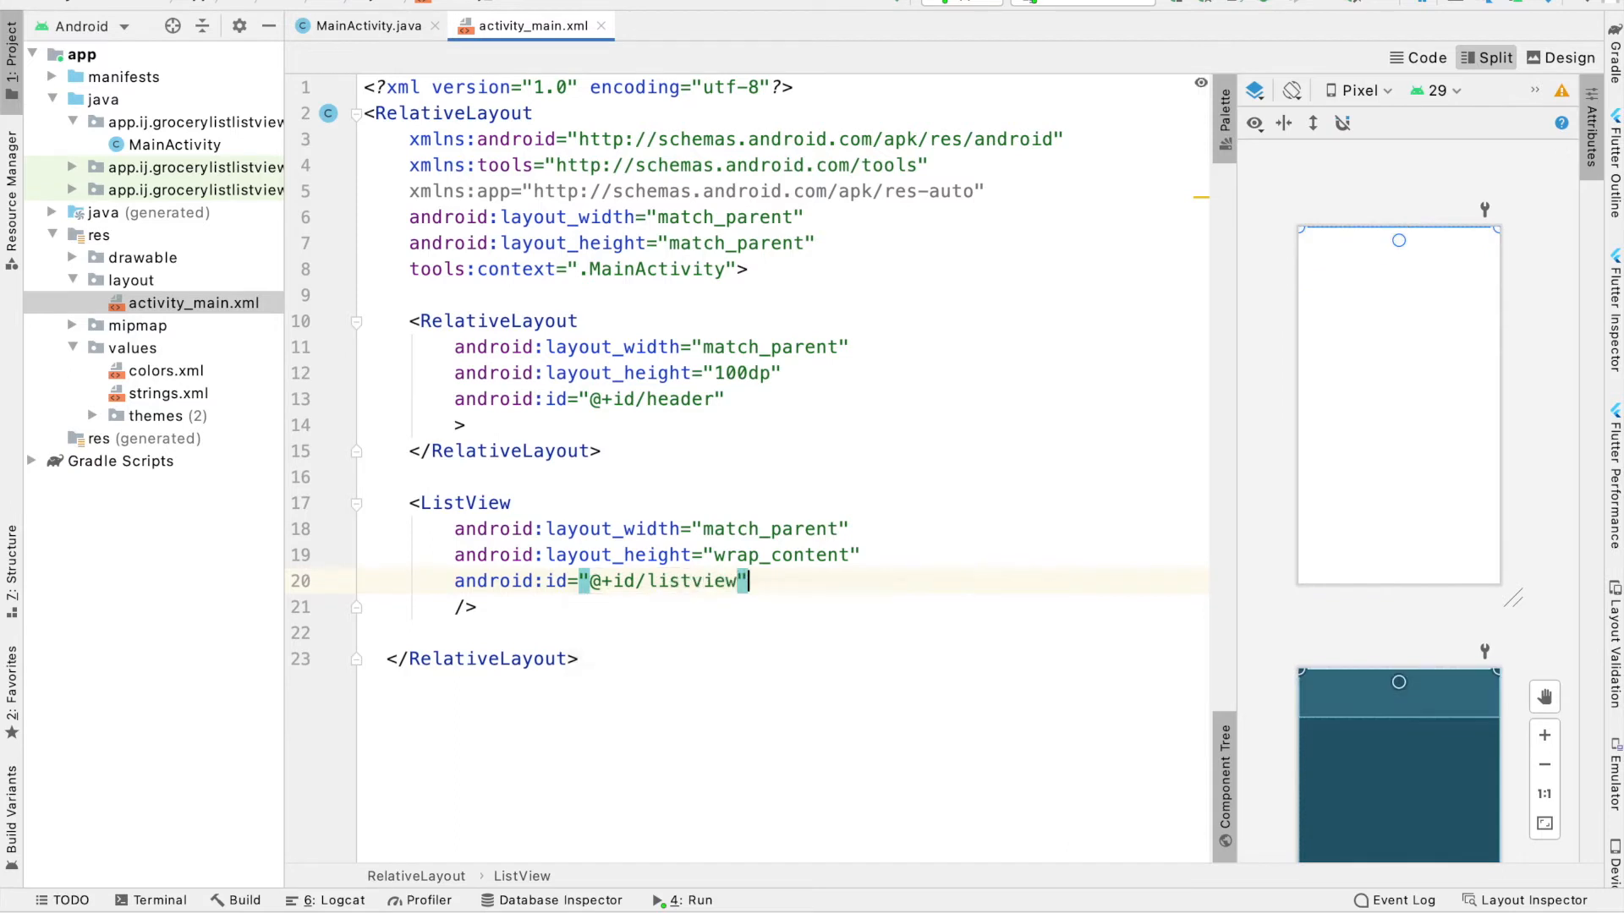
text(android:bel)
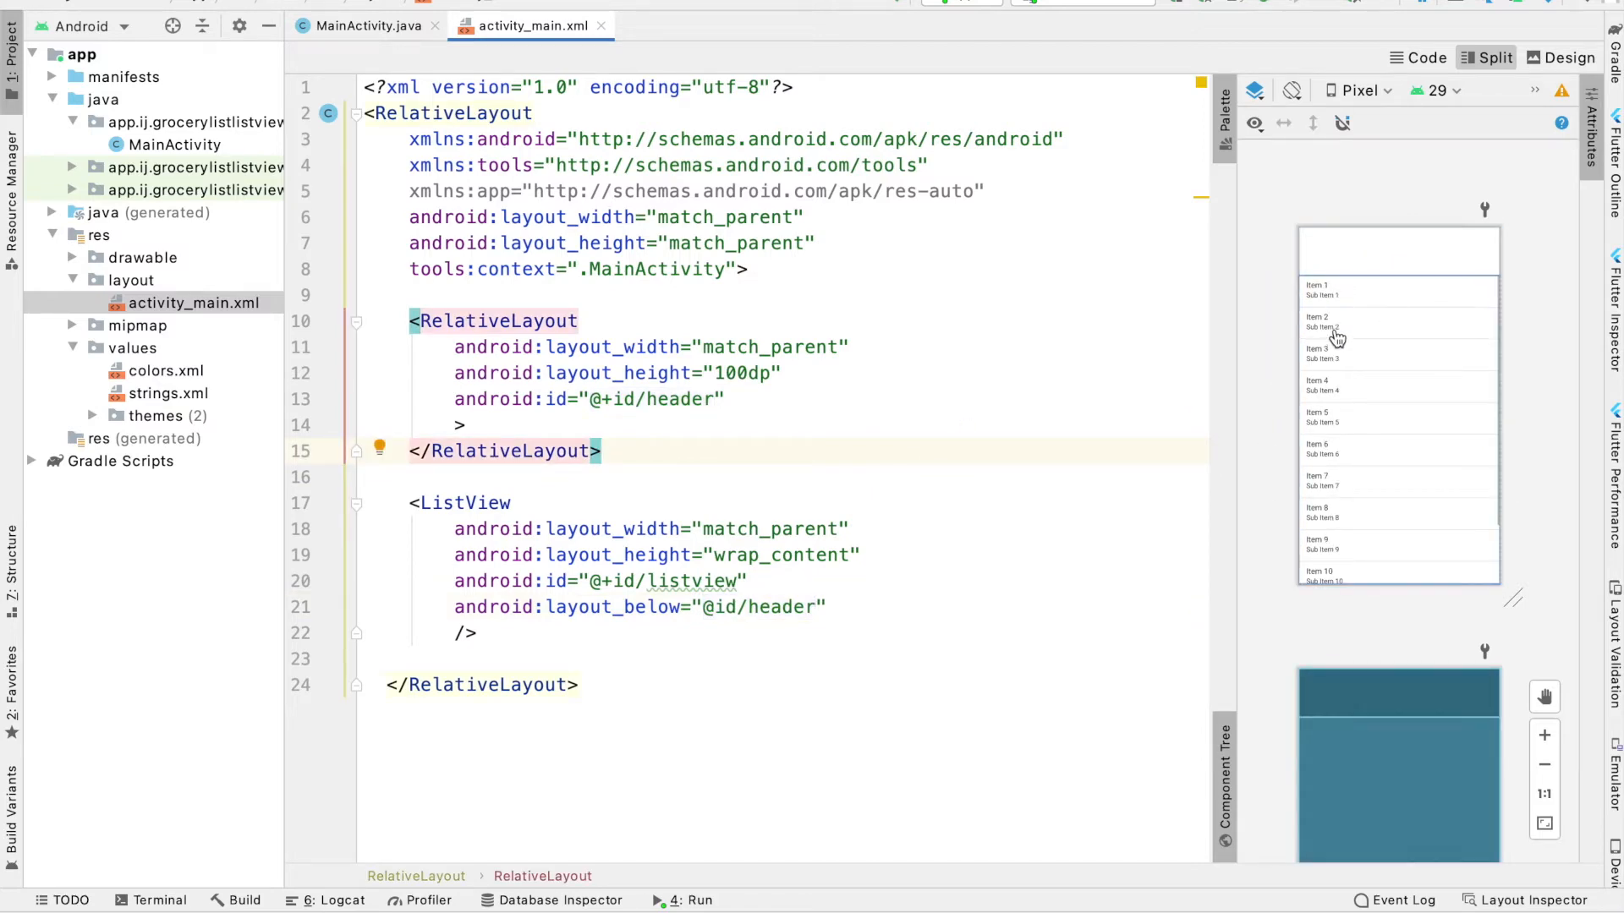
click(365, 27)
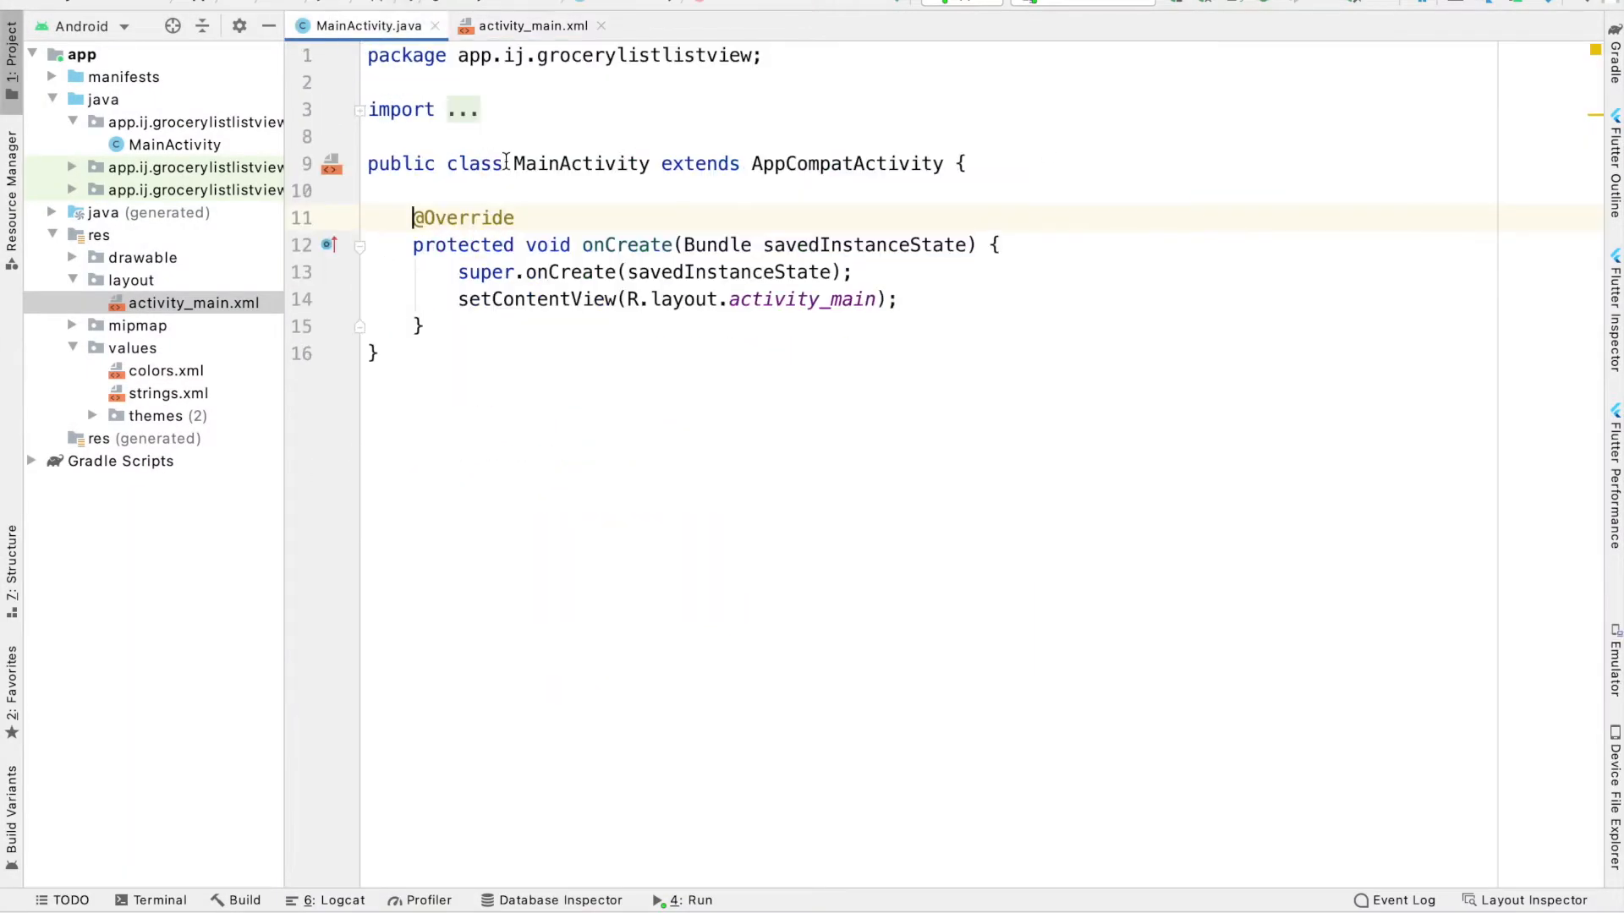
Step: Declare a ListView listView field and assign it findViewById(R.id.listview) in onCreate
text(ListView list)
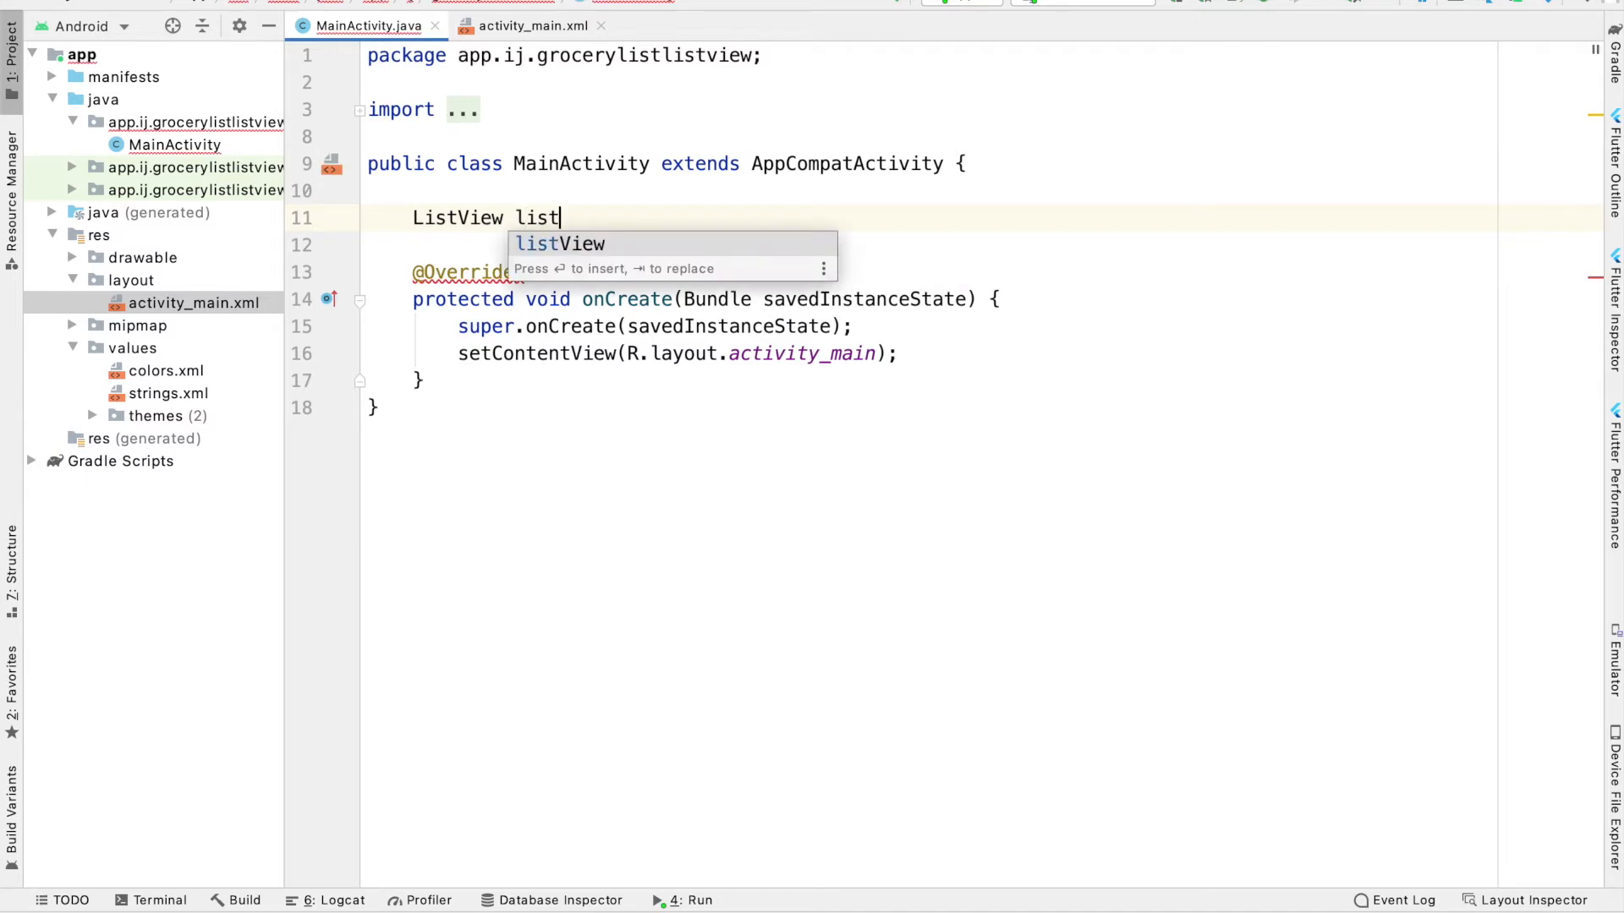
key(Enter)
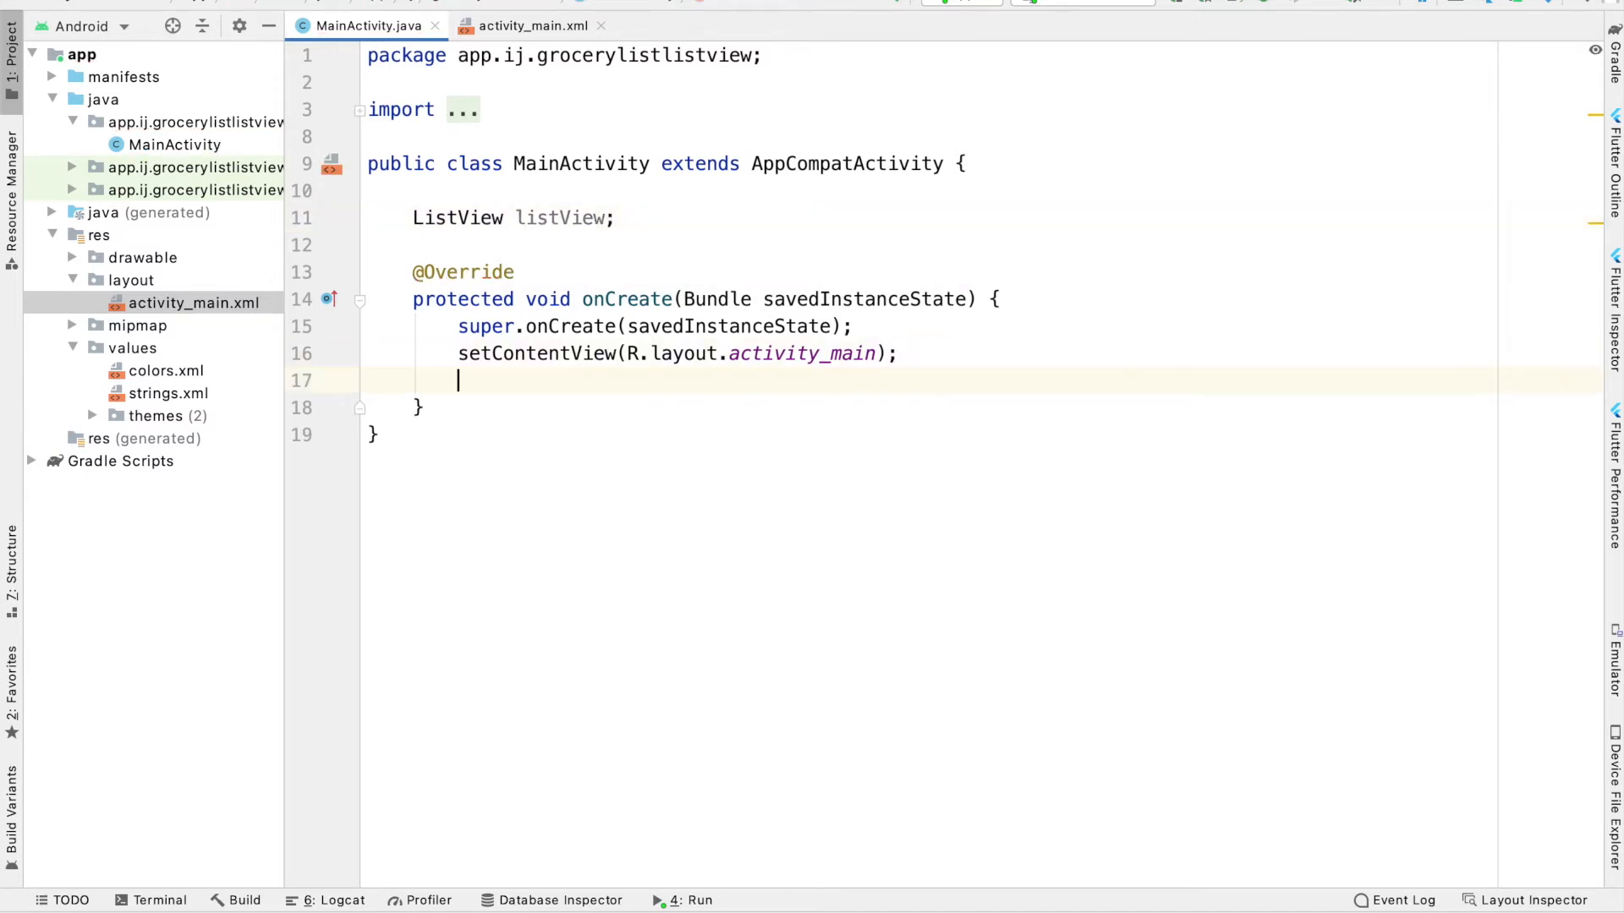
text(listView = findViewById(R.id.)
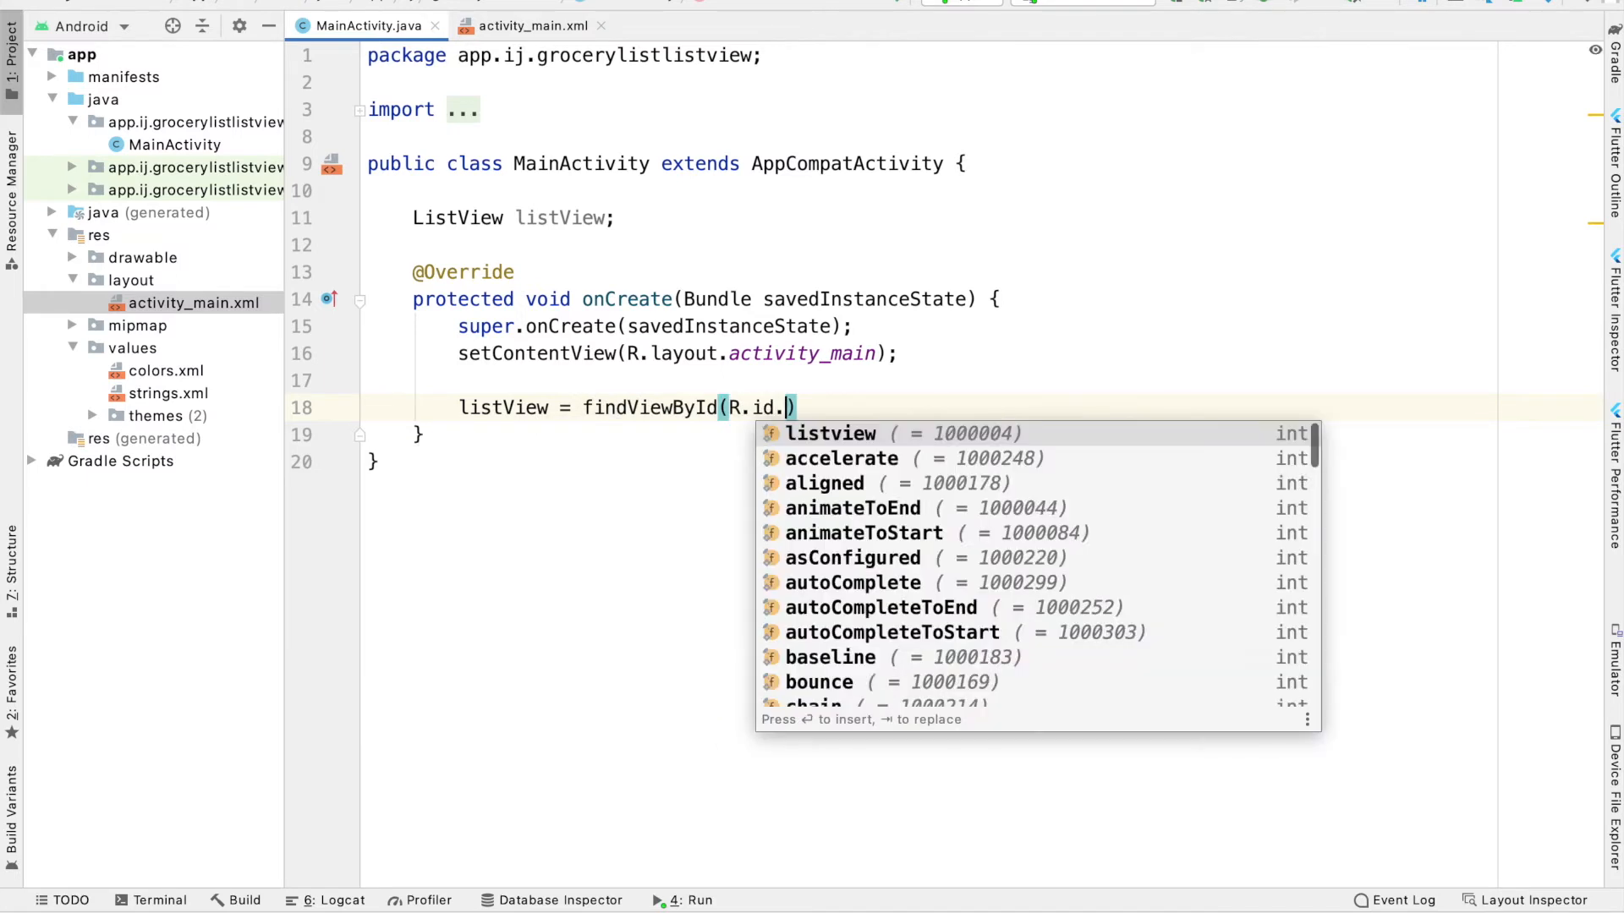
key(Enter)
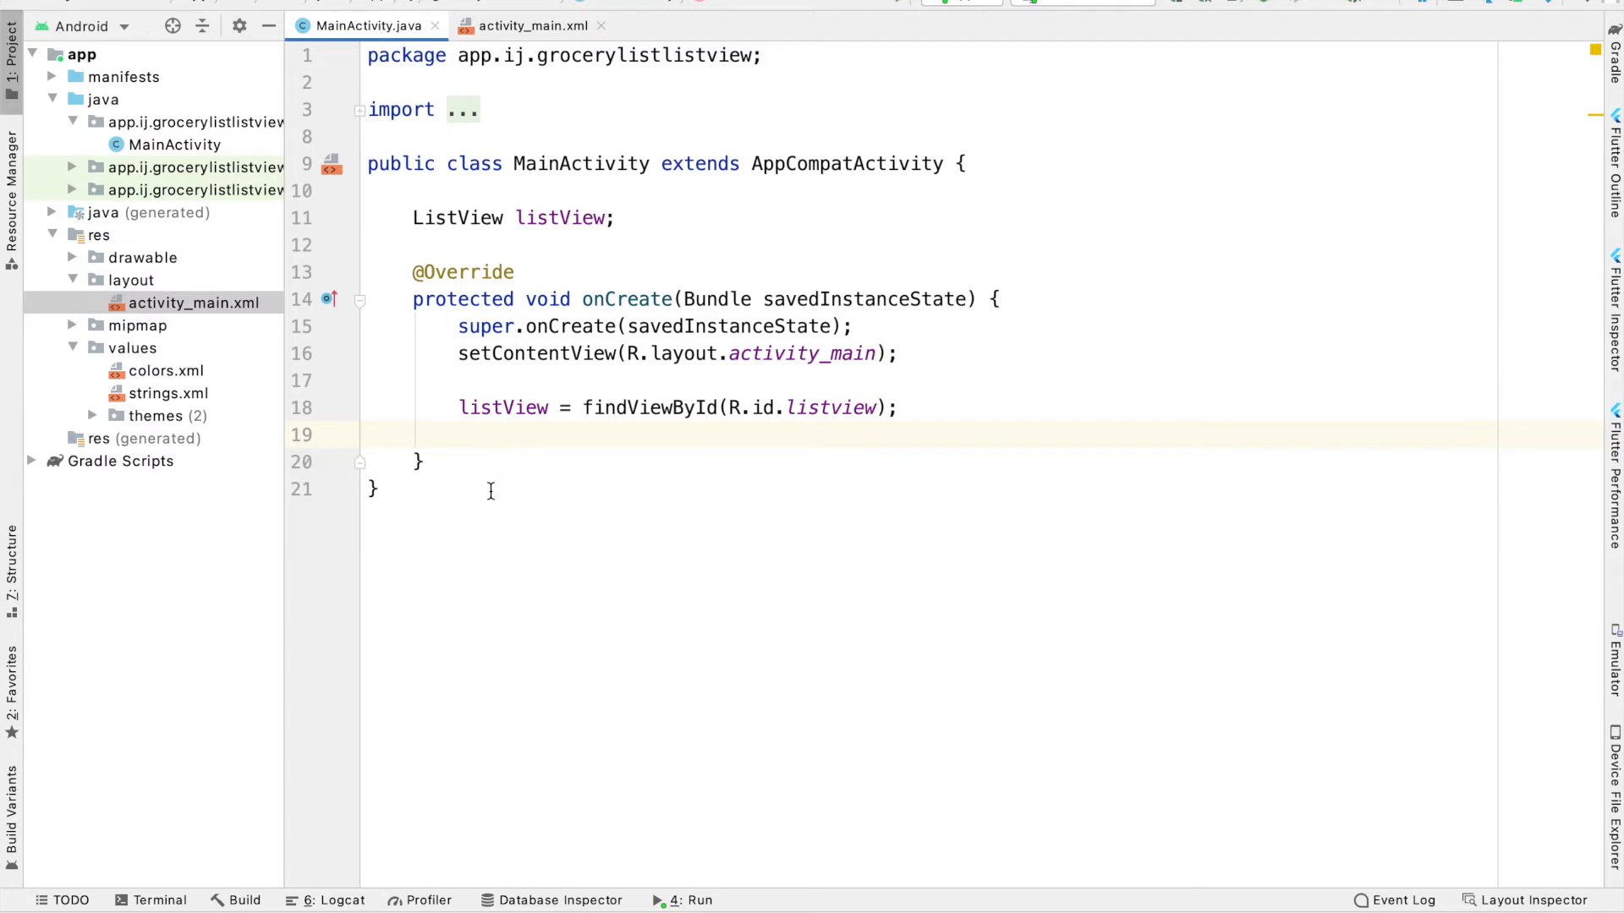
click(660, 218)
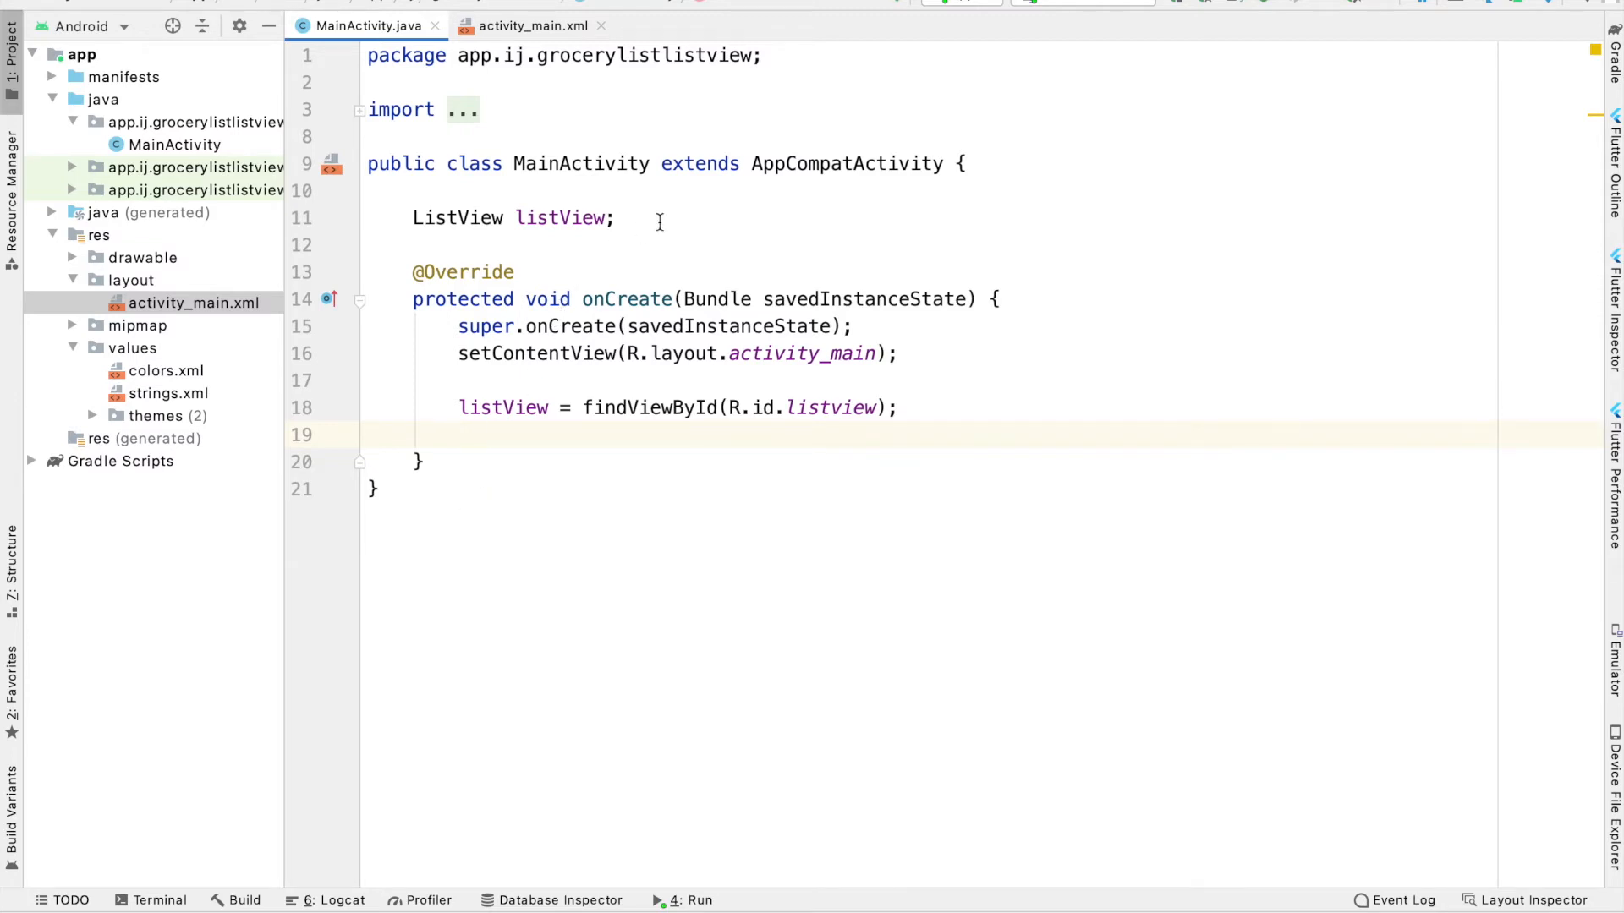
text(A)
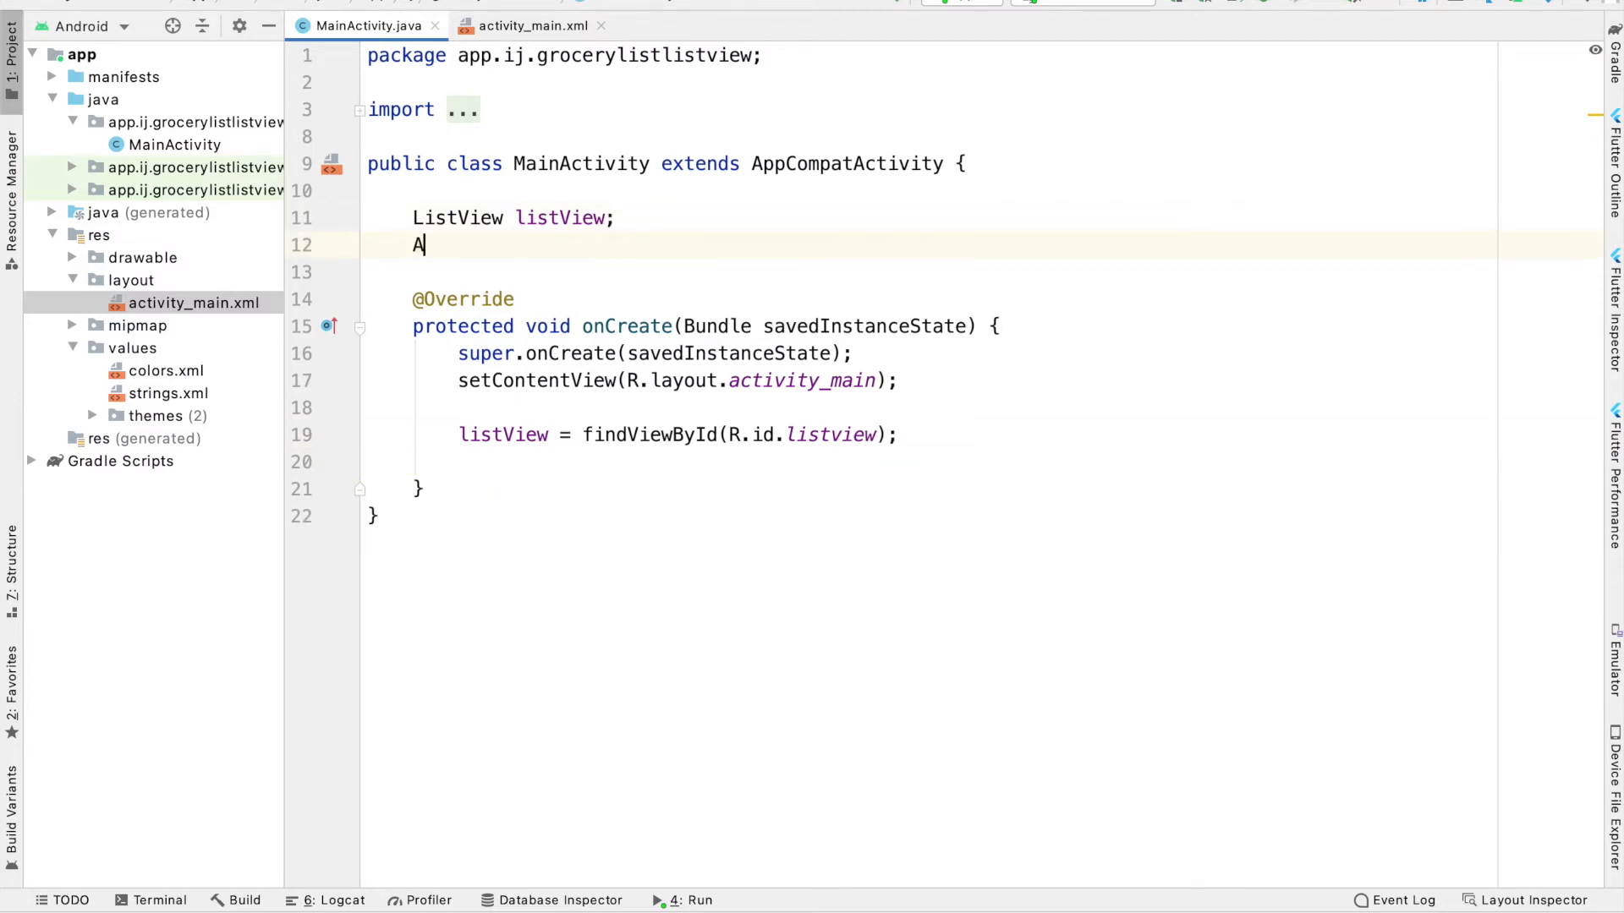
Step: Declare ArrayList<String> items, initialize it in onCreate, and add Apple, Banana, Orange, Strawberry, Kiwi, Mango
text(rrayList<String> items;)
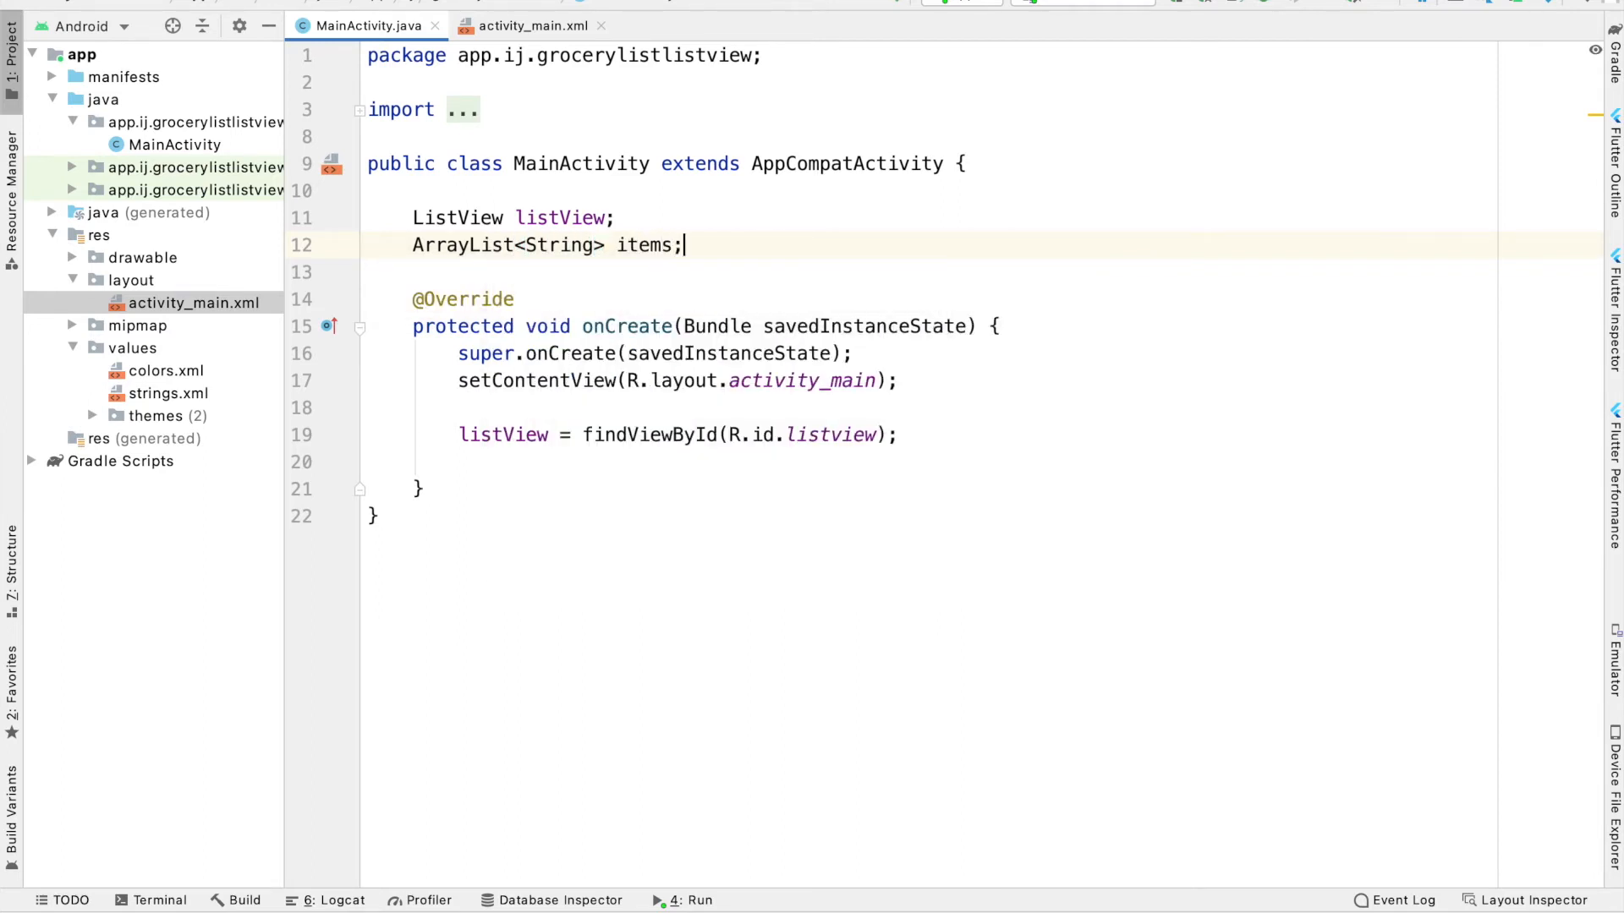
click(568, 460)
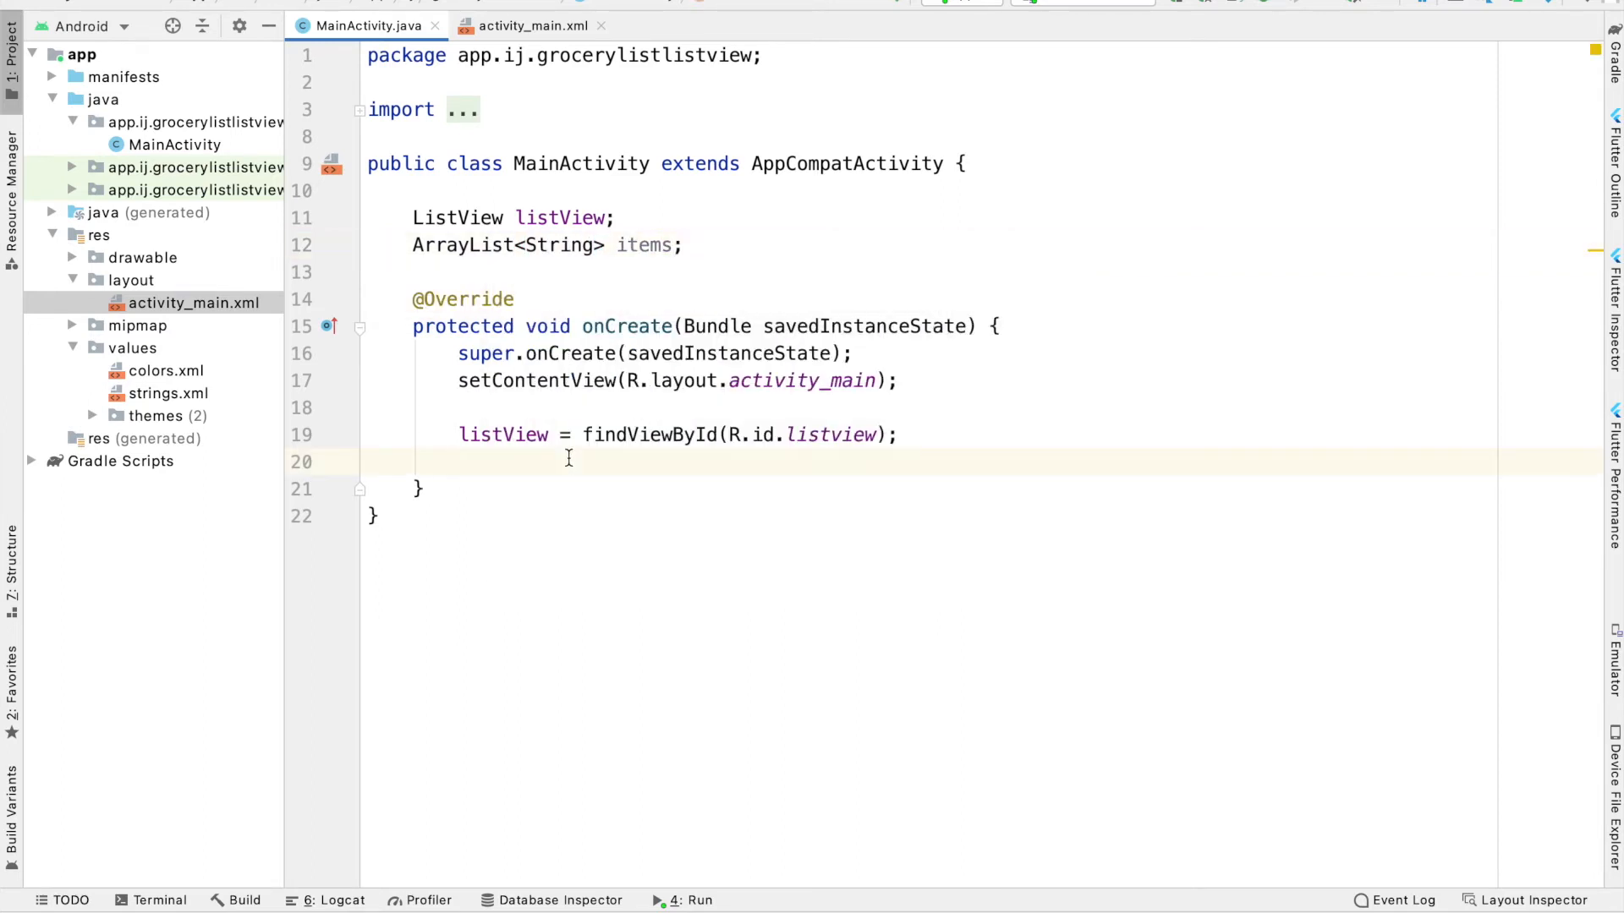
text(items = new Arra)
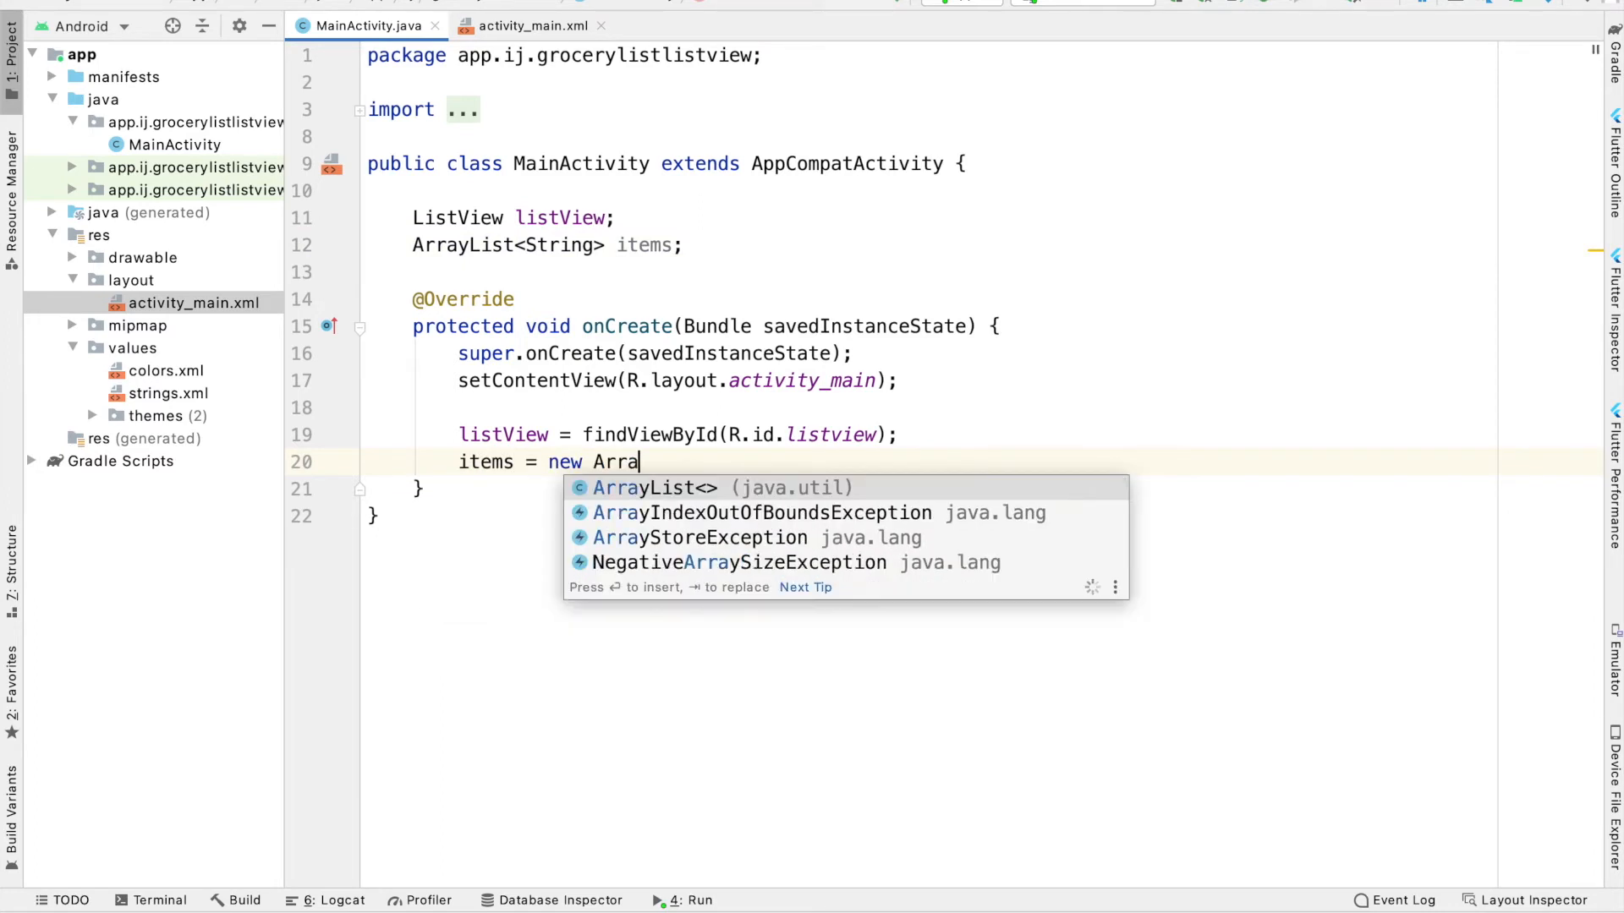
key(Enter)
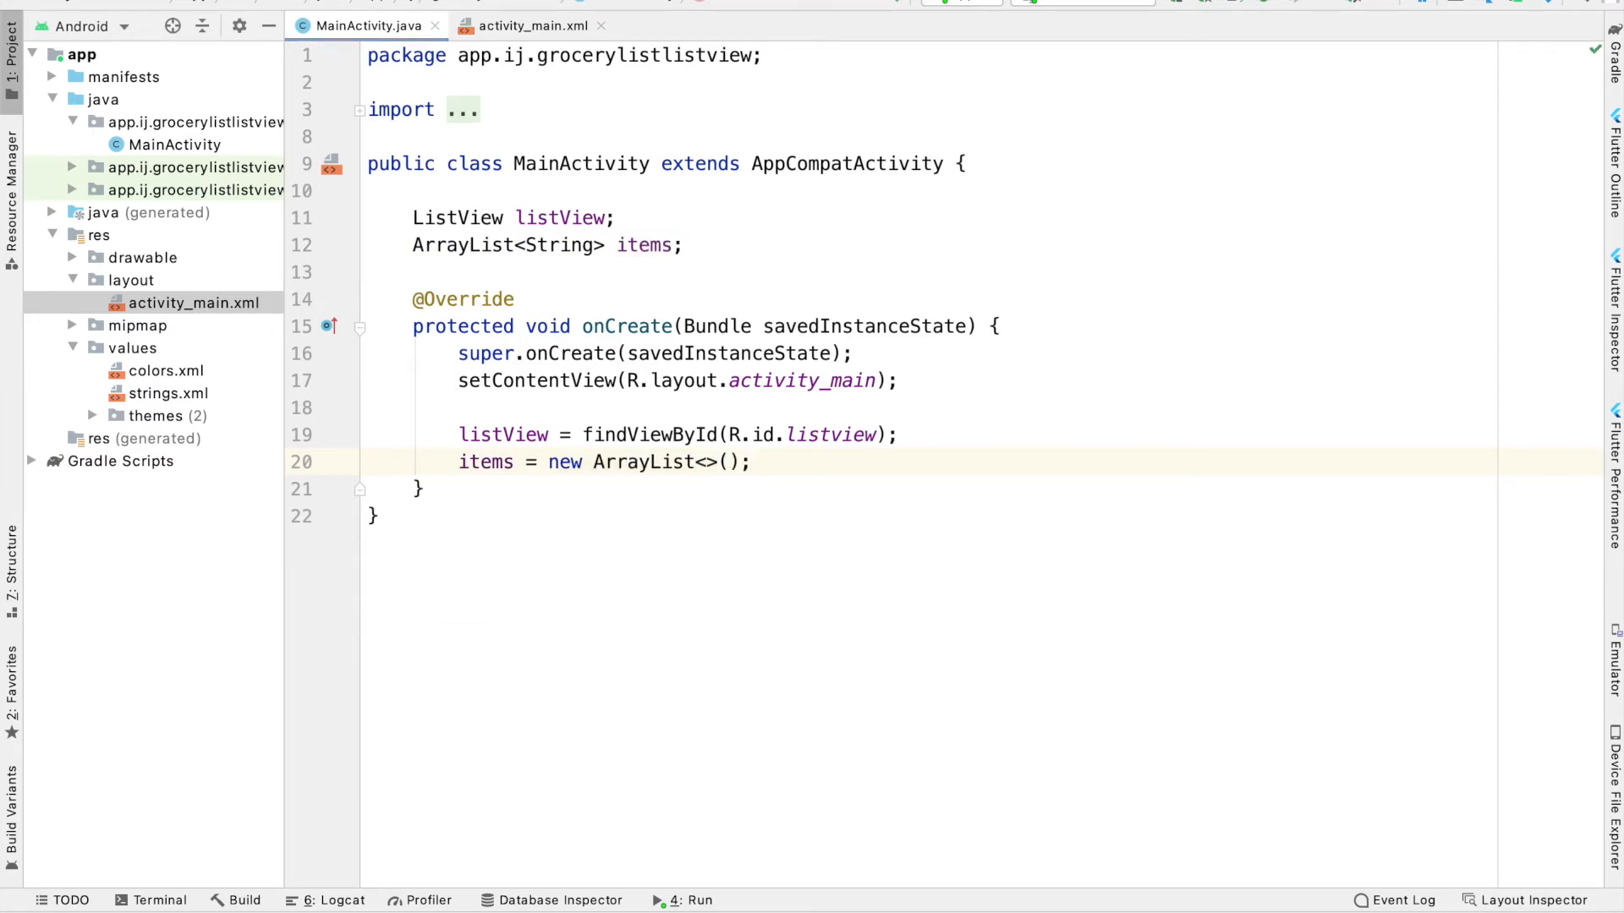
mouse_move(1291, 399)
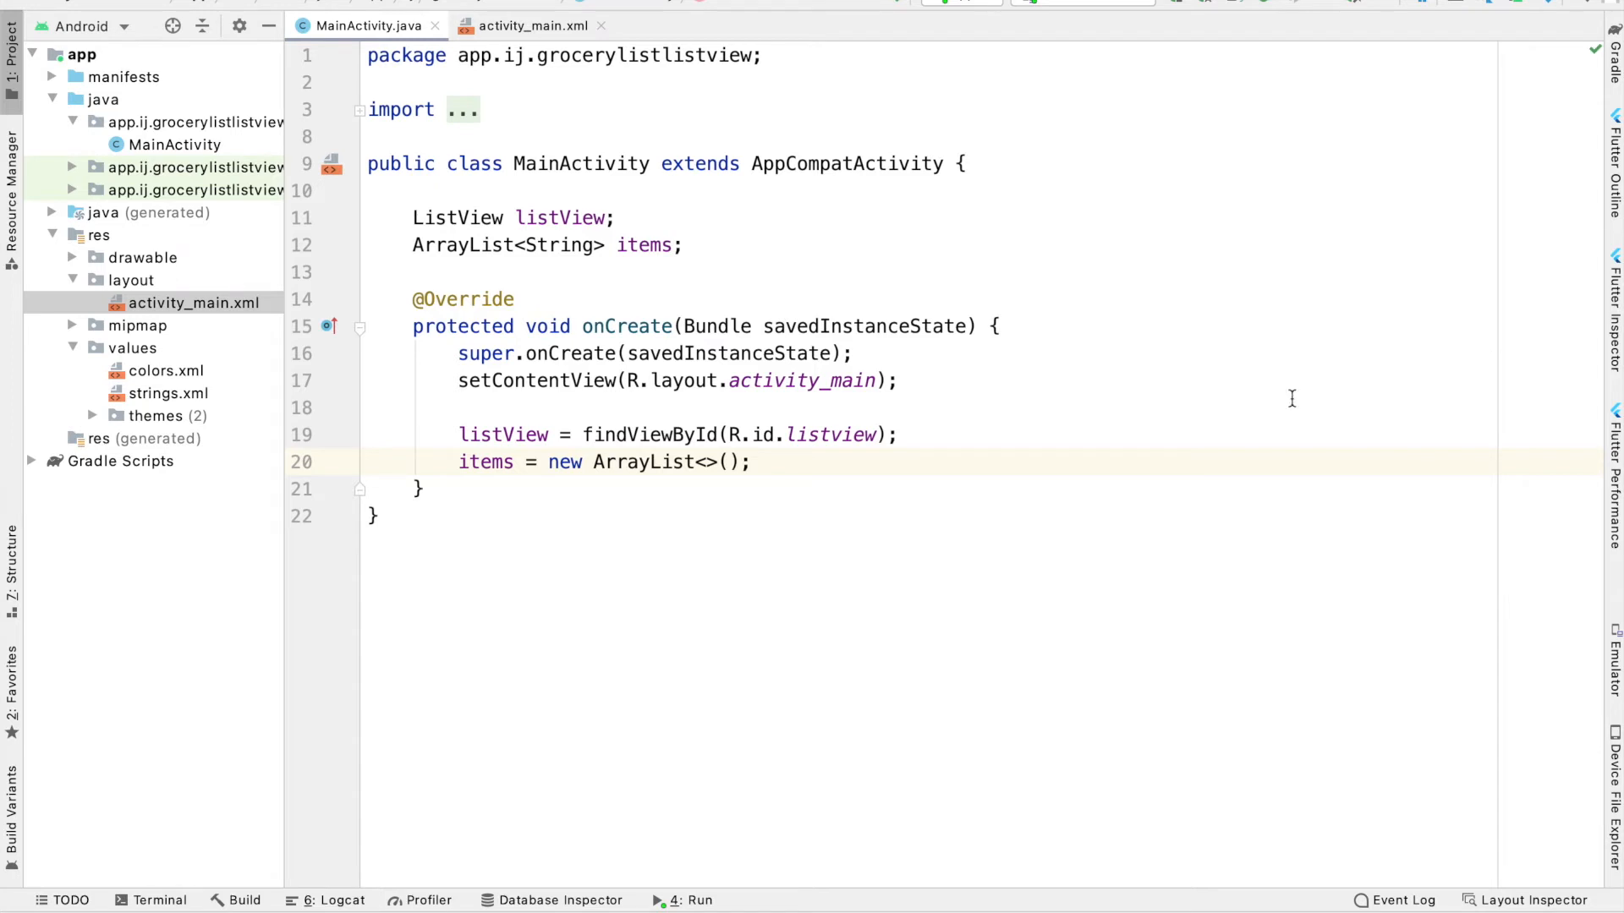
text(items.add("Apple");)
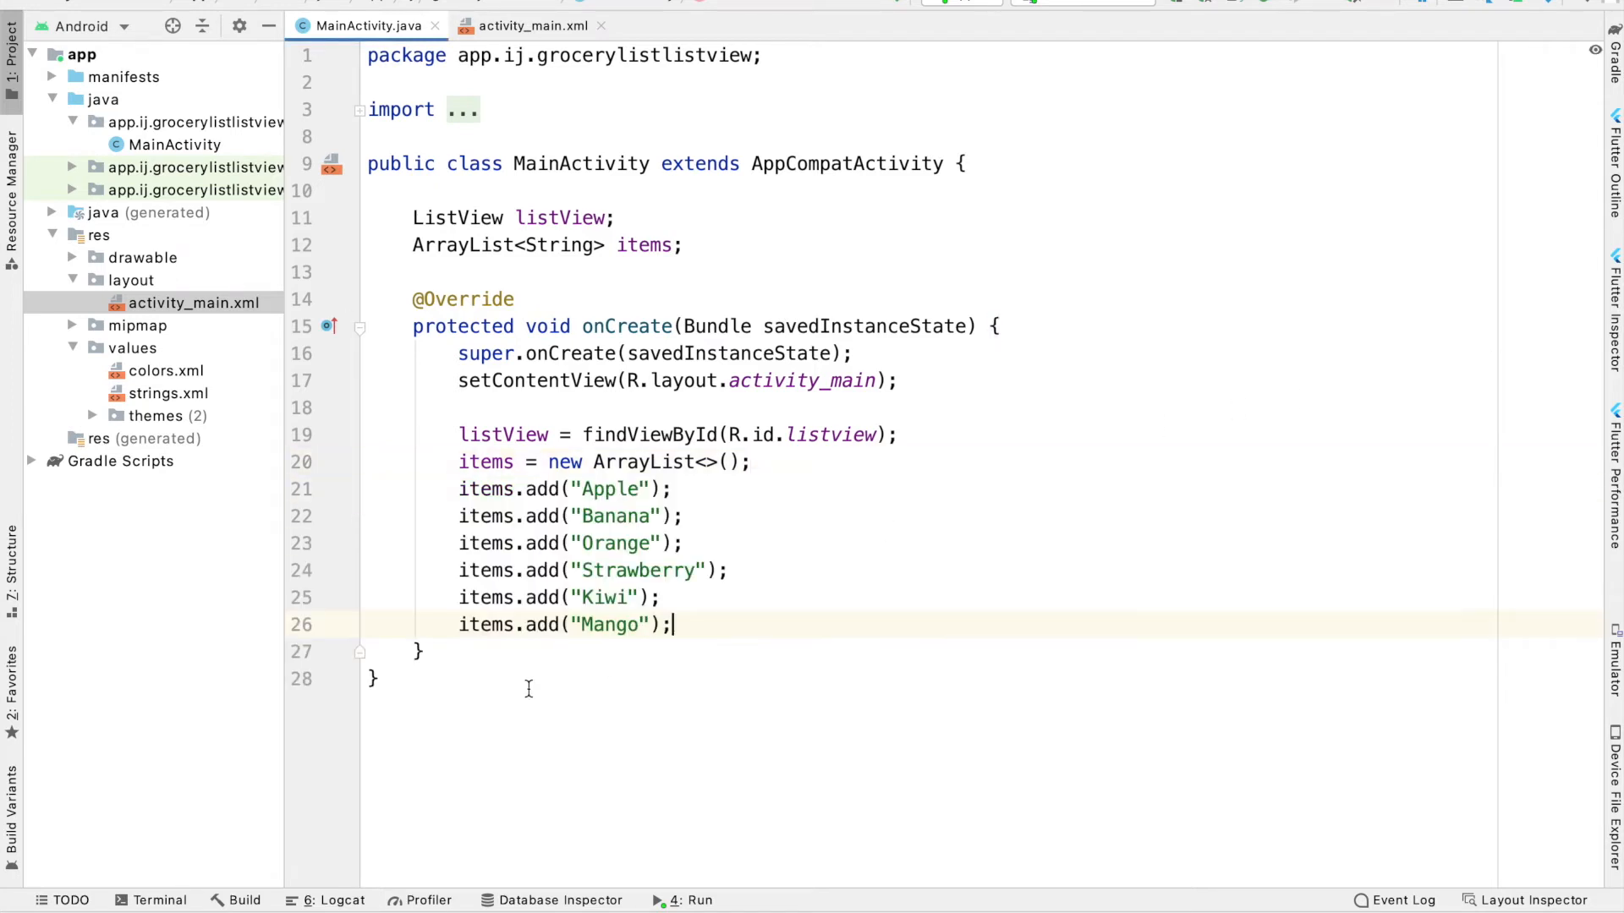
key(enter)
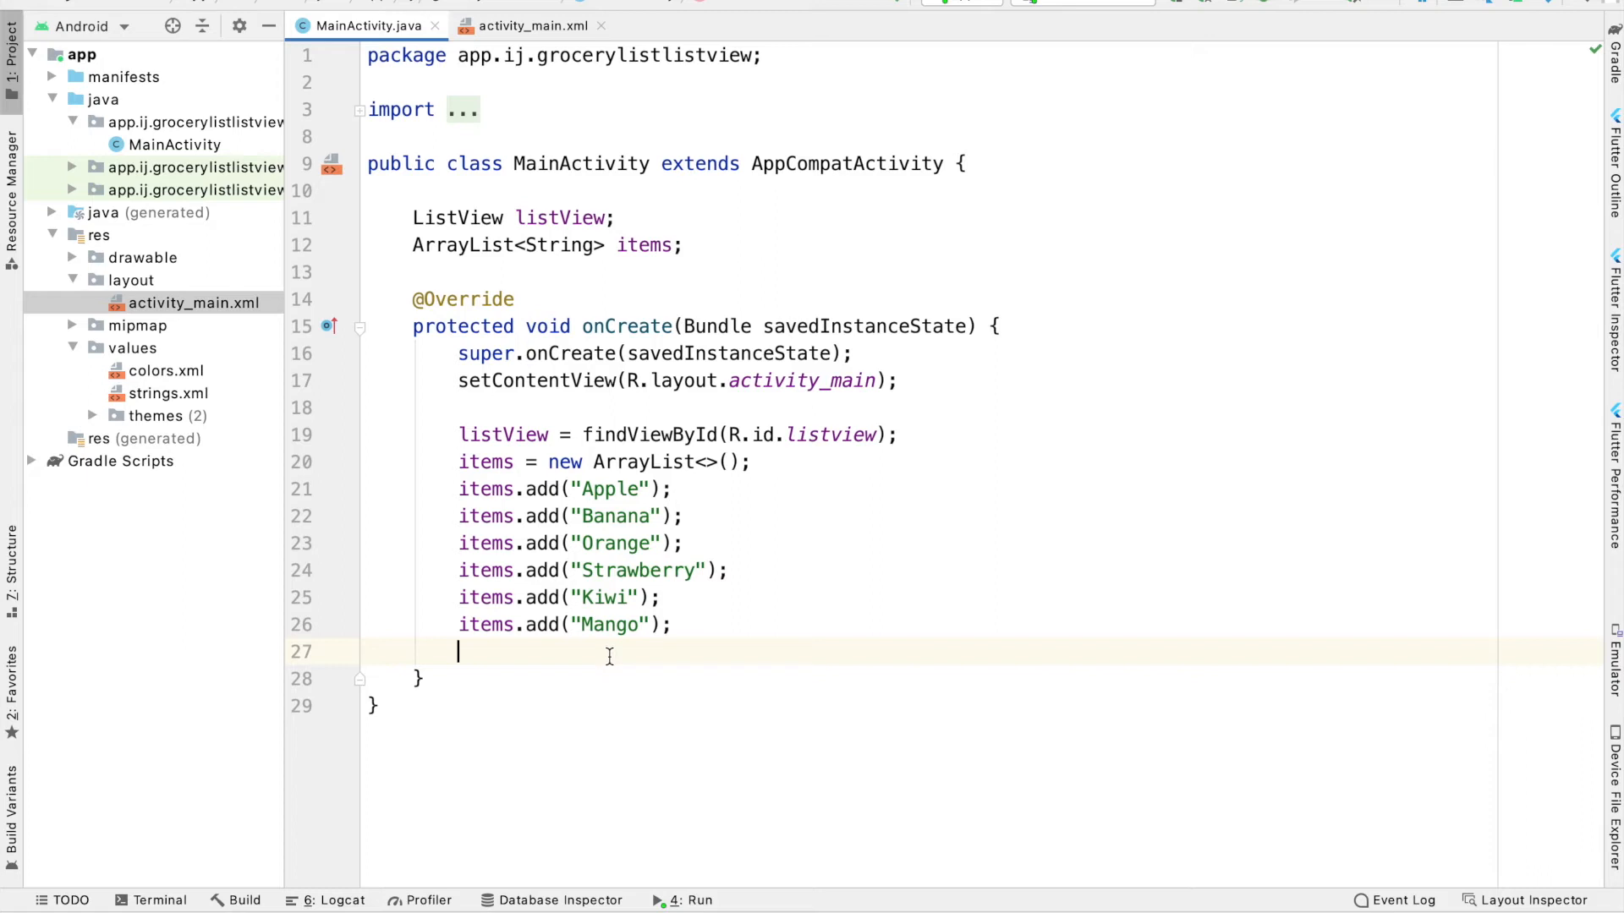
mouse_move(557, 656)
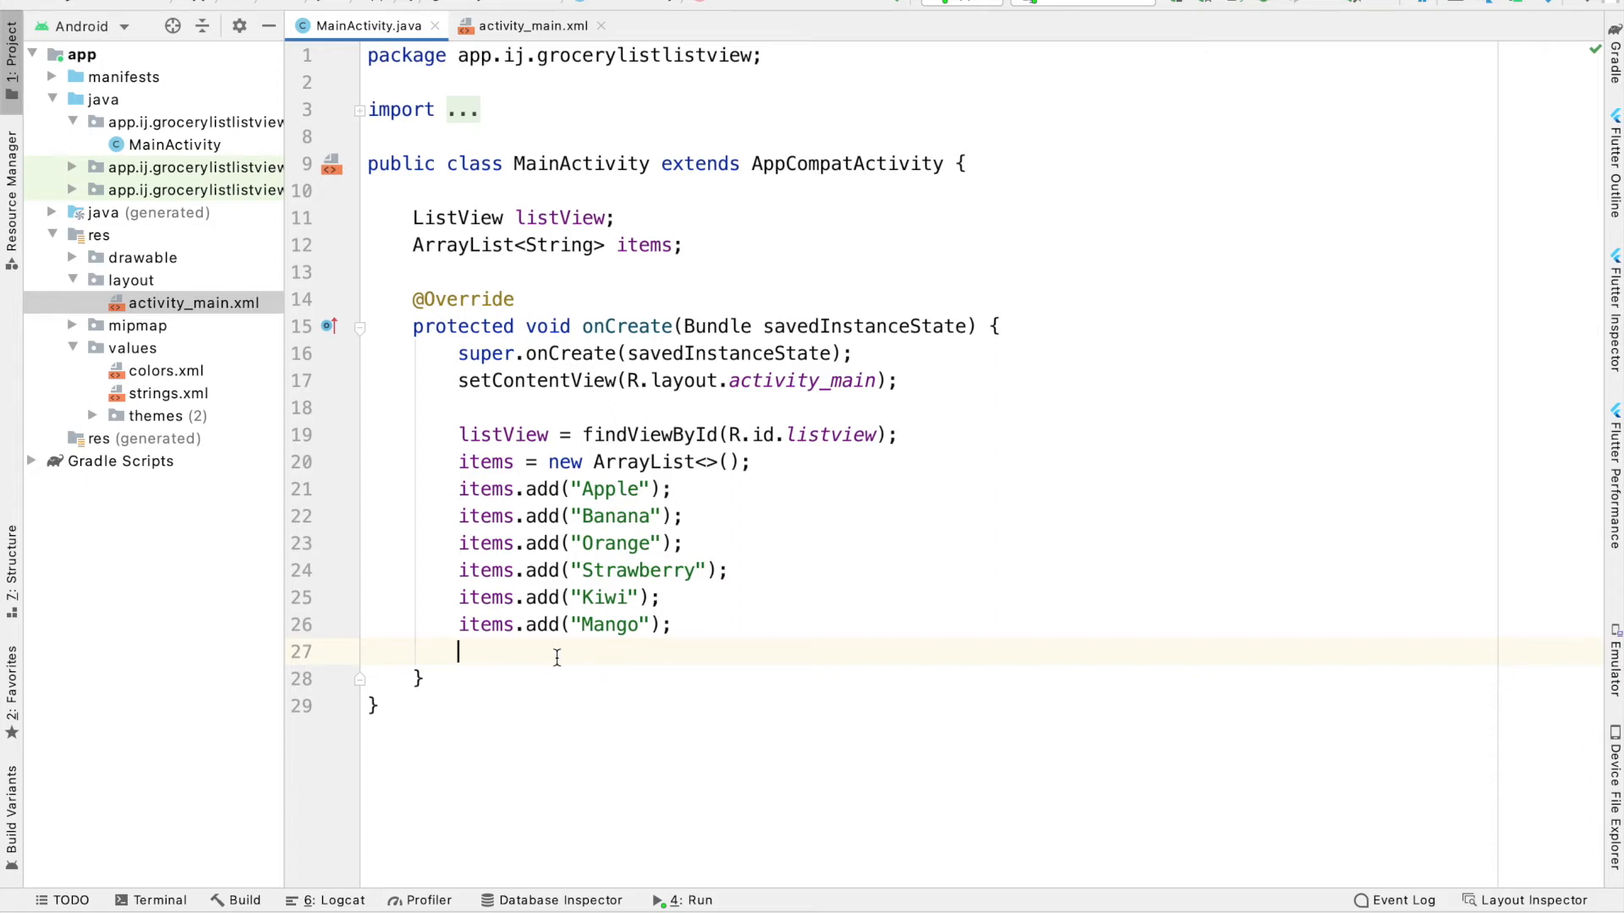
key(enter)
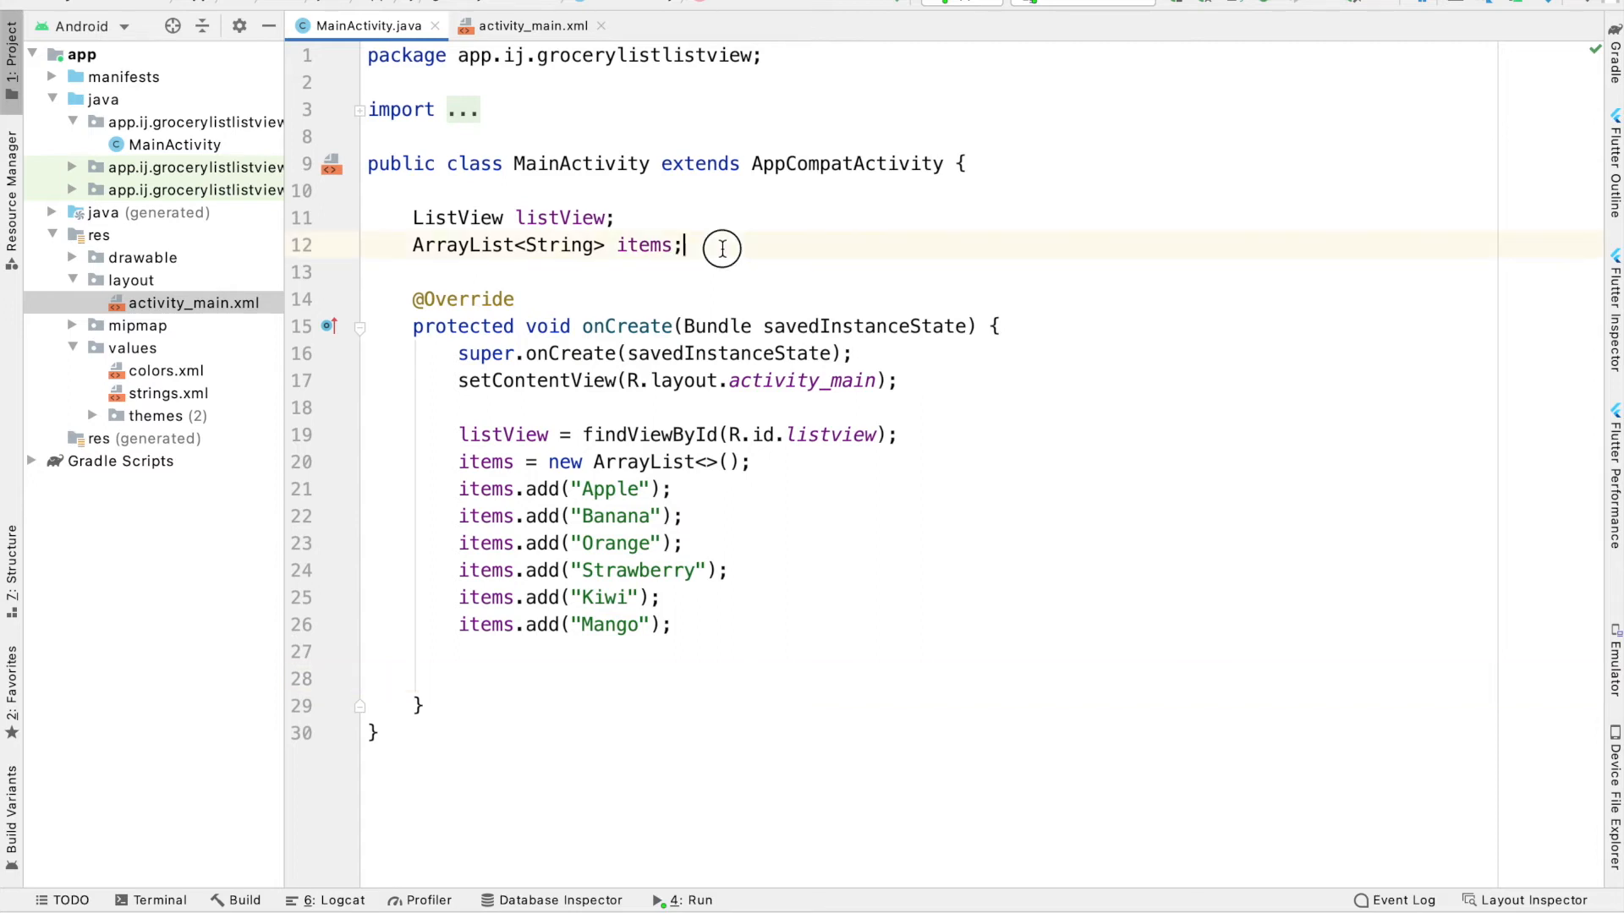
Step: Declare an ArrayAdapter<String> adapter field below the items field
key(enter)
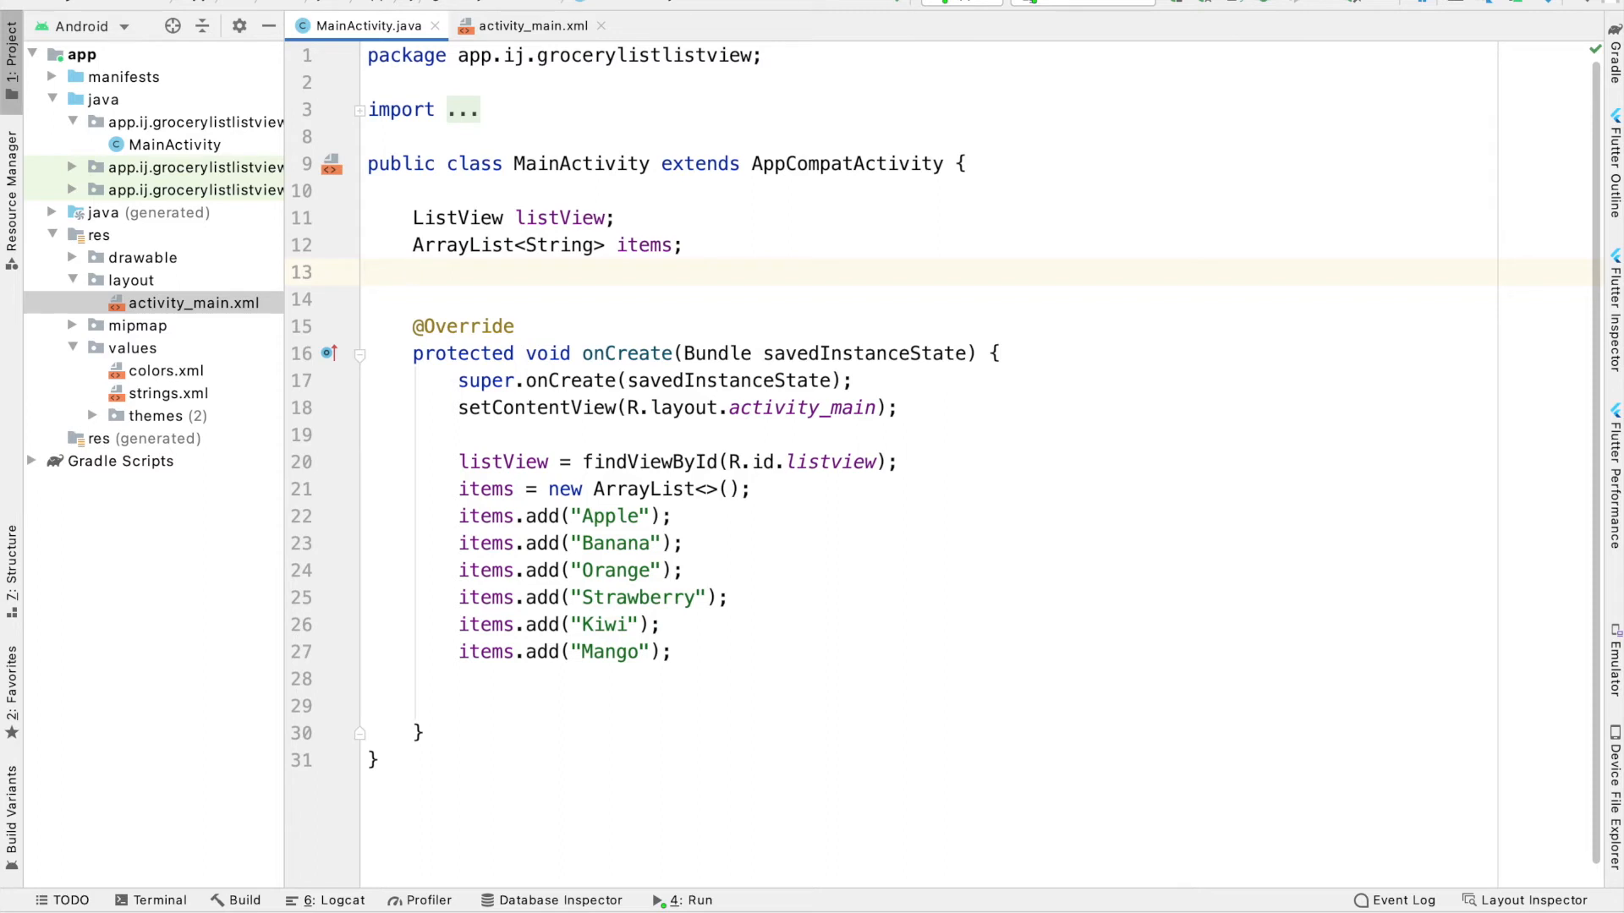
text(A)
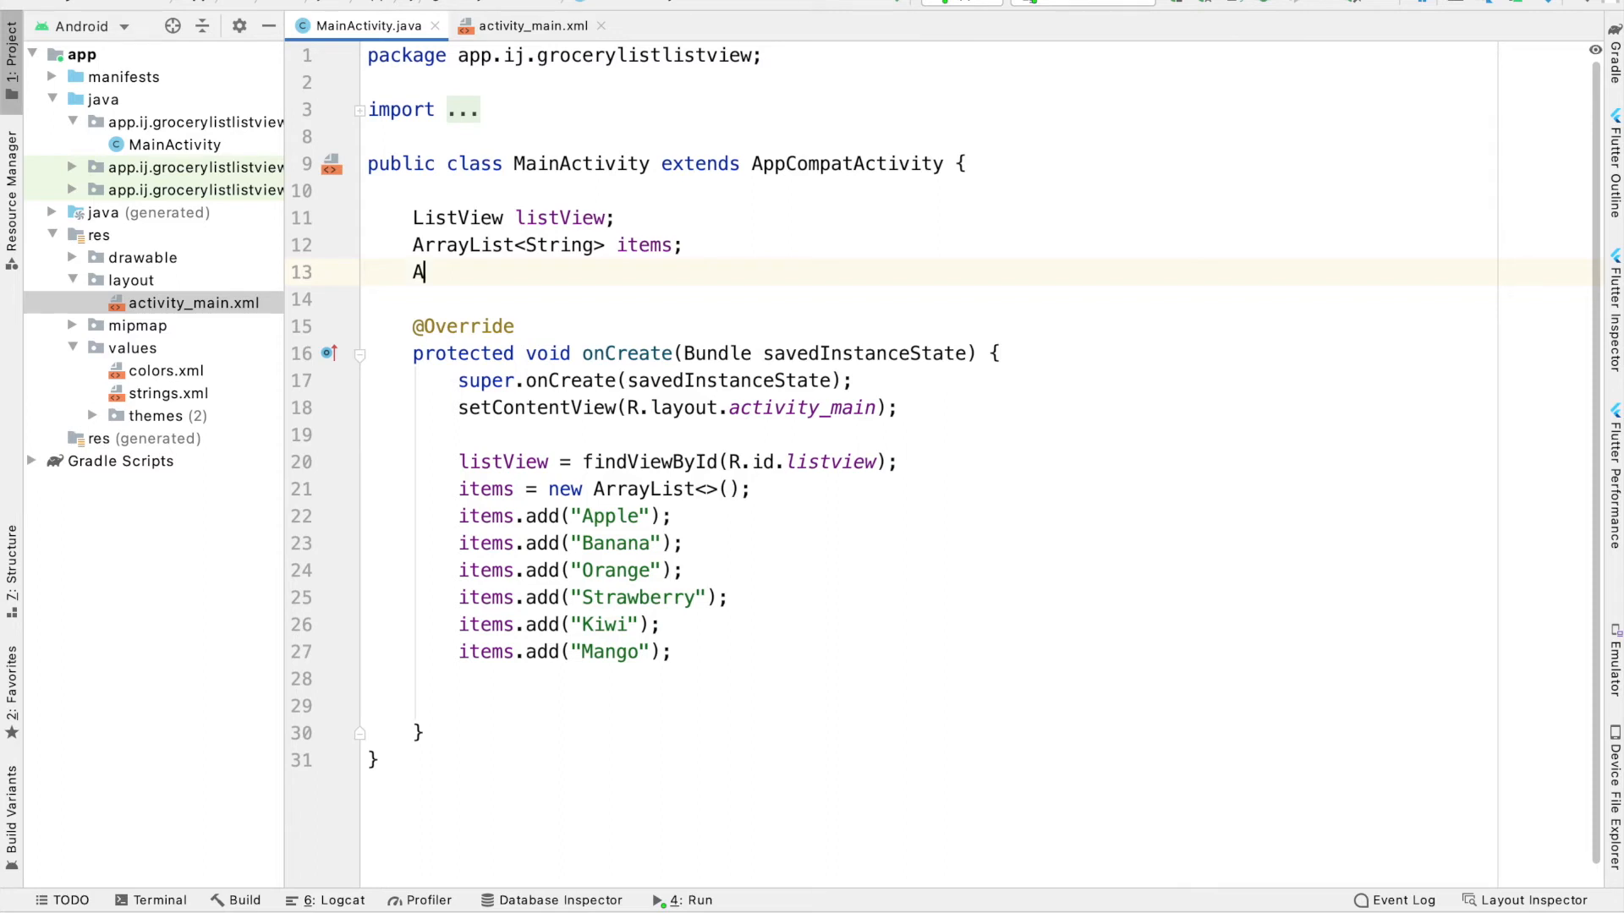
text(r)
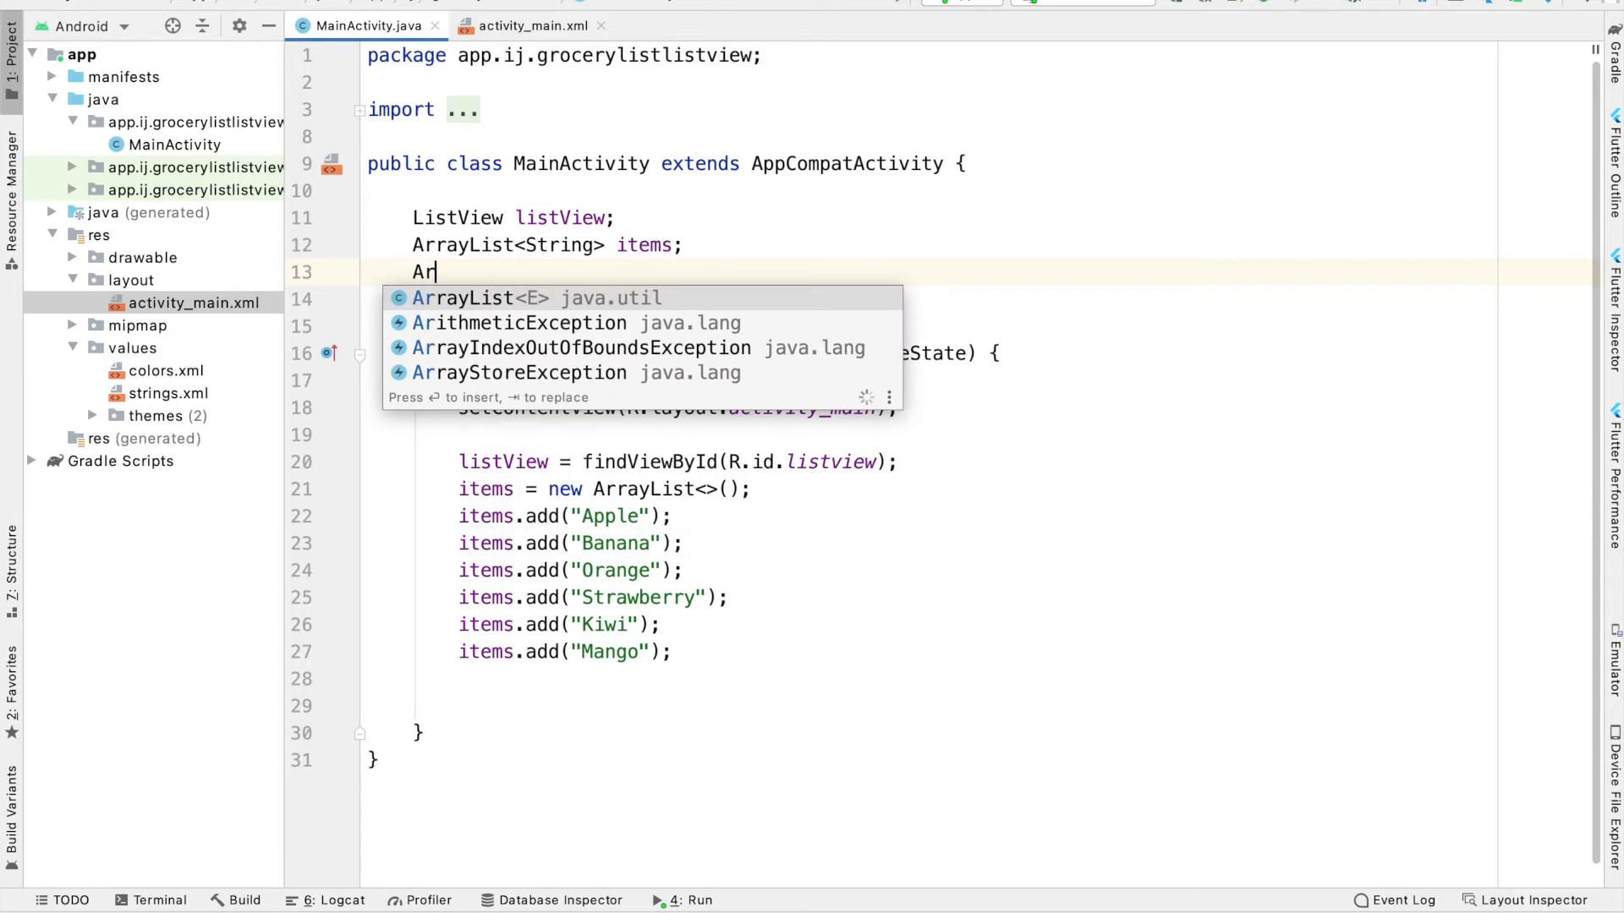
text(rayAdap)
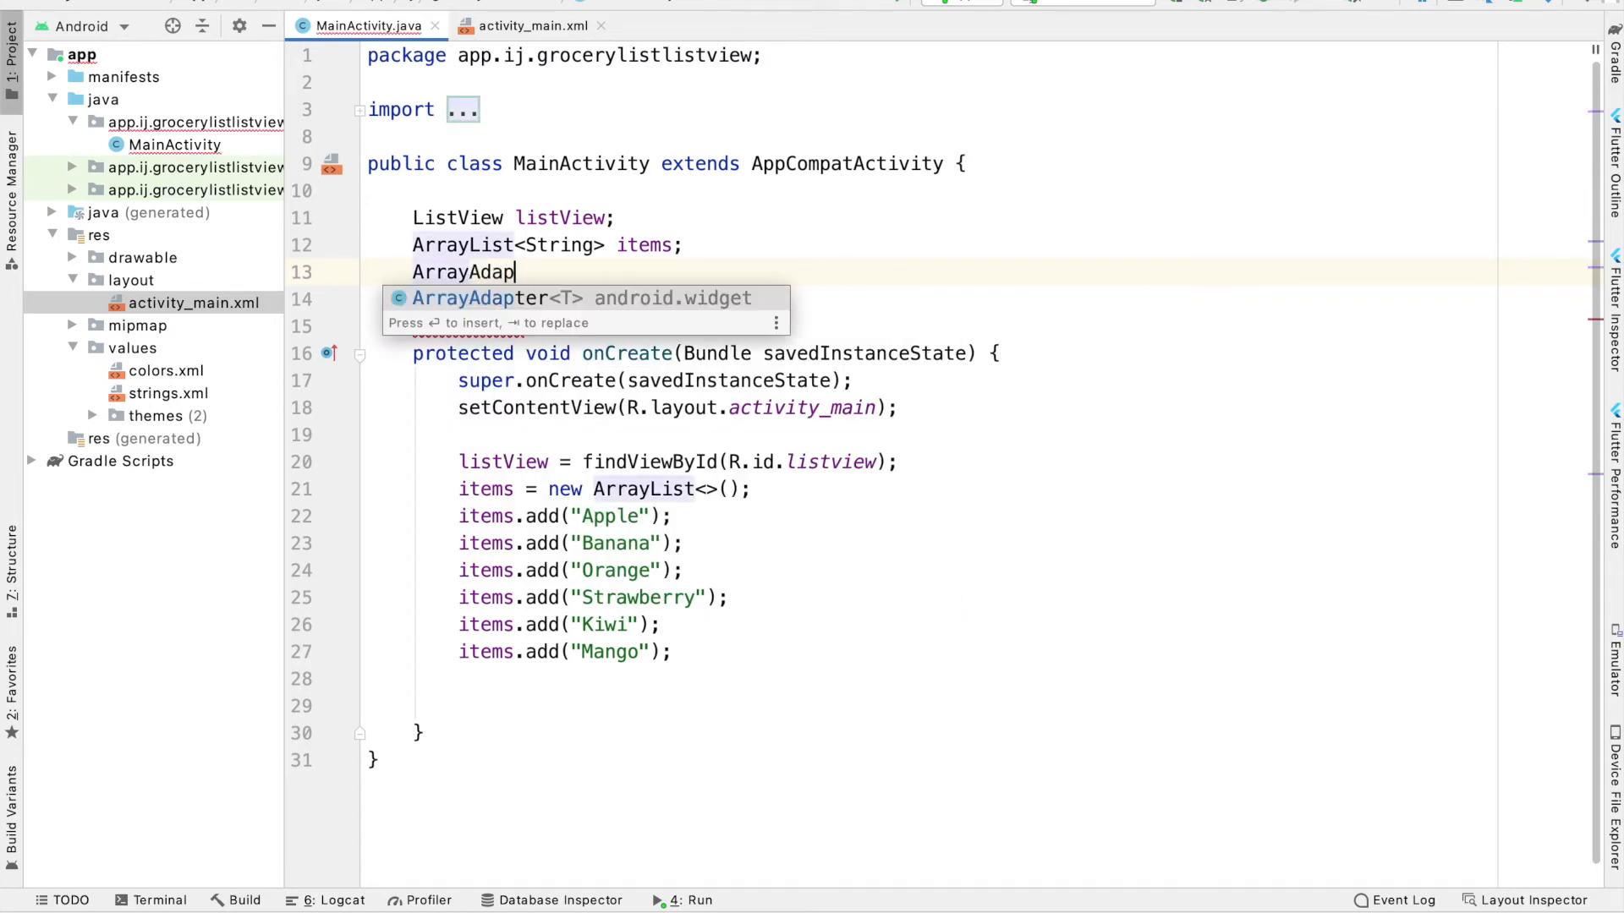
key(Tab)
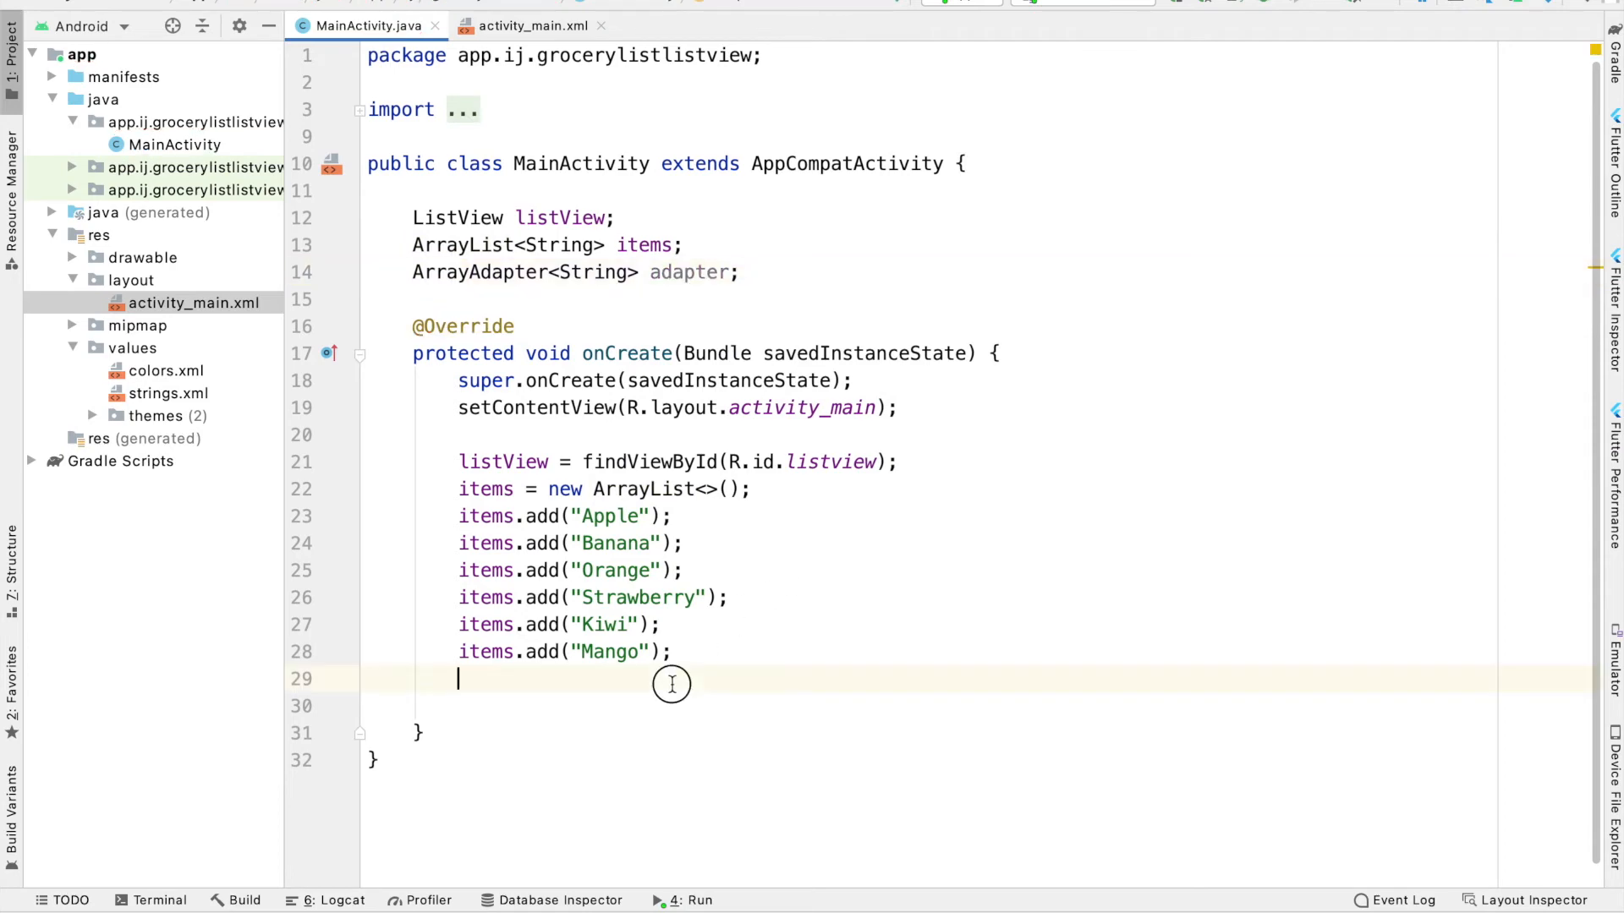
Step: Assign adapter = new ArrayAdapter<>(getApplicationContext(), android.R.layout.simple_list_item_1, items) in onCreate
text(adapter =)
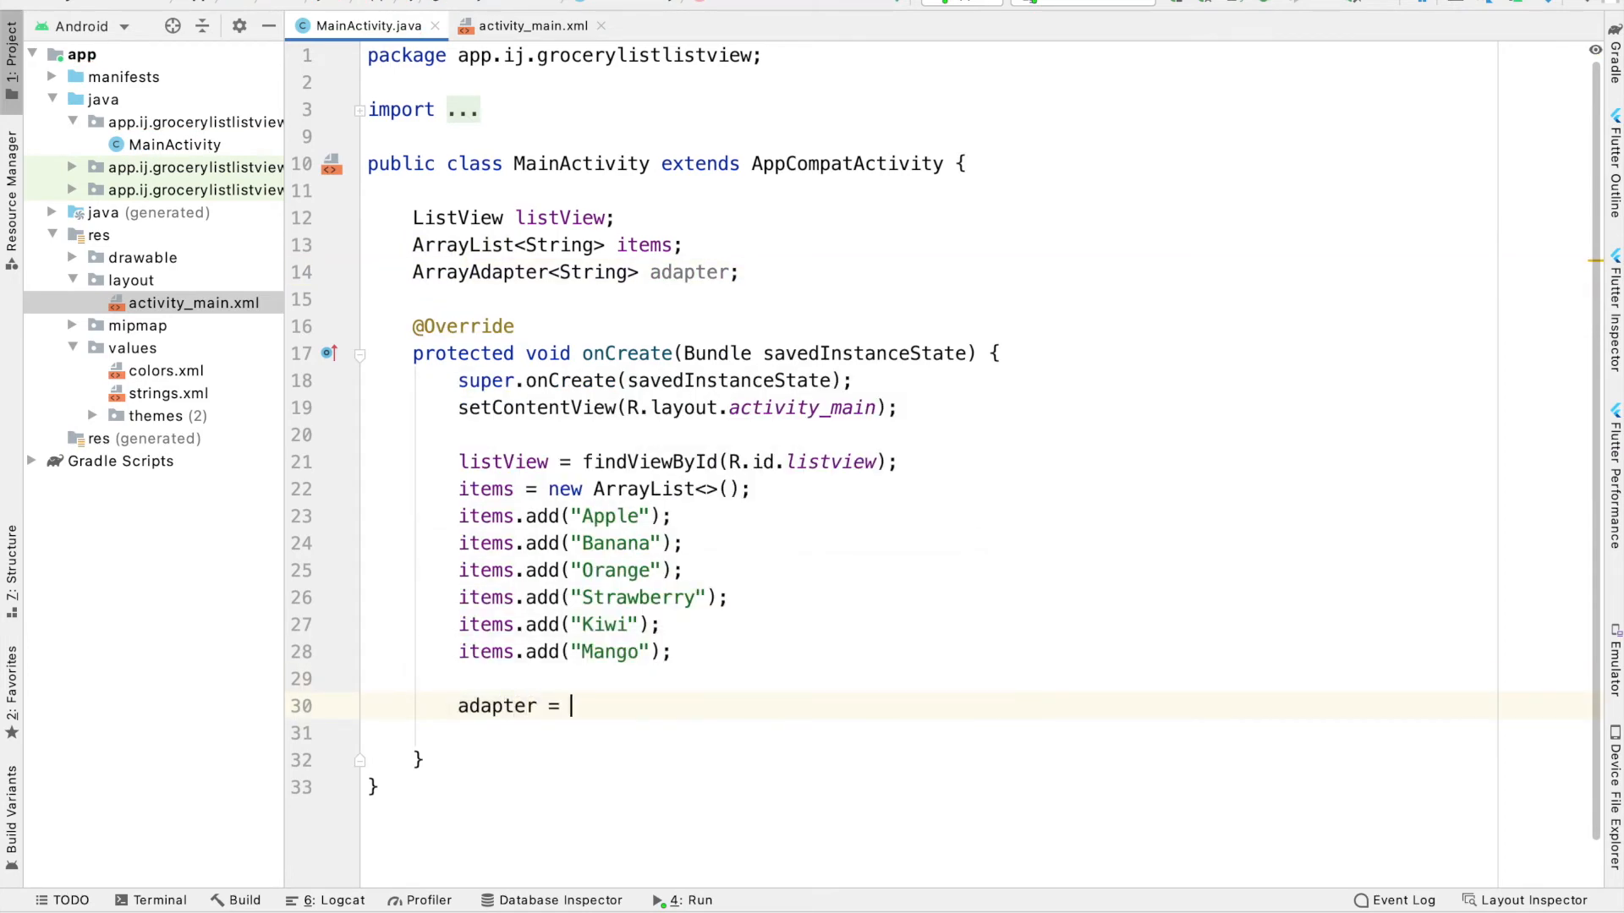
text(new ArrayAdapter<>()
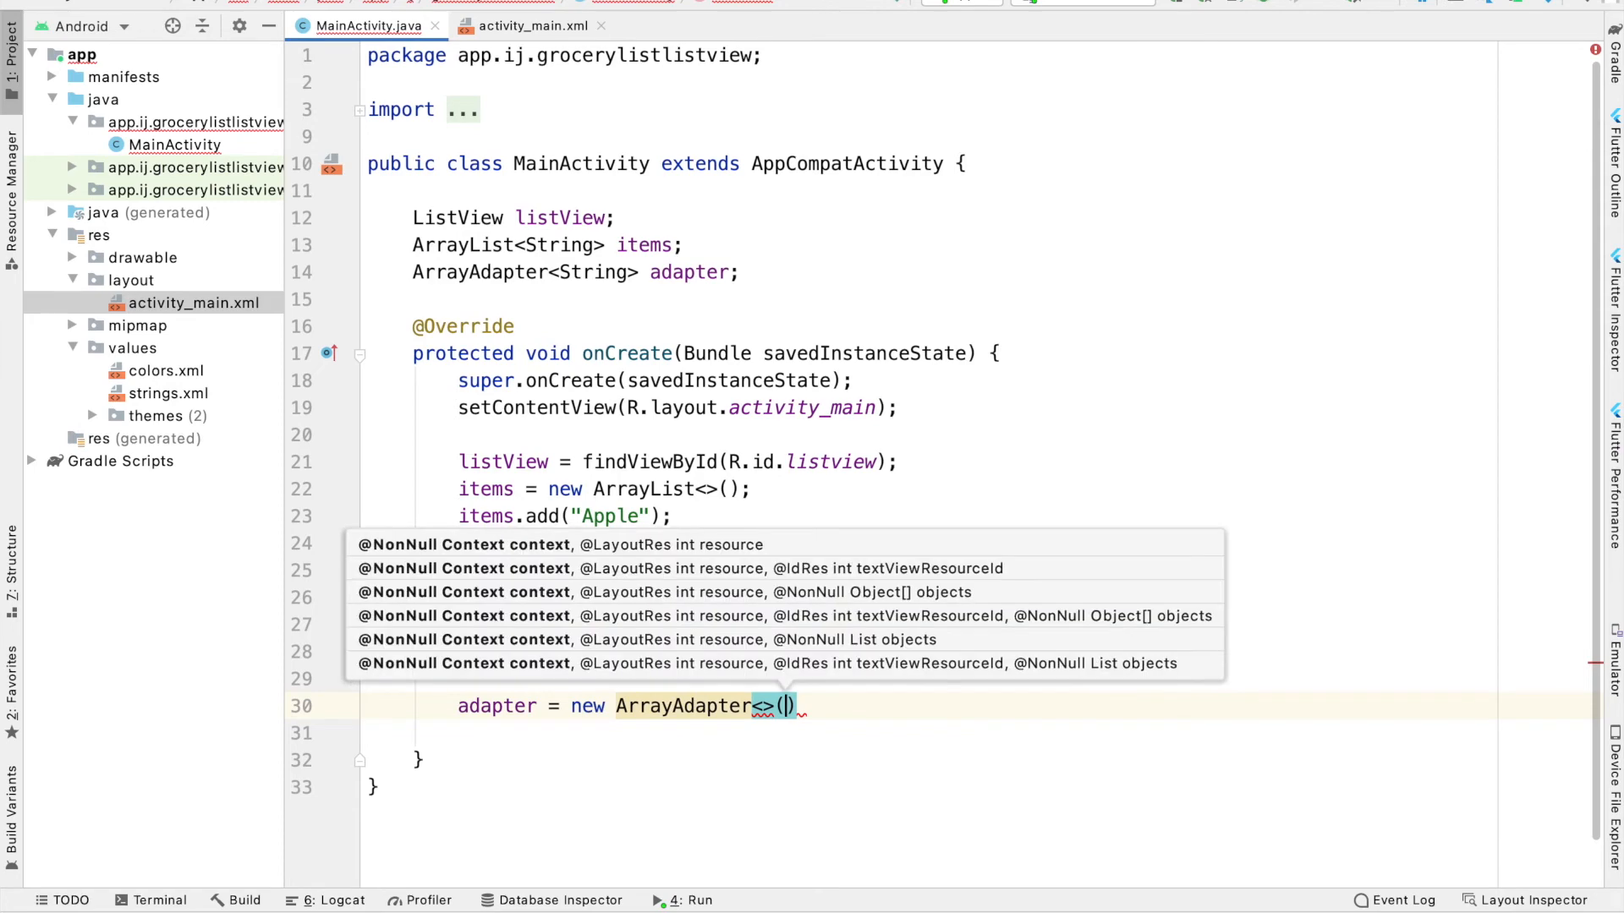
text(getApplicationContext()
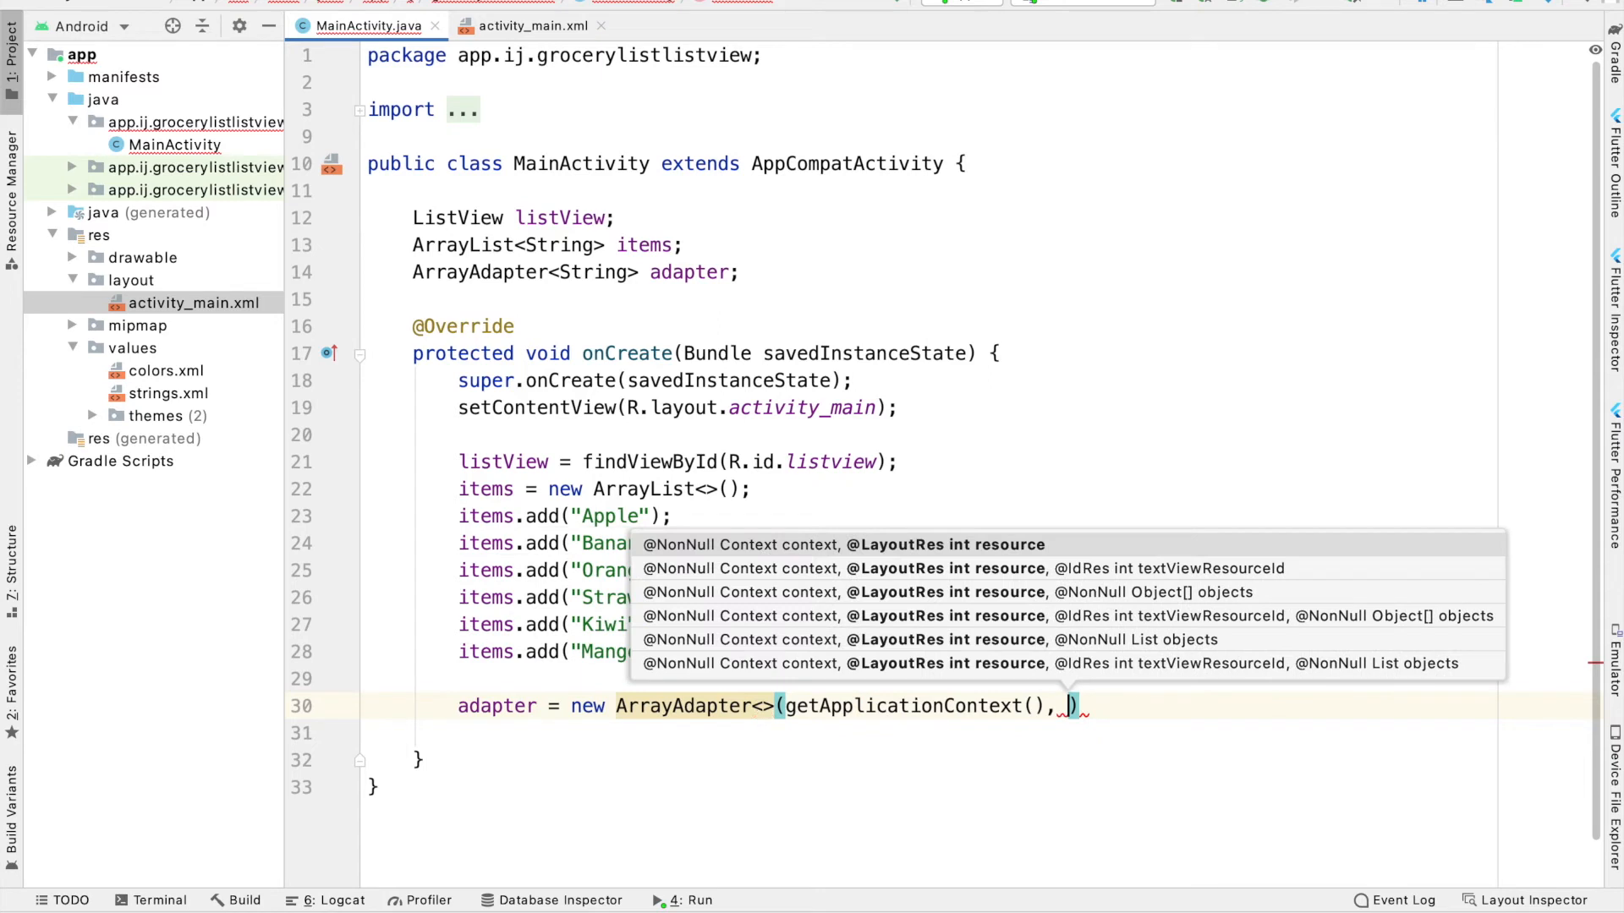
text(android.)
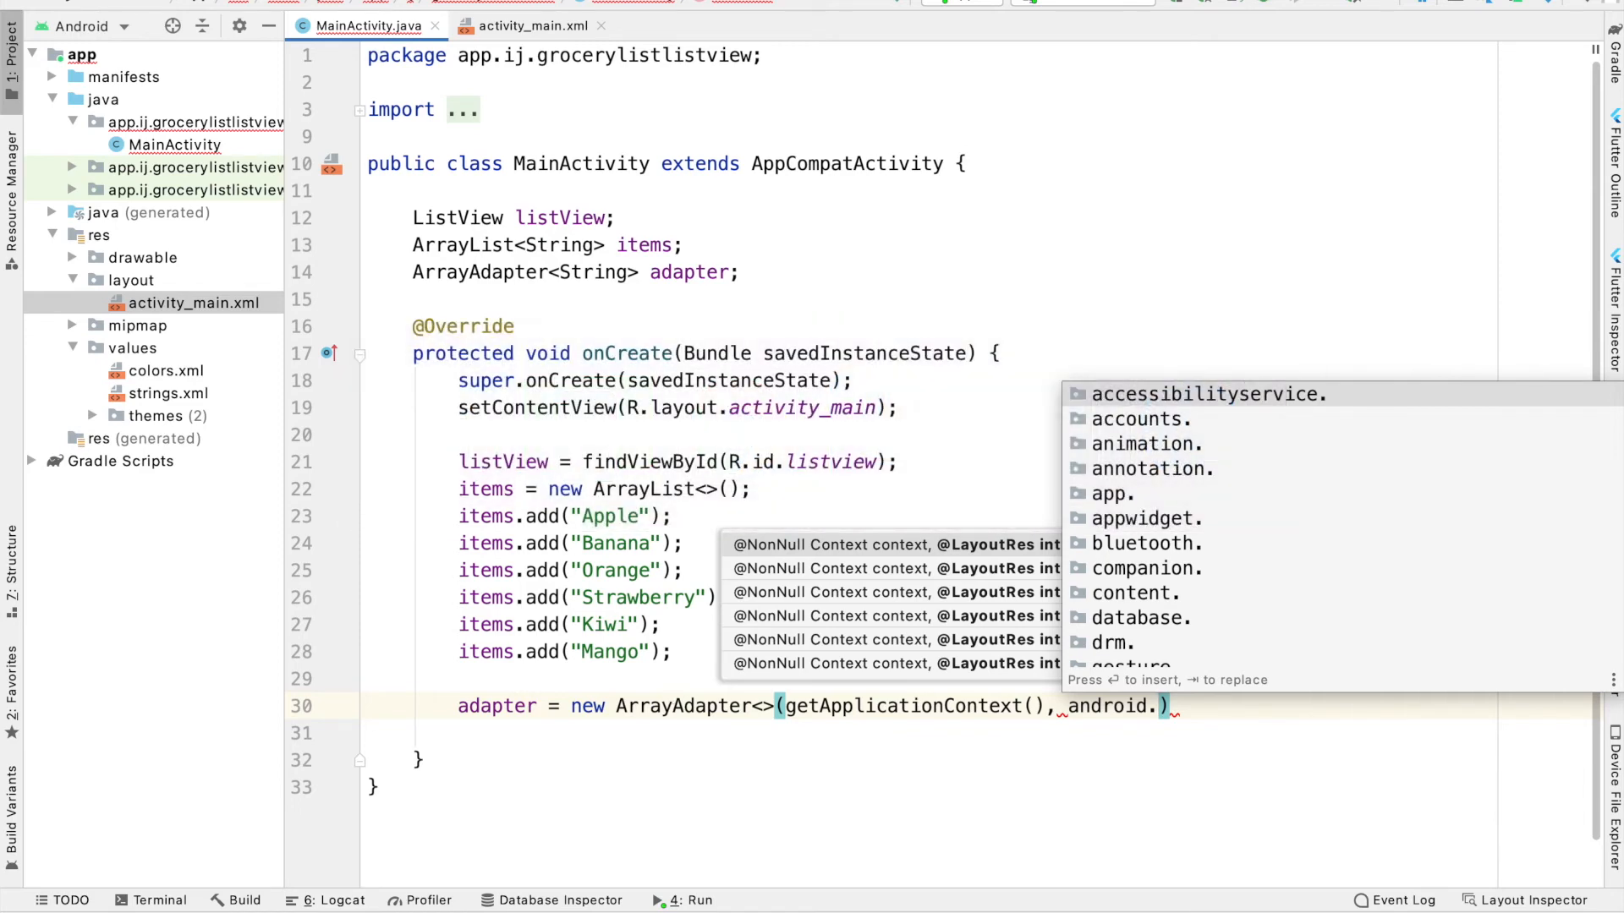
text(R)
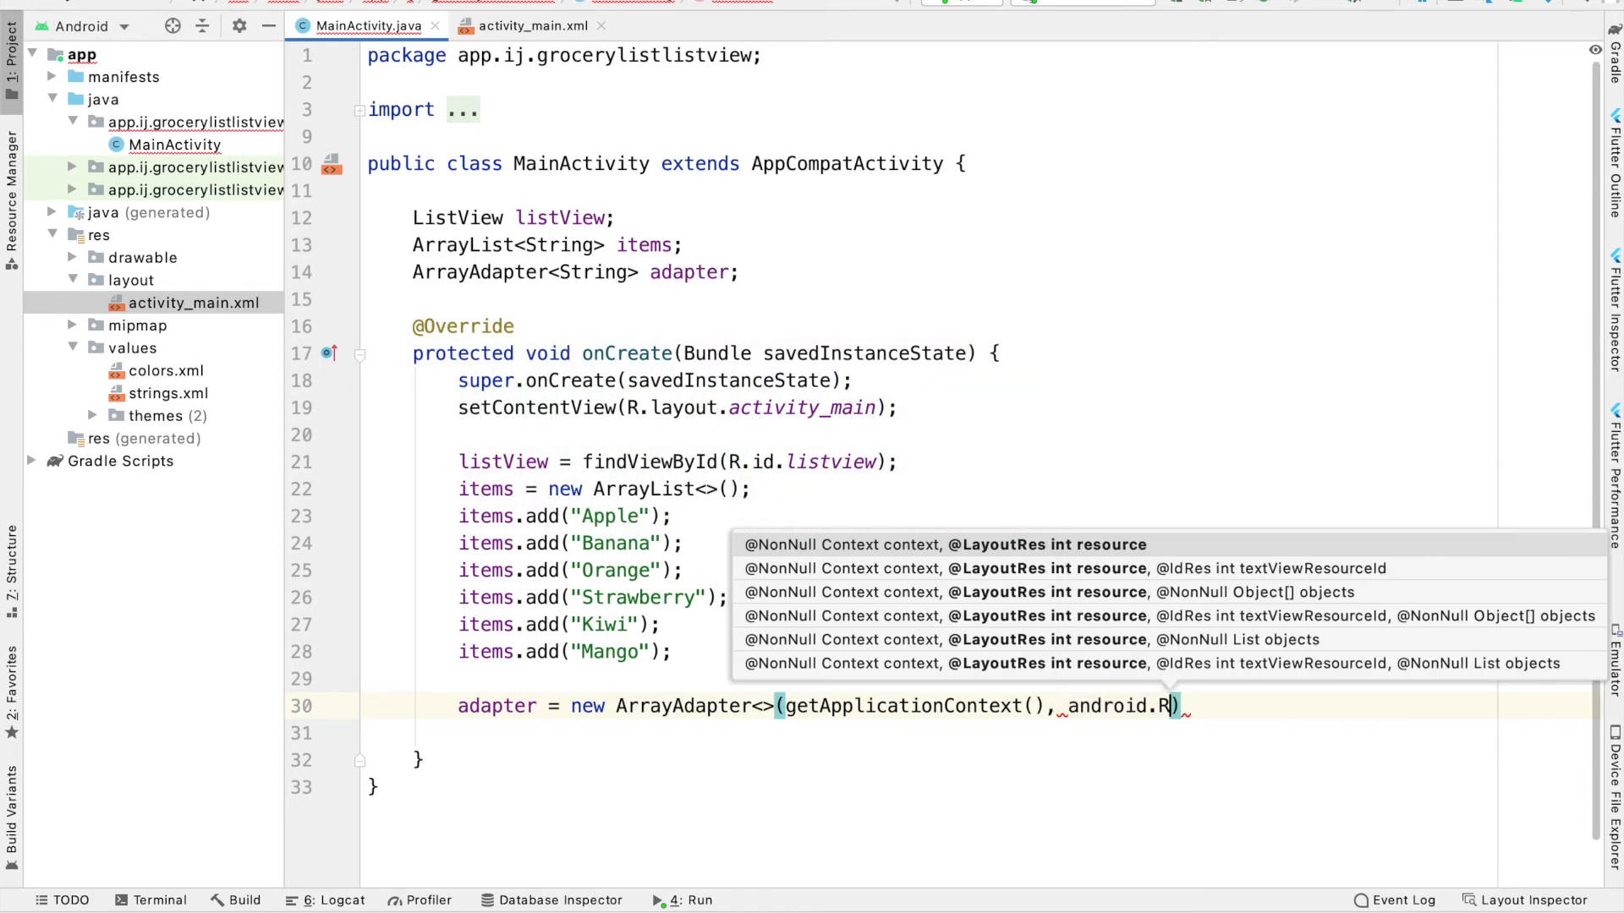
text(layout.simple_list_item_1)
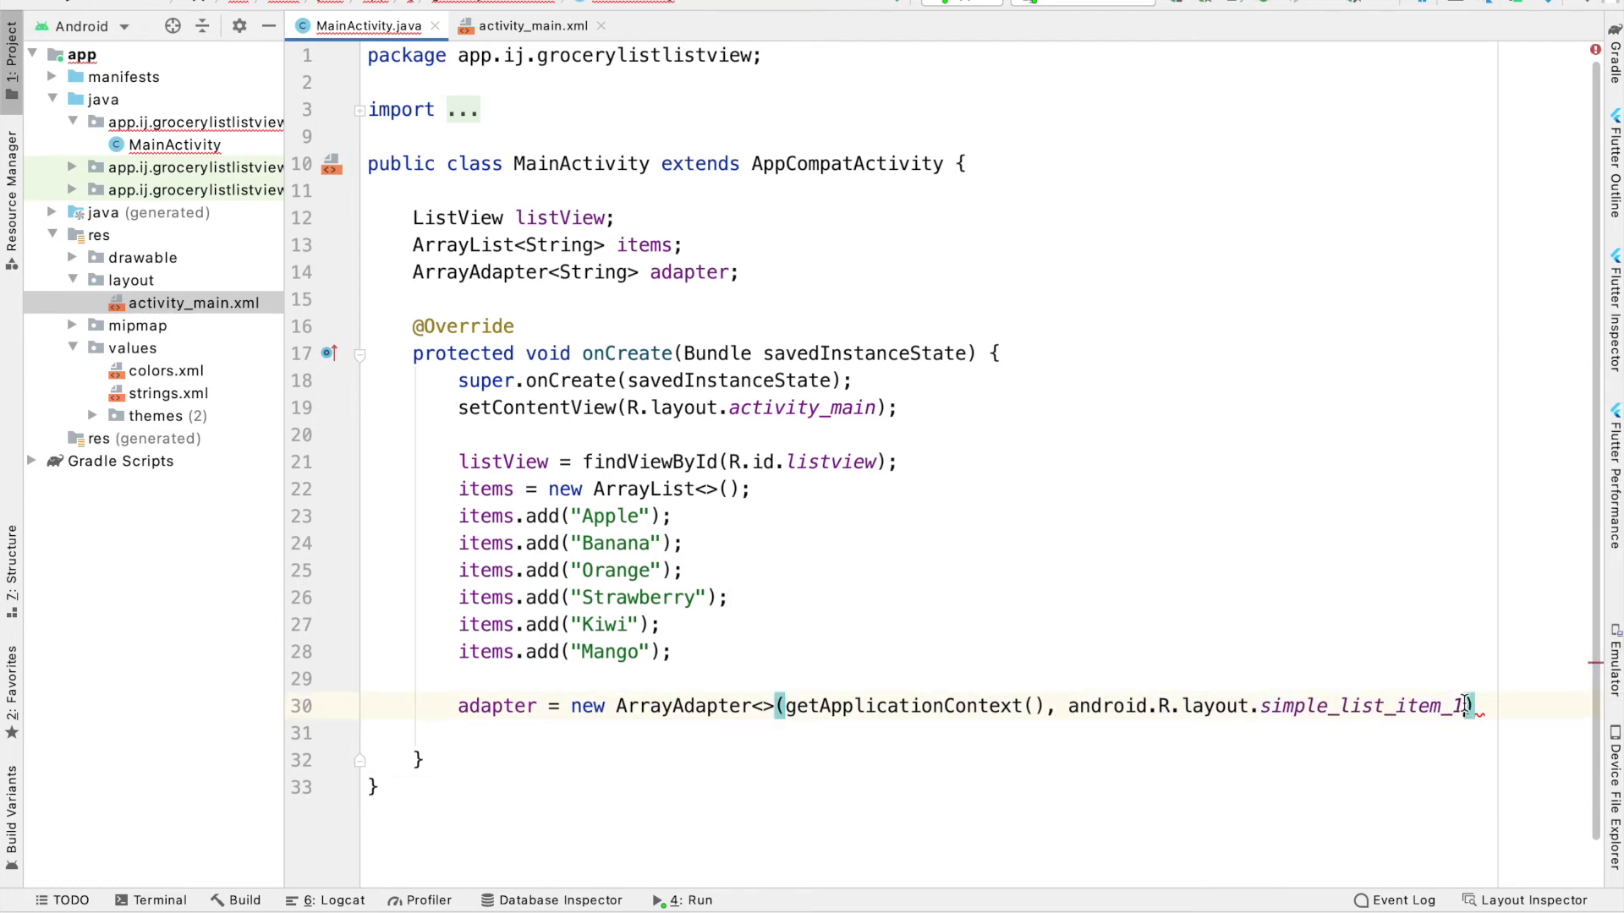
text(,)
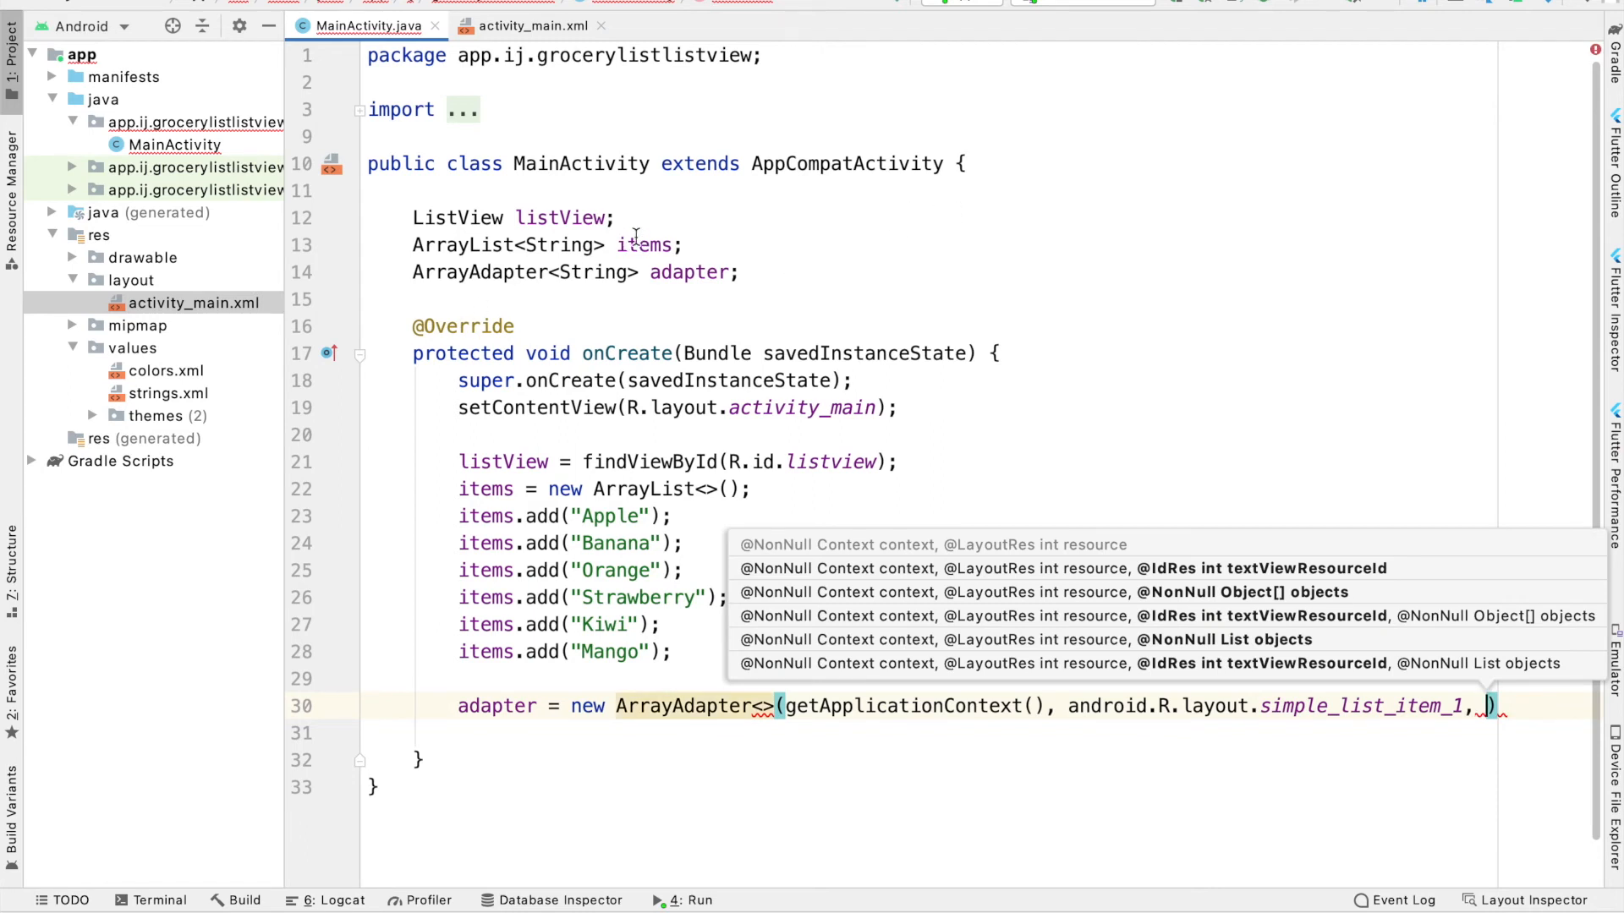
text(items)
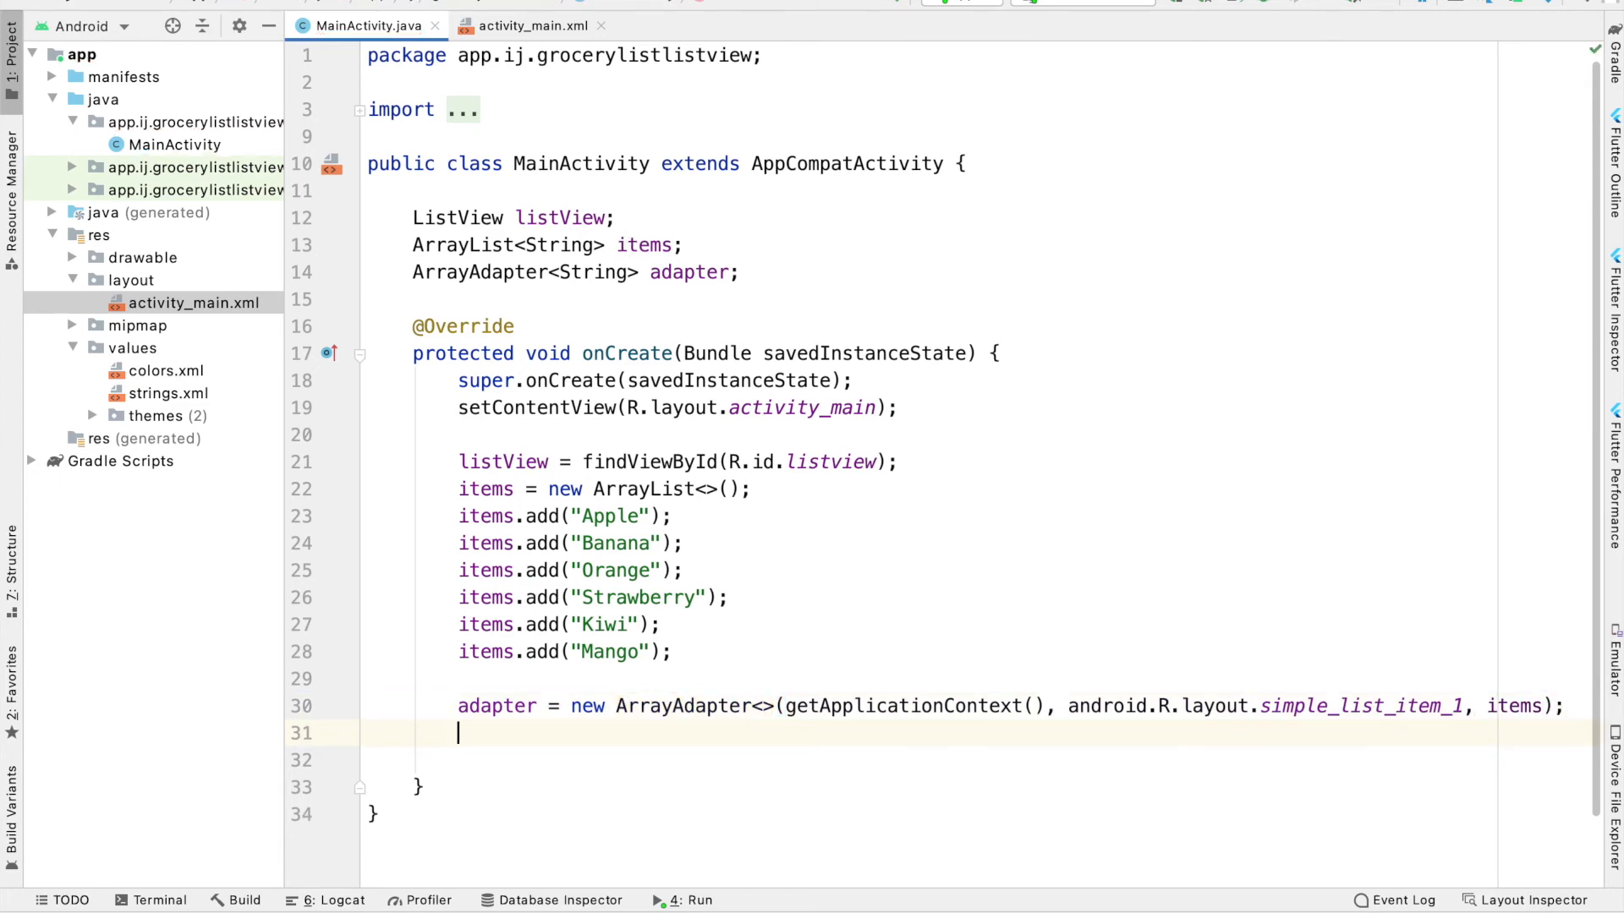
Step: Call listView.setAdapter(adapter) after the adapter line and run the app
text(listView.)
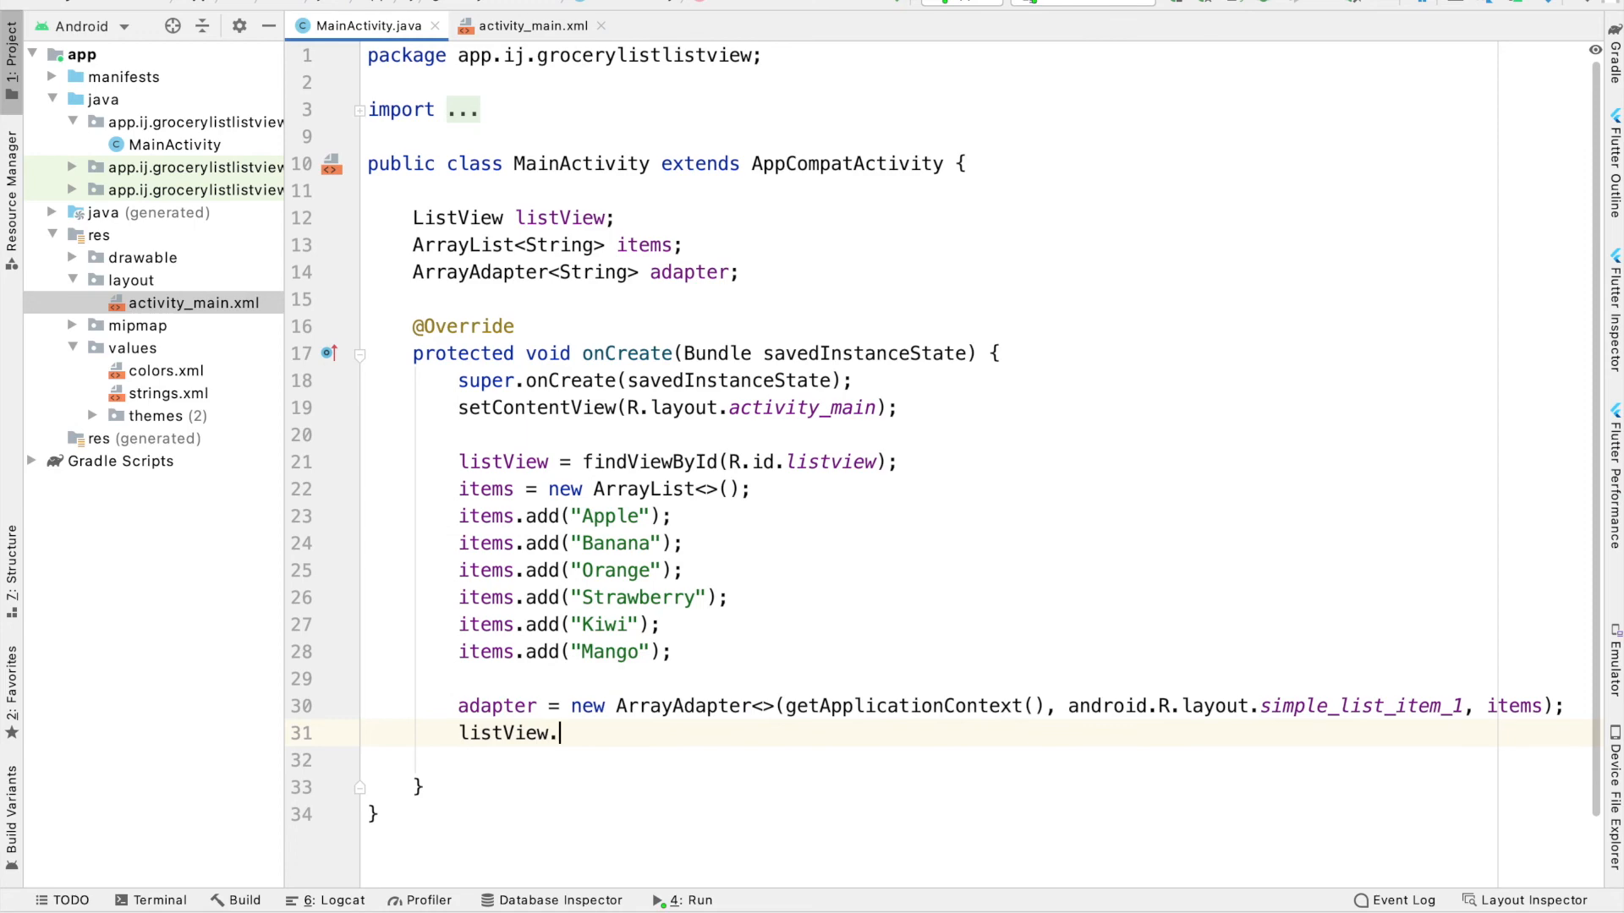
text(setAdapter(adapter);)
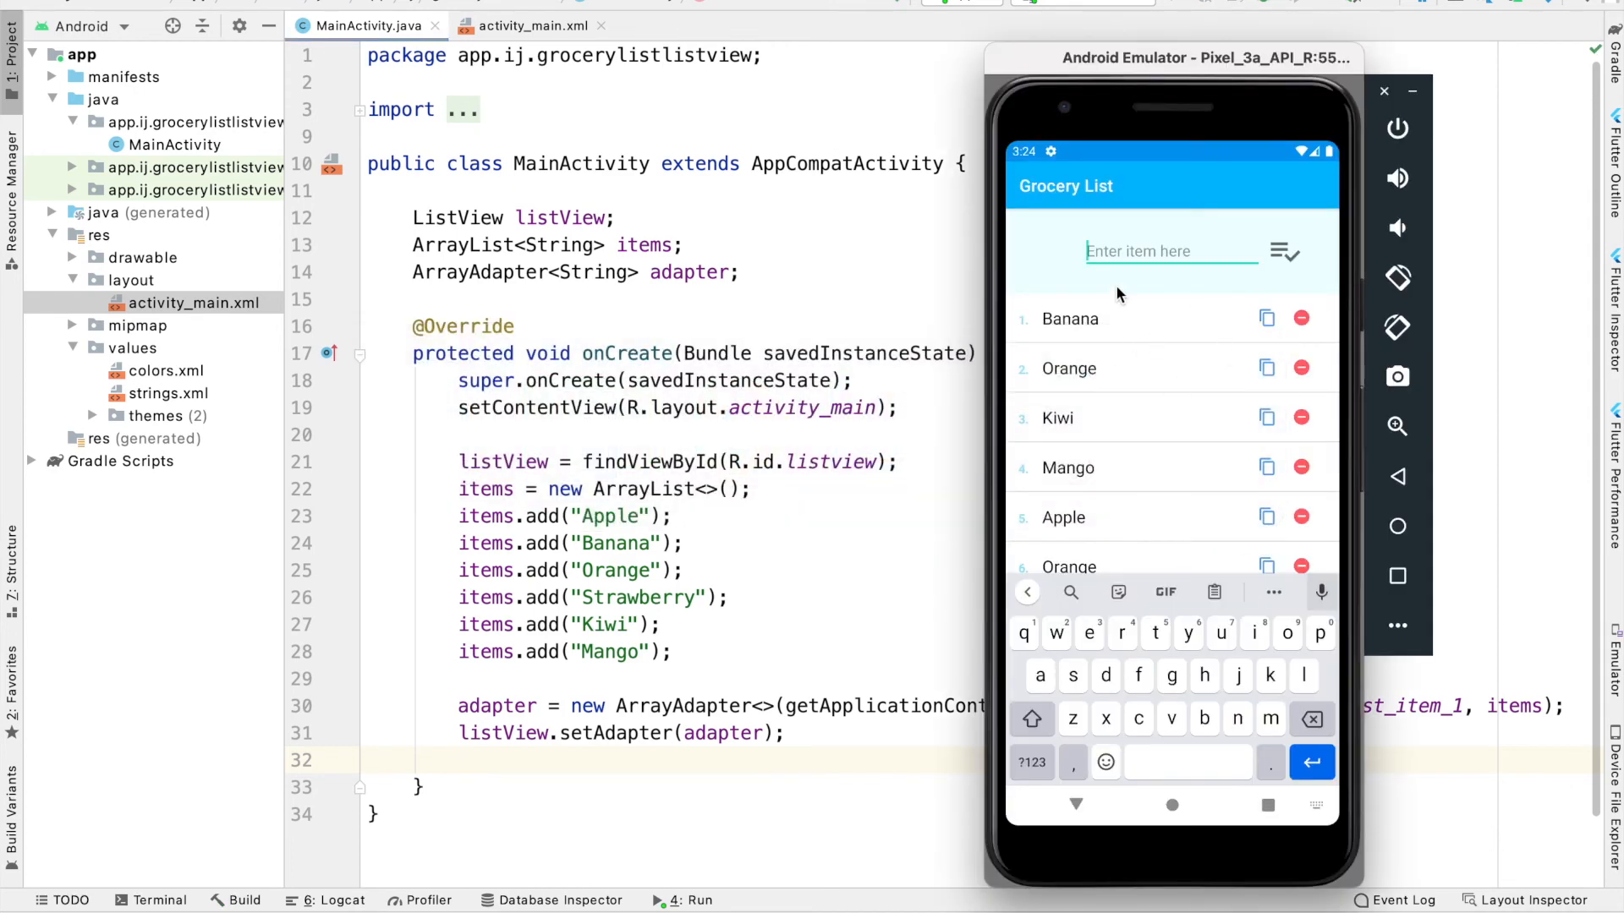
Step: View the rebuilt Grocery List app in the emulator listing Apple through Mango
click(673, 899)
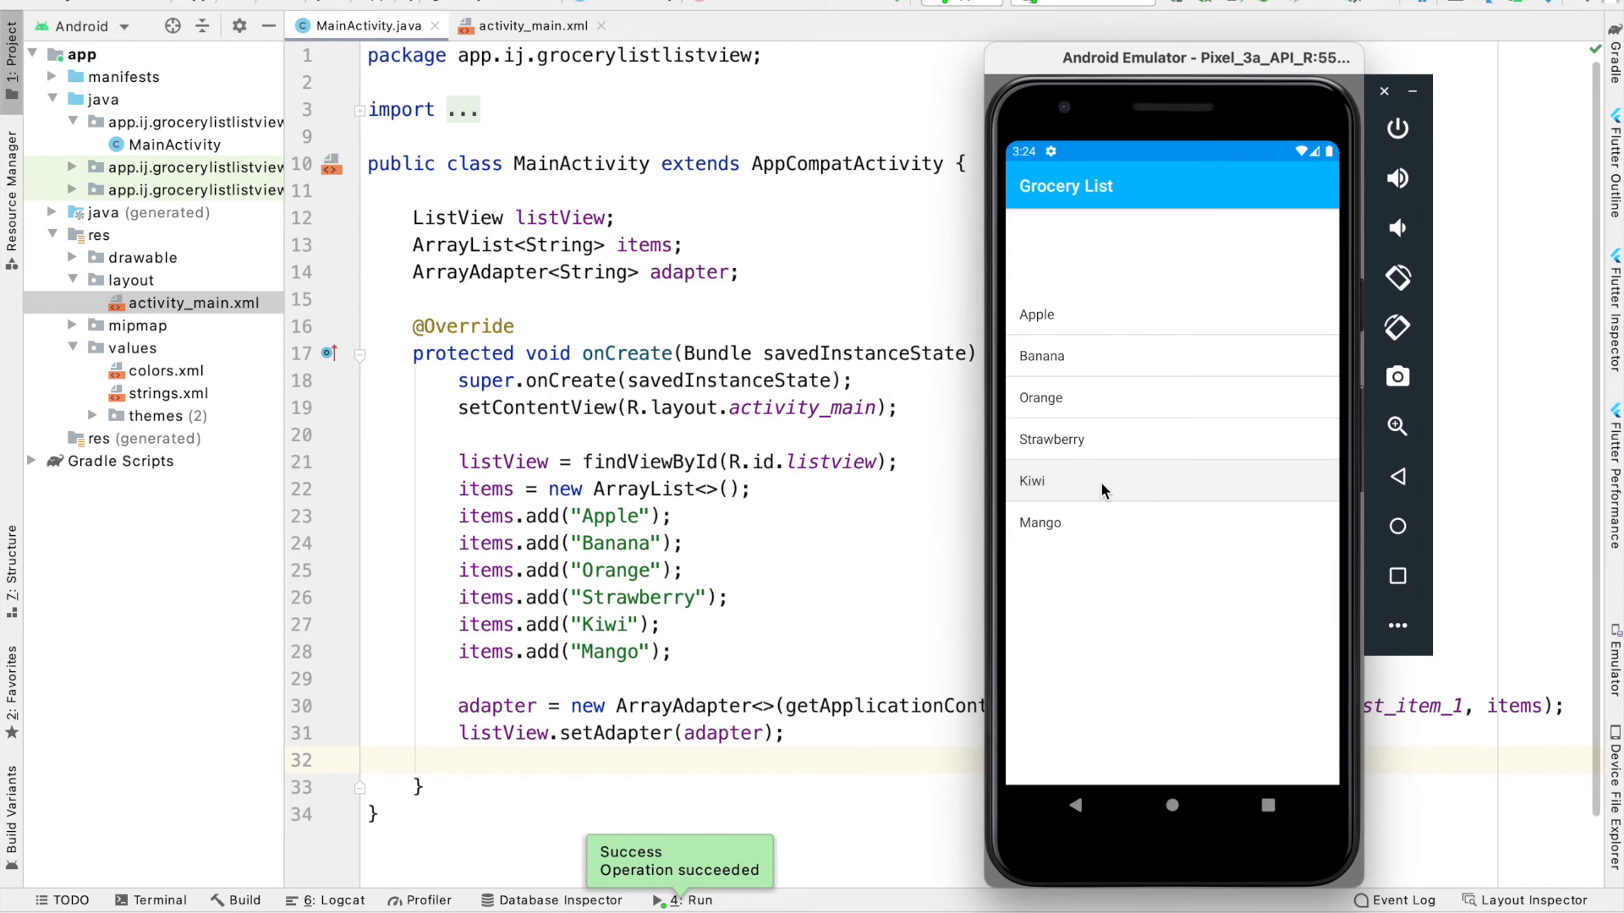
mouse_move(1112, 487)
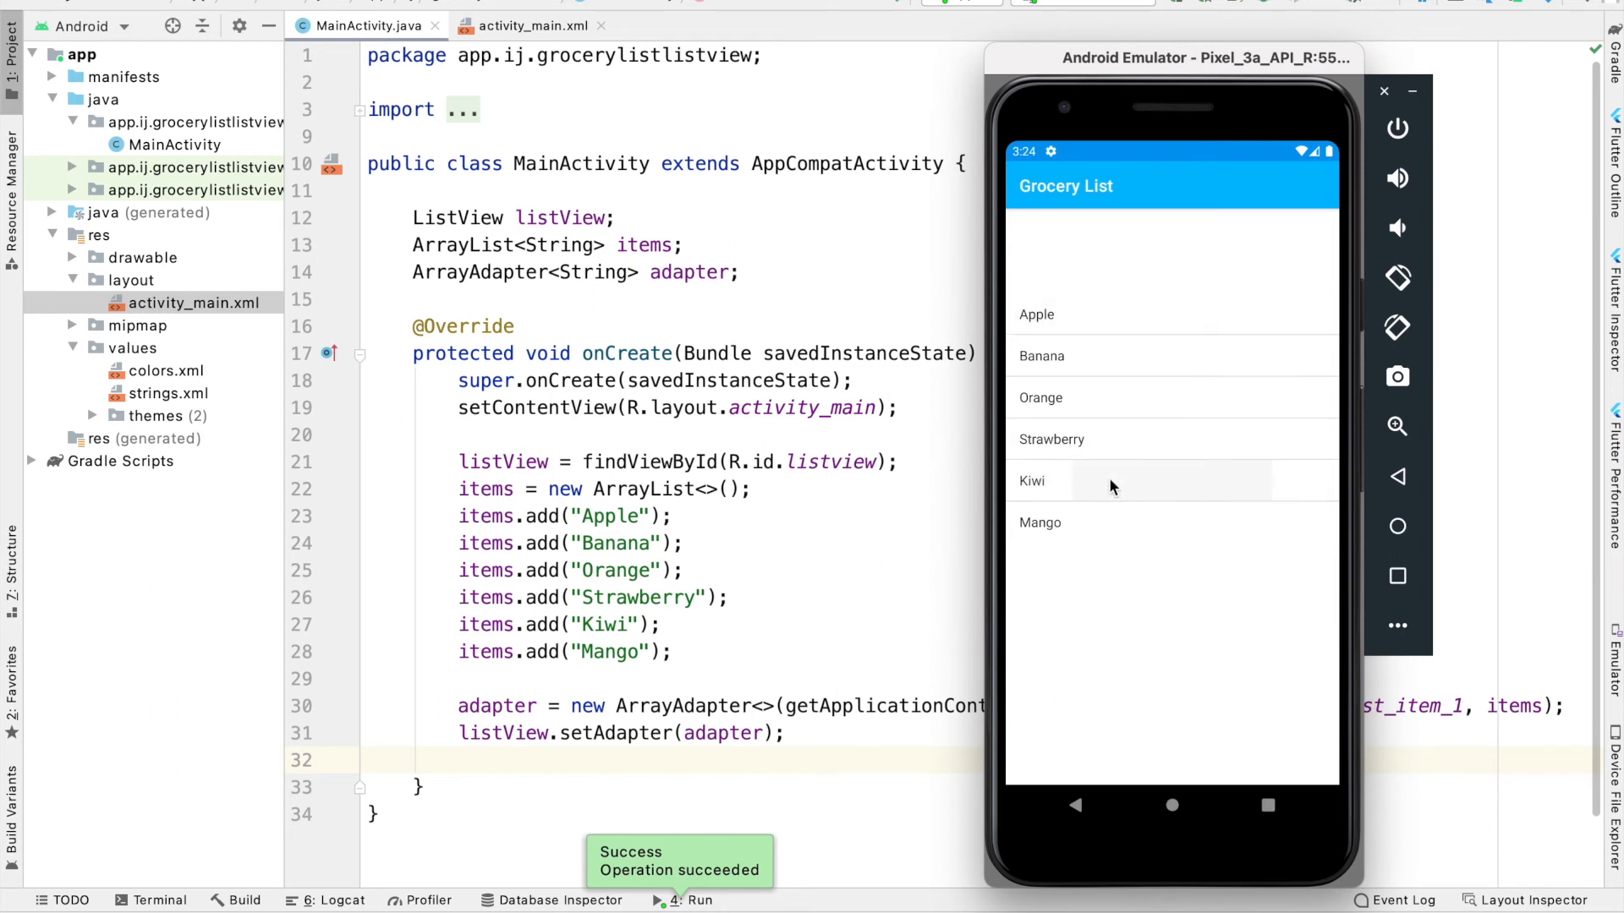
mouse_move(1118, 375)
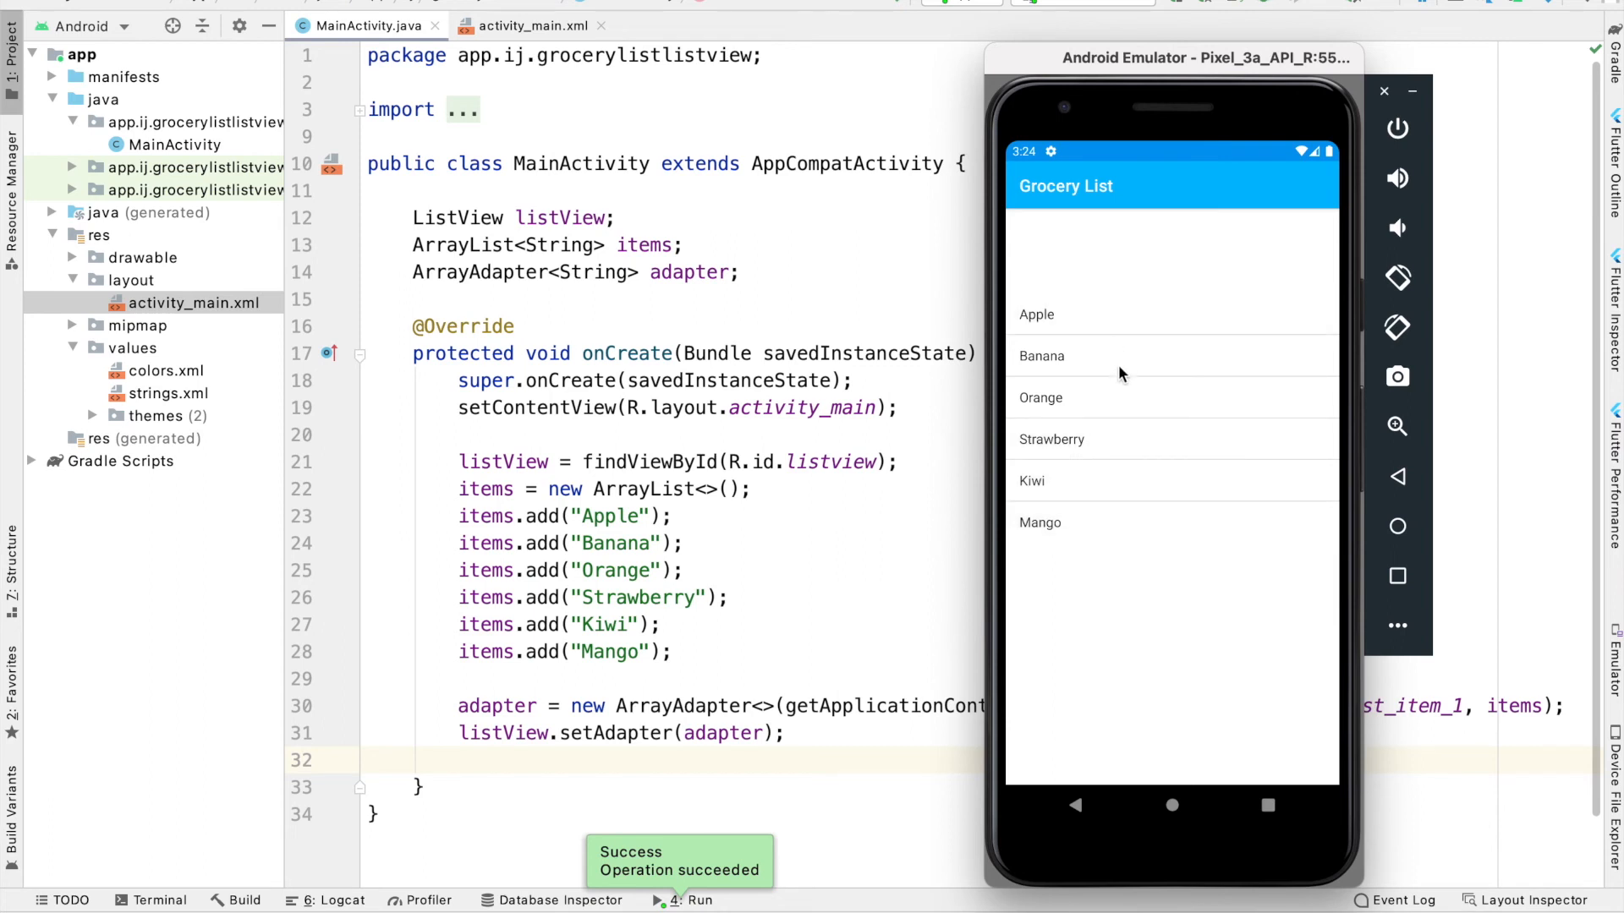
mouse_move(1129, 333)
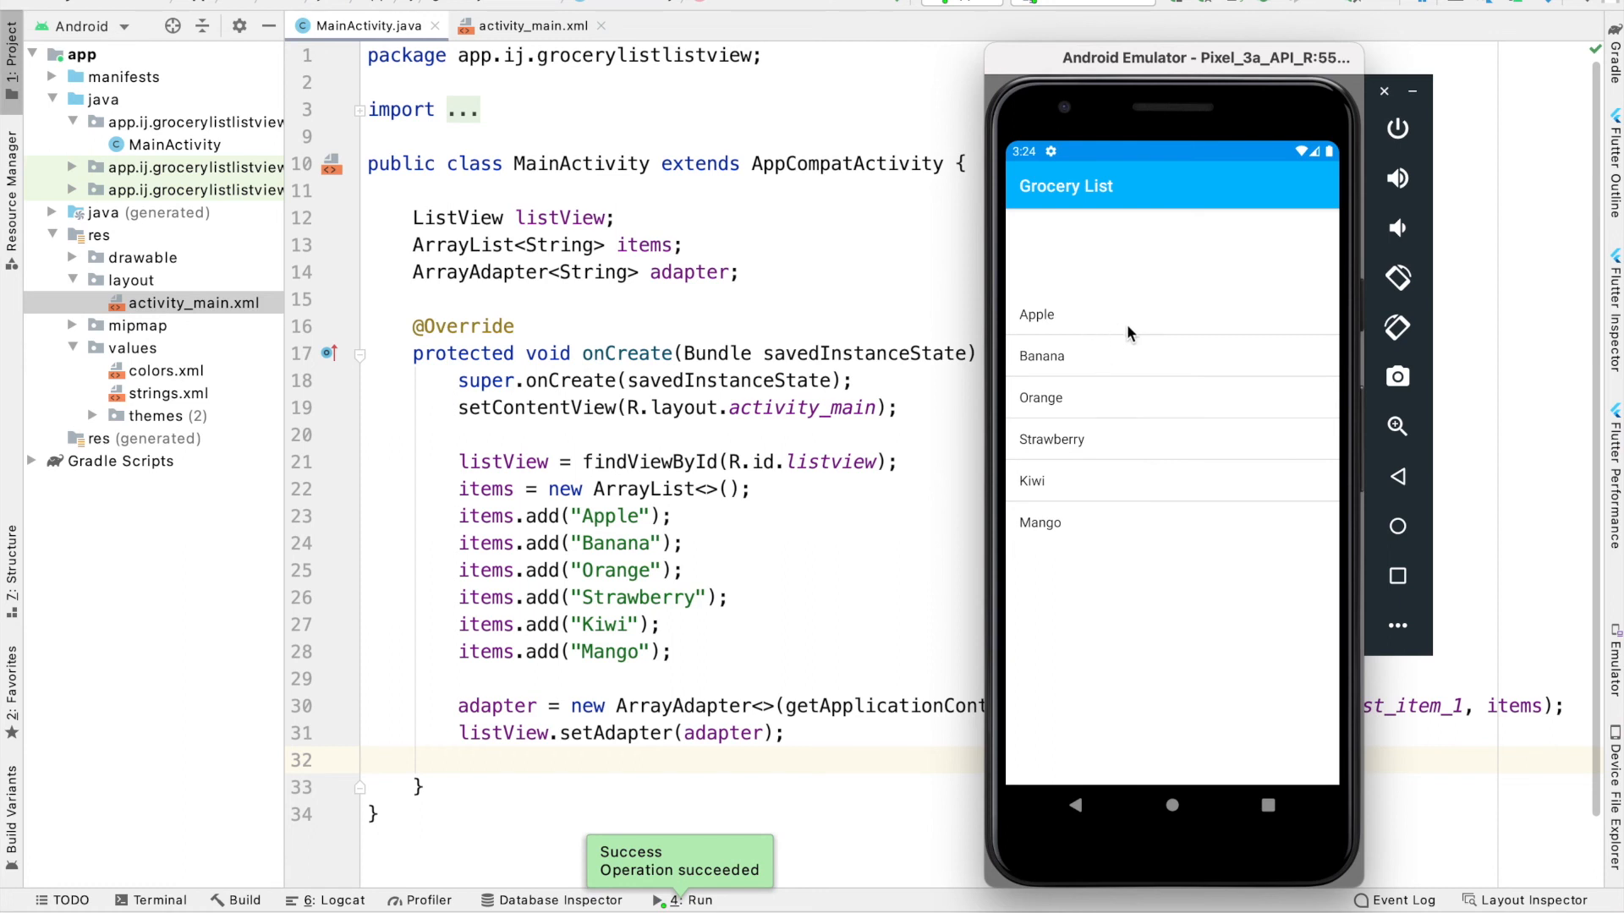
mouse_move(1124, 342)
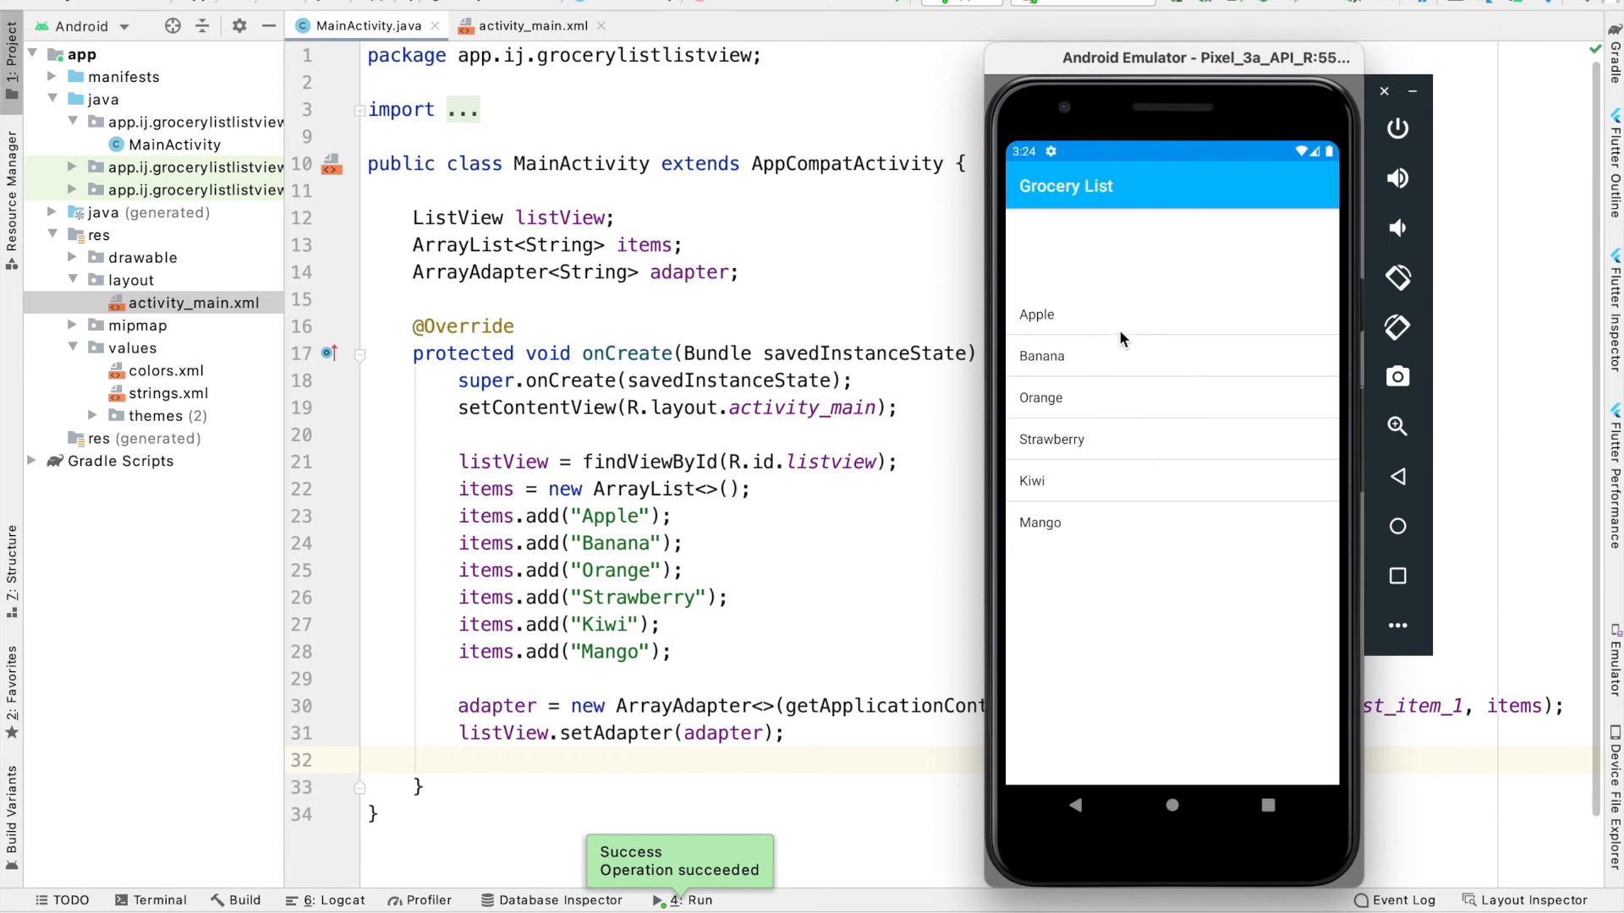
mouse_move(1159, 374)
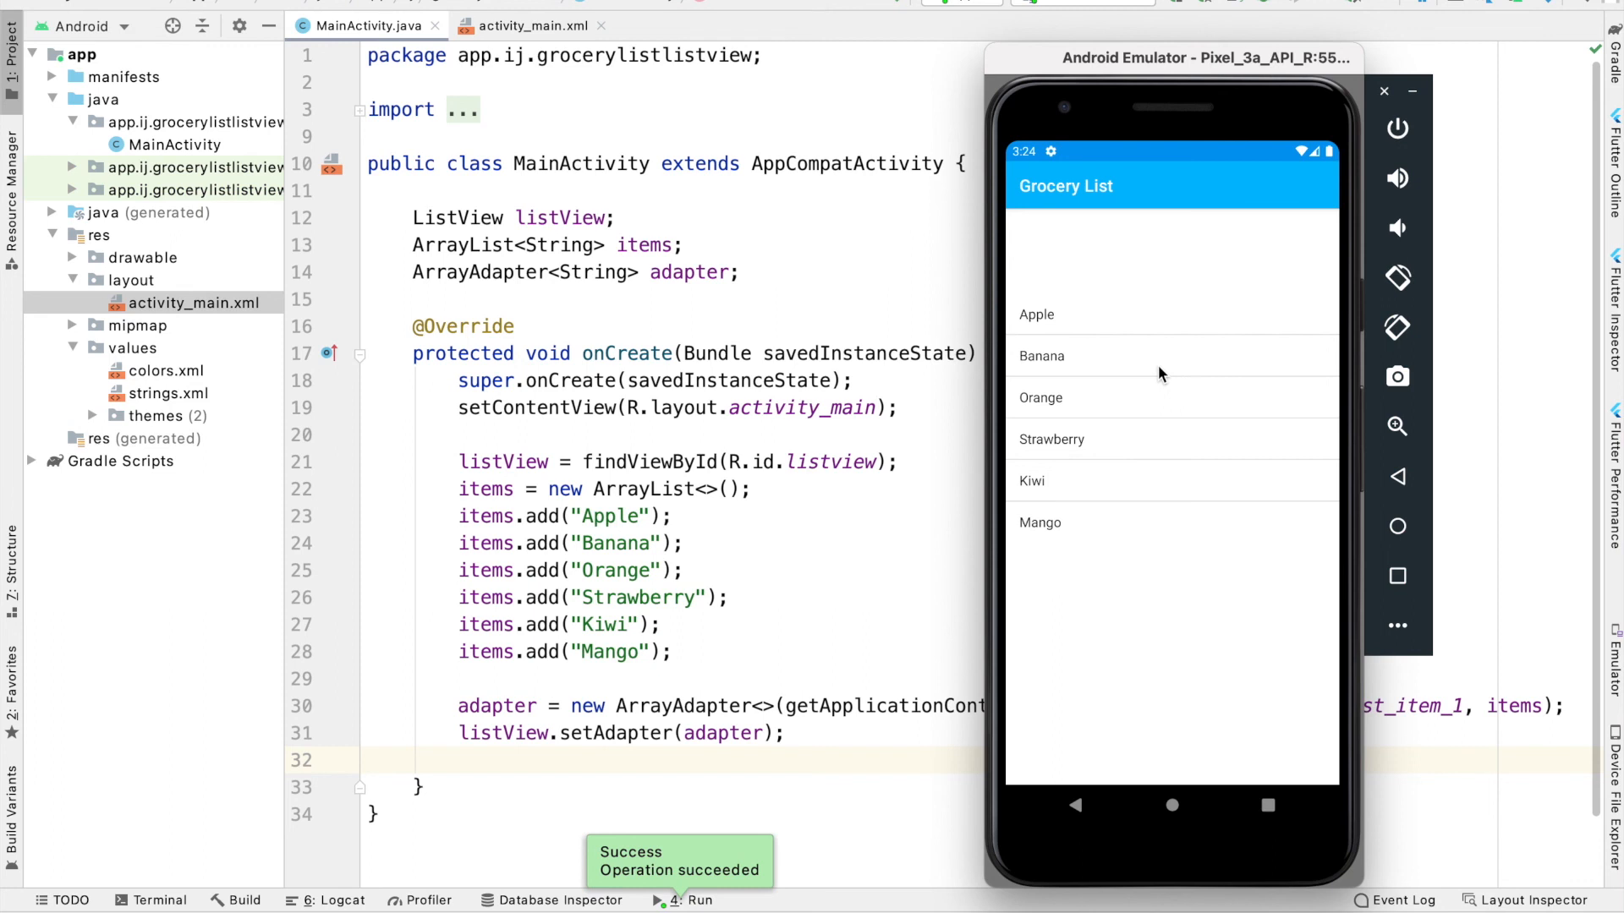
mouse_move(1157, 396)
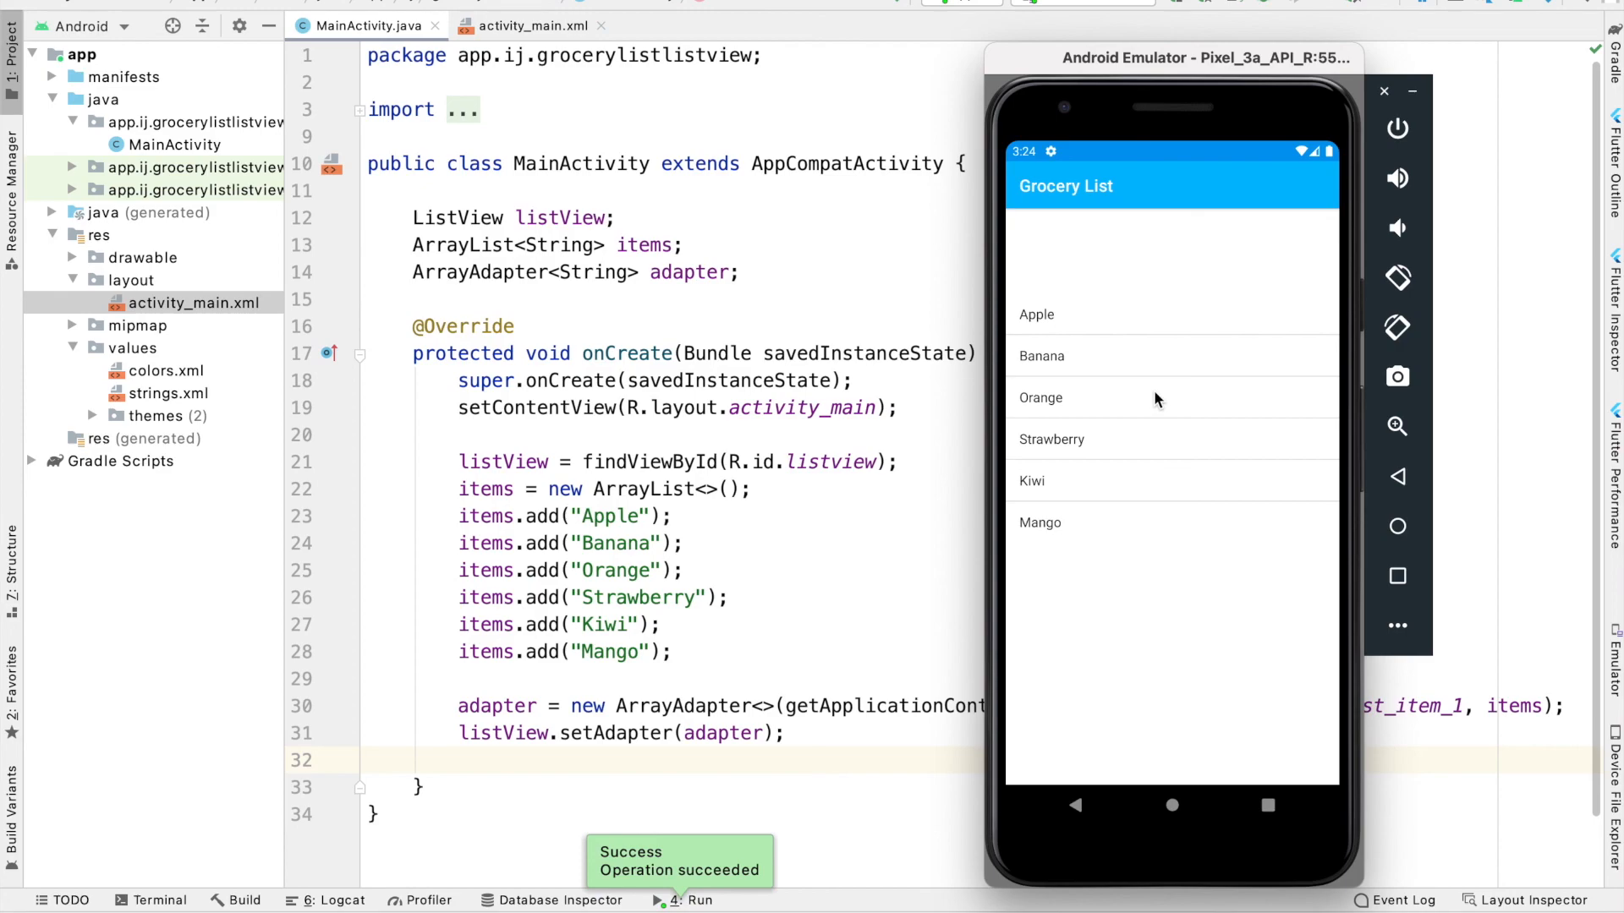
mouse_move(1070, 365)
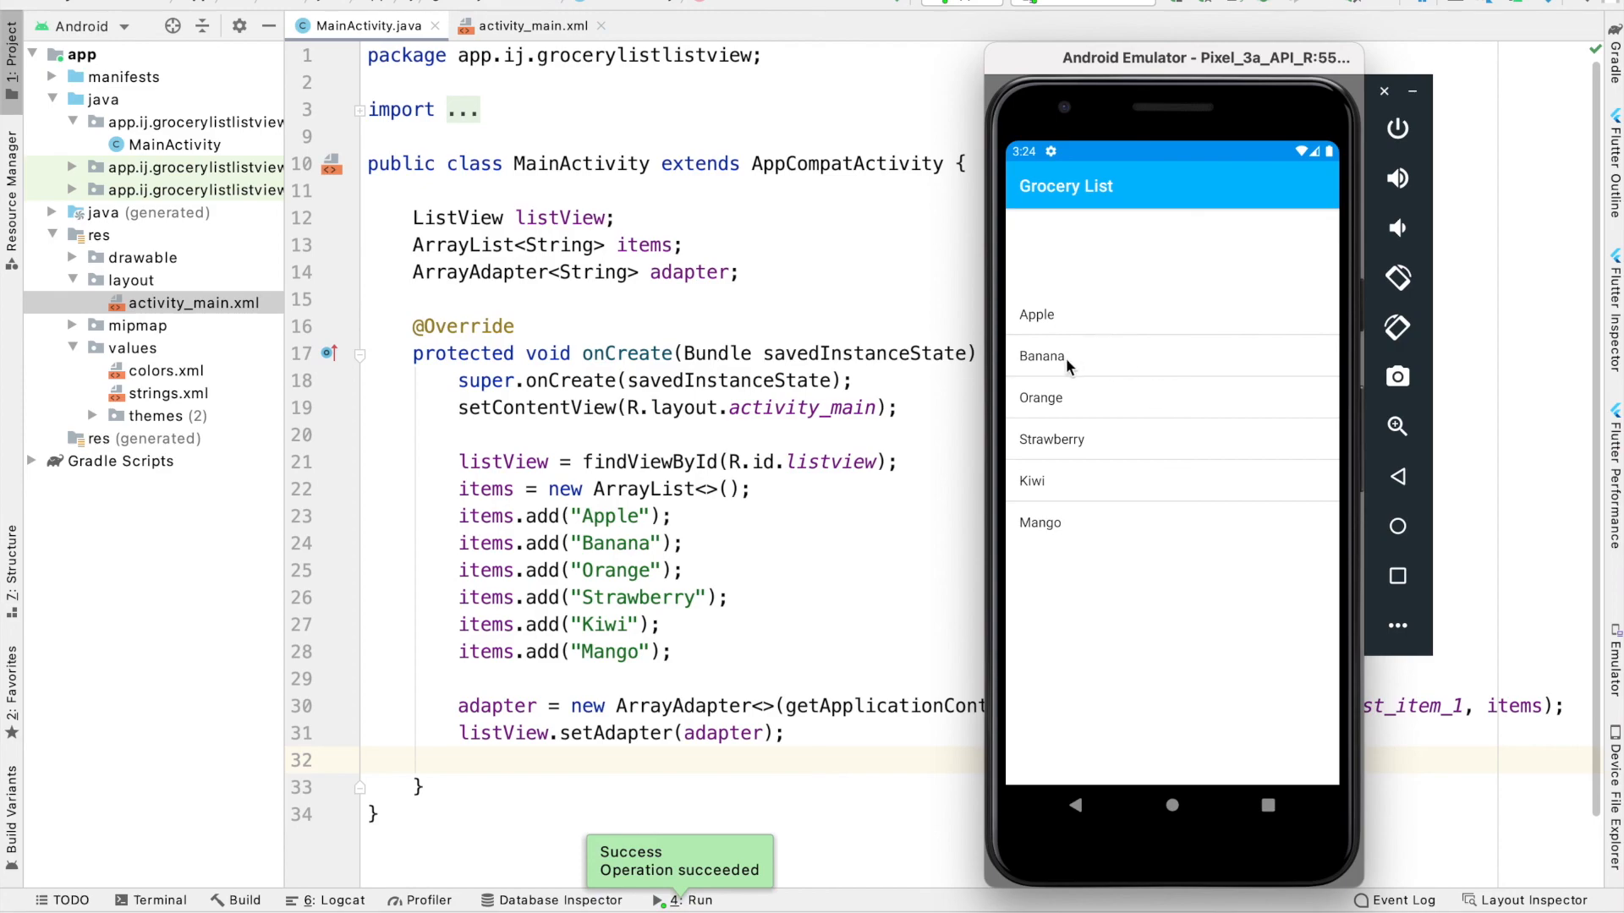